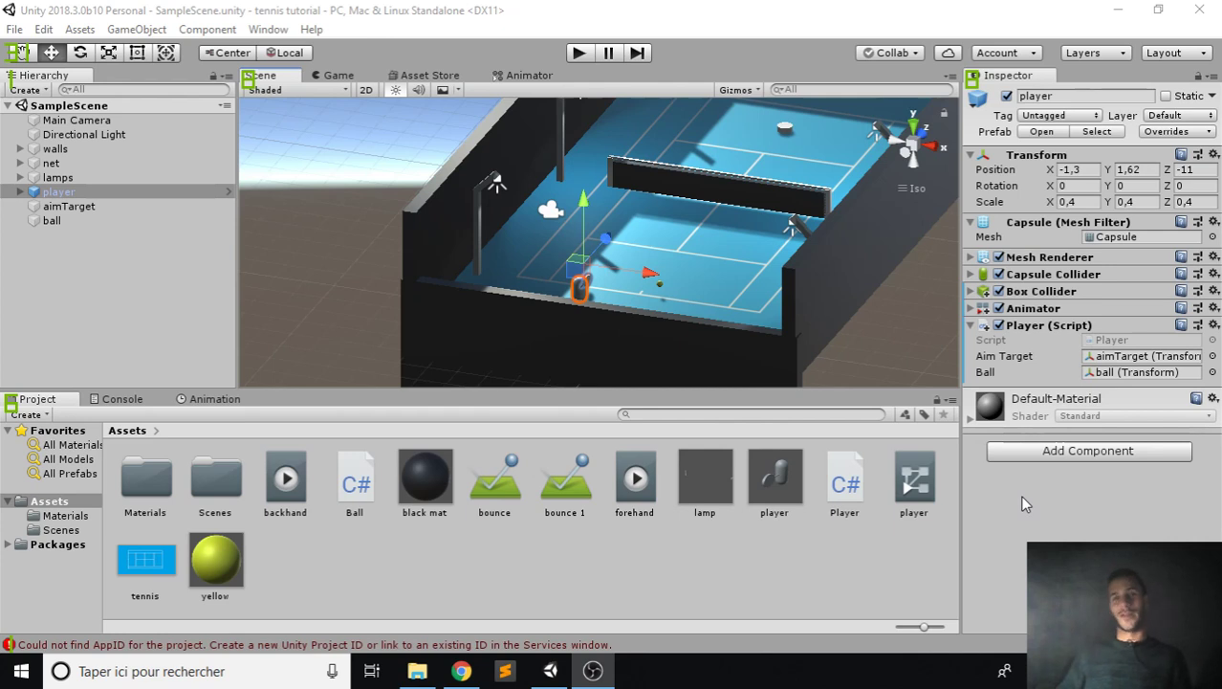
{"action": "mouse_move", "coordinate": [1025, 498]}
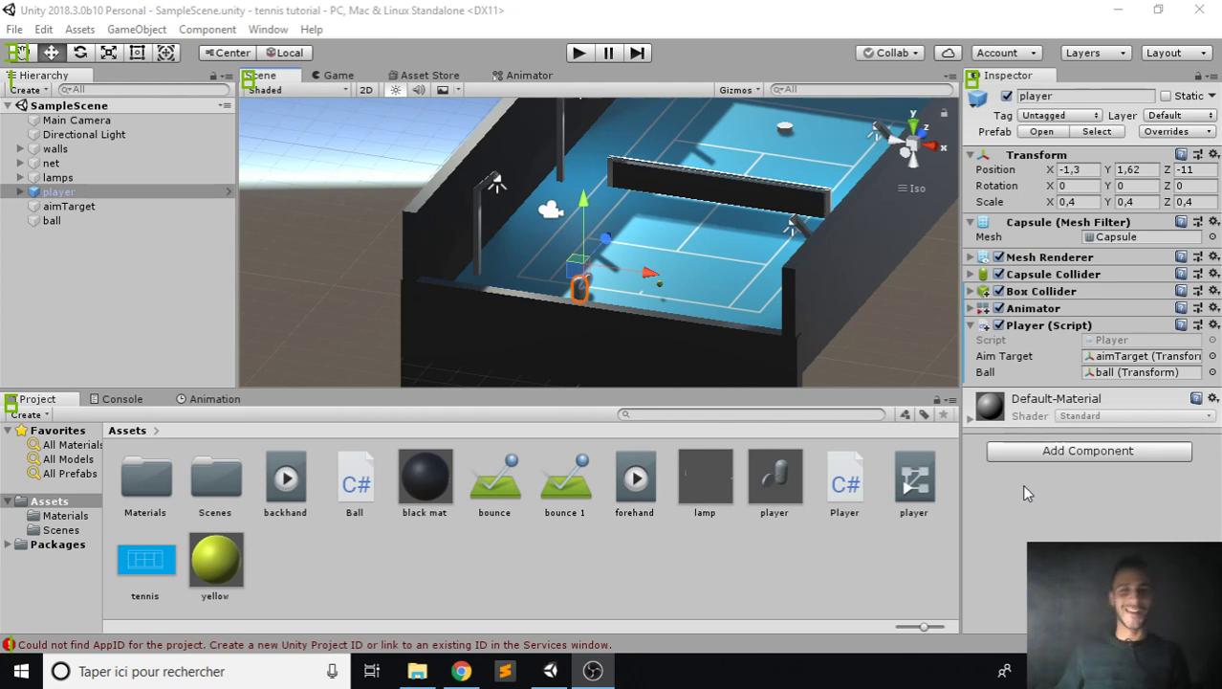
{"action": "mouse_move", "coordinate": [813, 242]}
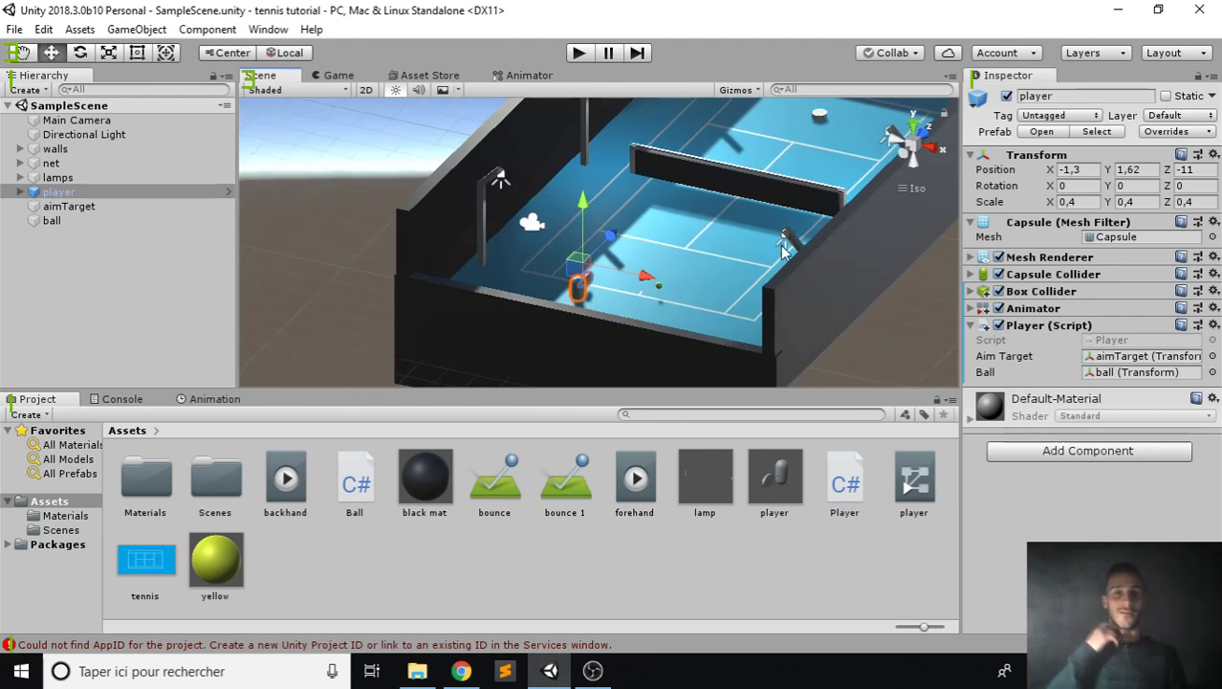
- Inspect the player's trigger Box Collider and duplicate the player into 'player (1)'
{"action": "left_click_drag", "start_coordinate": [782, 251], "coordinate": [742, 234]}
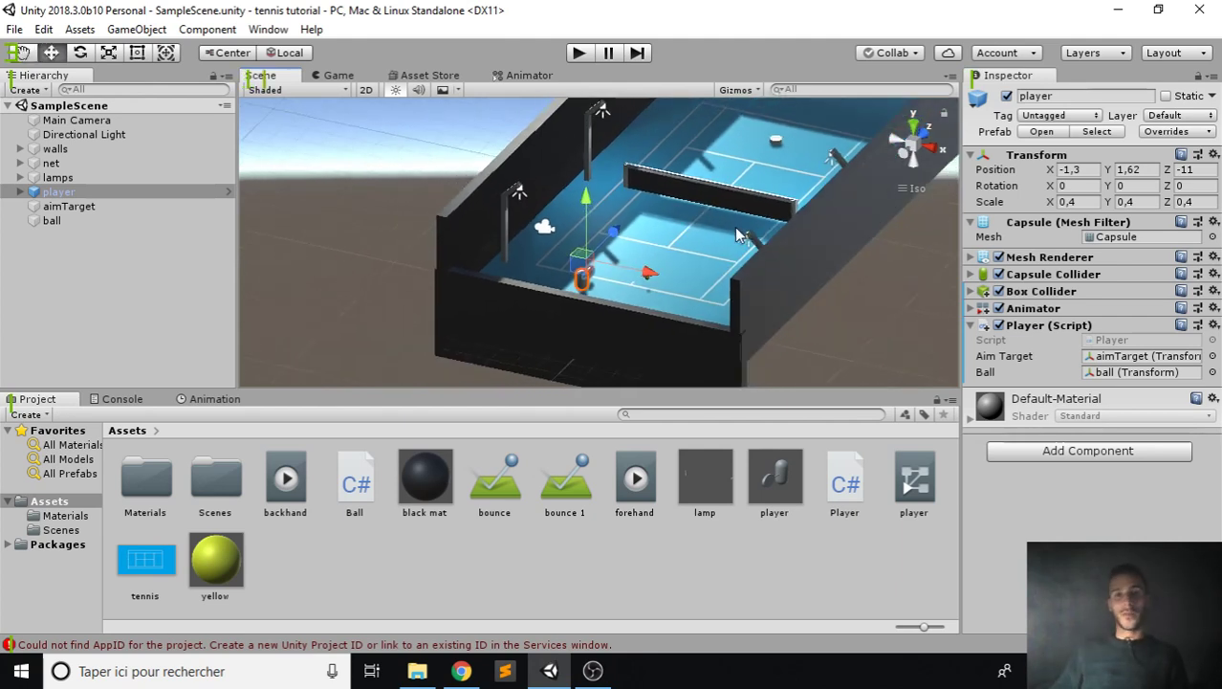
{"action": "mouse_move", "coordinate": [722, 191]}
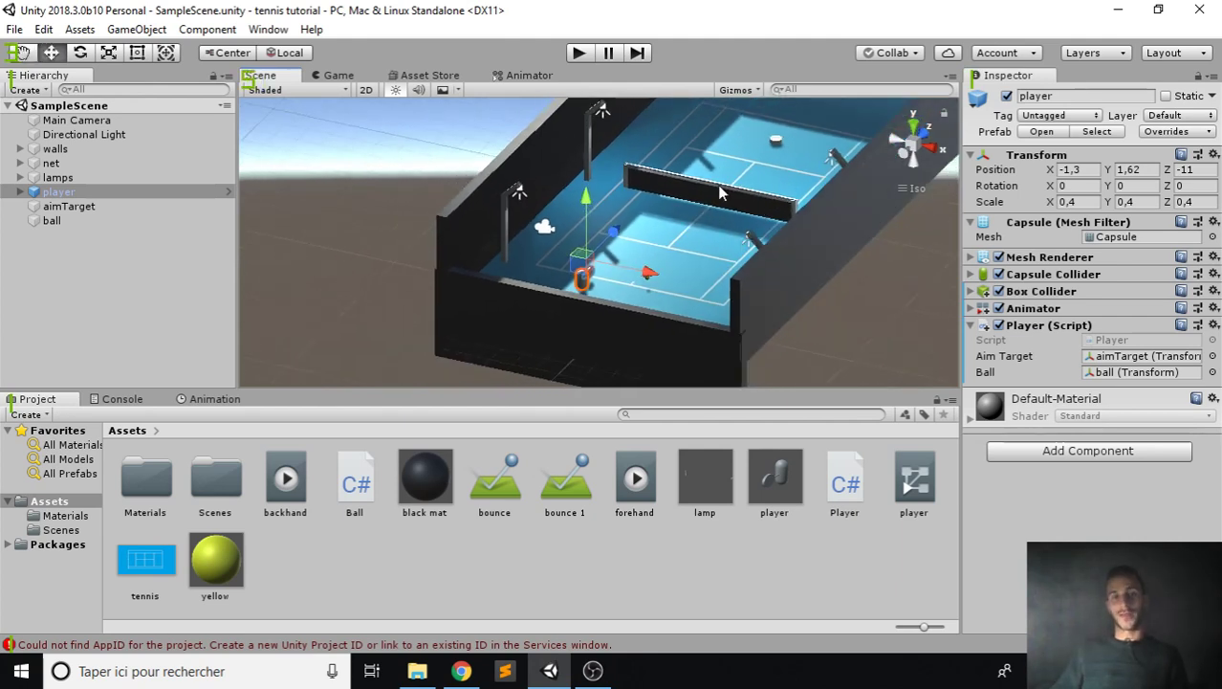
{"action": "mouse_move", "coordinate": [693, 179]}
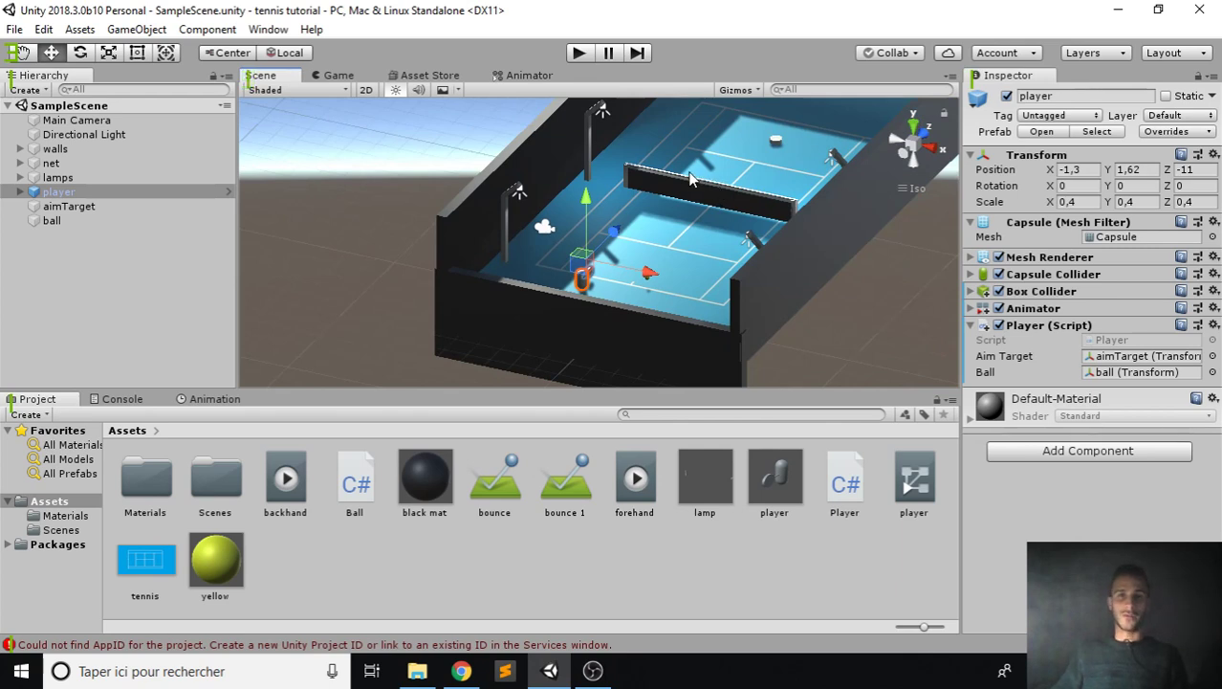
{"action": "mouse_move", "coordinate": [631, 215]}
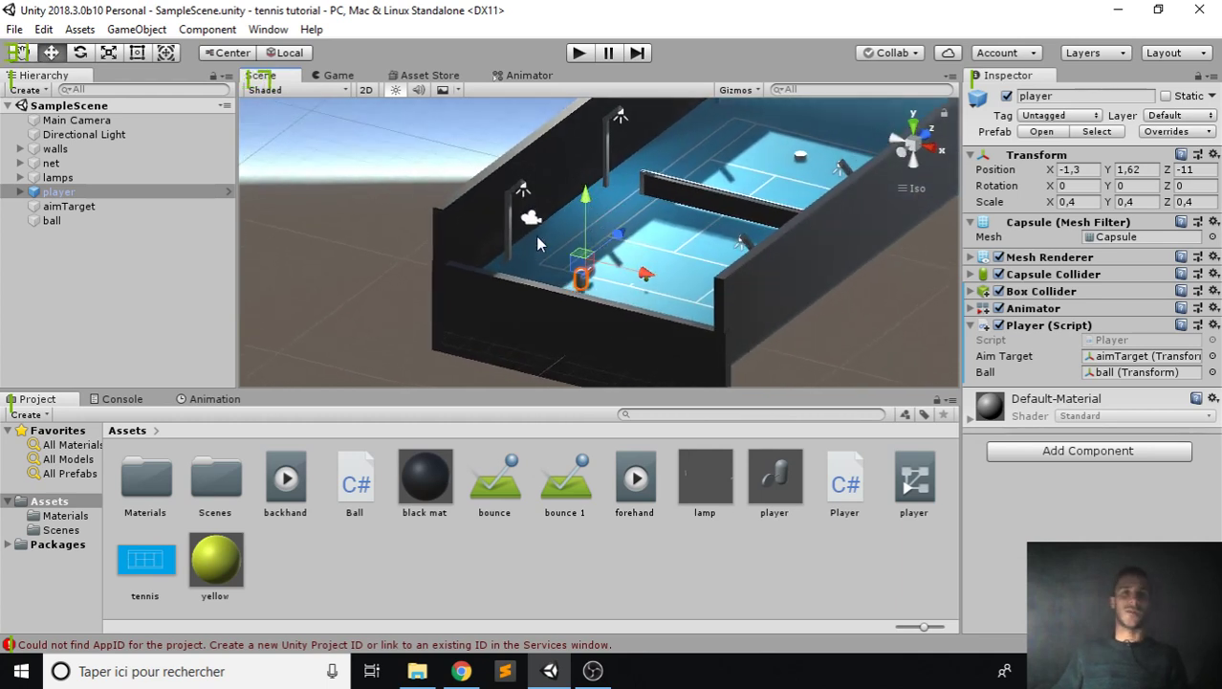
{"action": "mouse_move", "coordinate": [911, 294]}
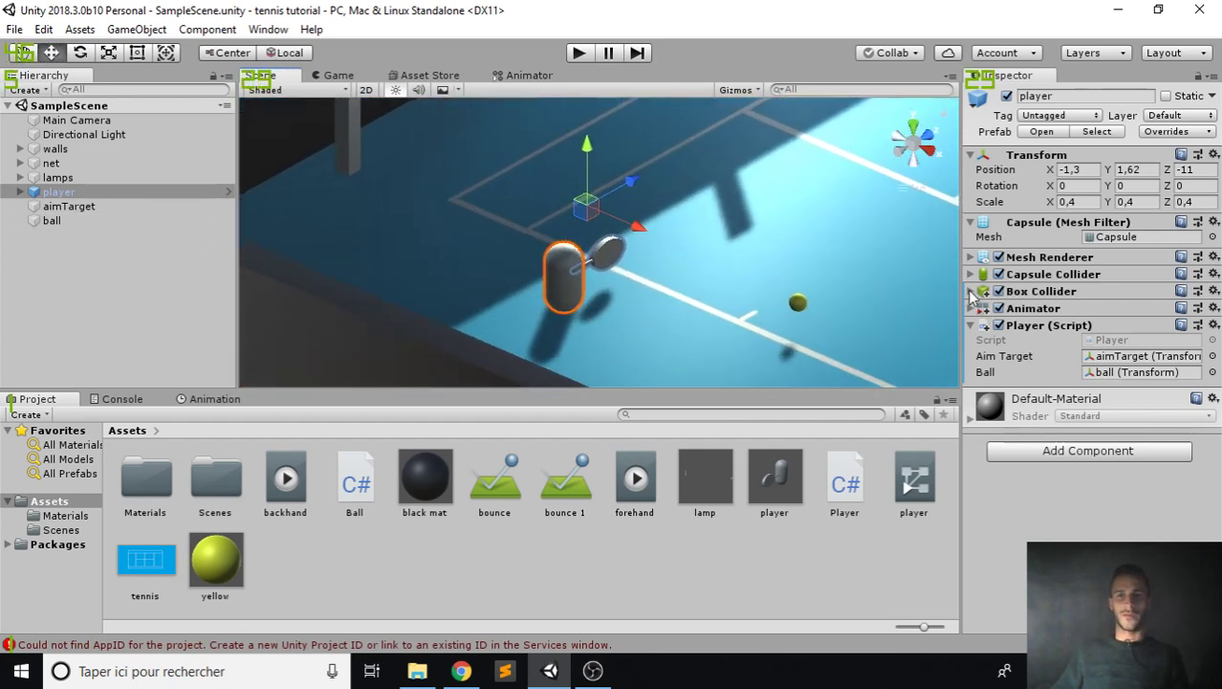
{"action": "left_click", "coordinate": [970, 291]}
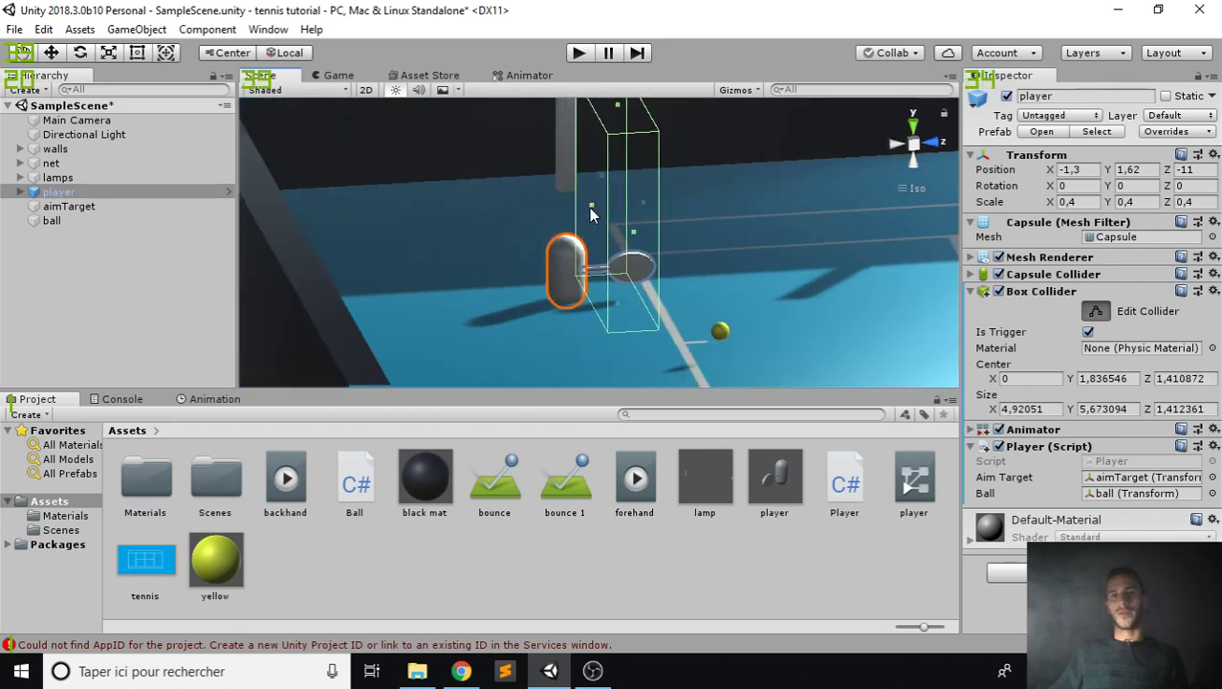
{"action": "left_click_drag", "start_coordinate": [591, 212], "coordinate": [434, 204]}
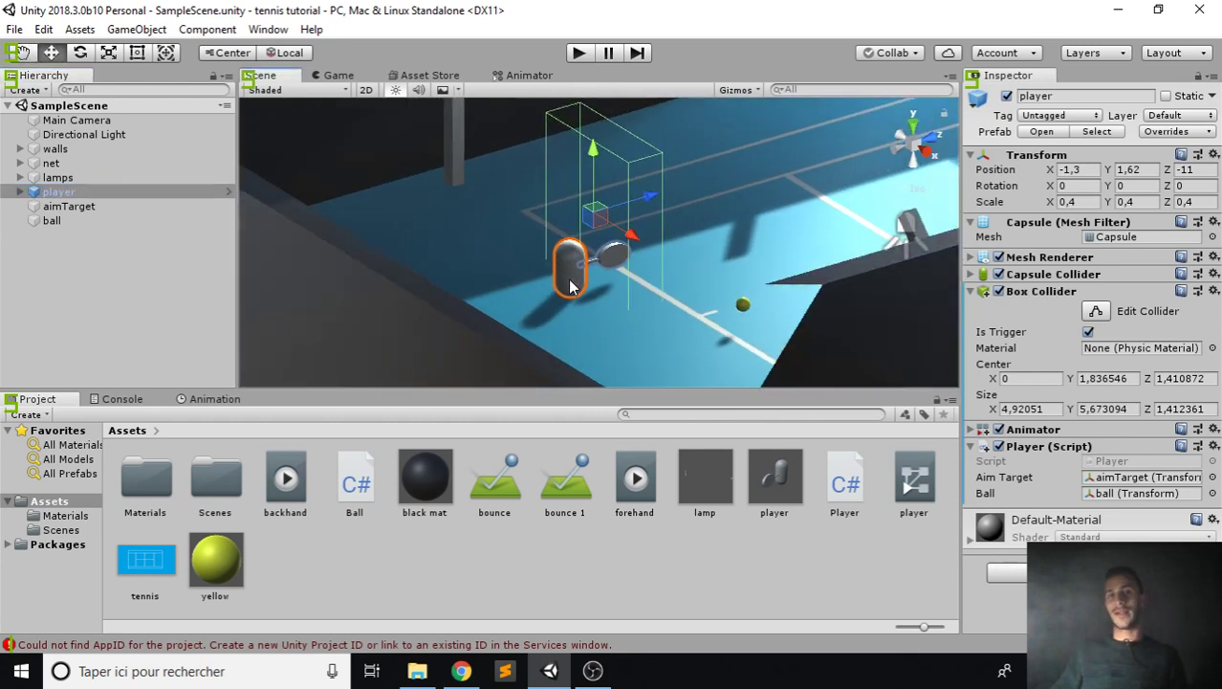
{"action": "key", "text": "ctrl+d"}
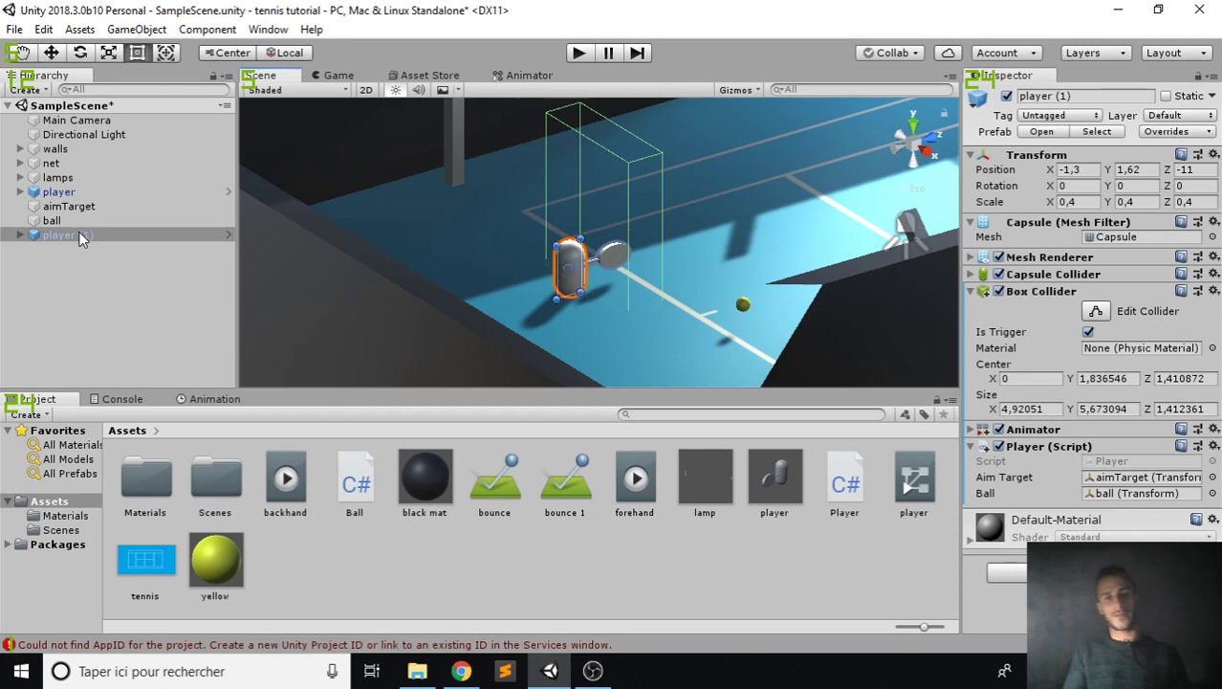
- Rename 'player (1)' to bot, unpack its prefab, and expand its racquet head and grip
{"action": "left_click", "coordinate": [59, 235]}
{"action": "type", "text": "bot"}
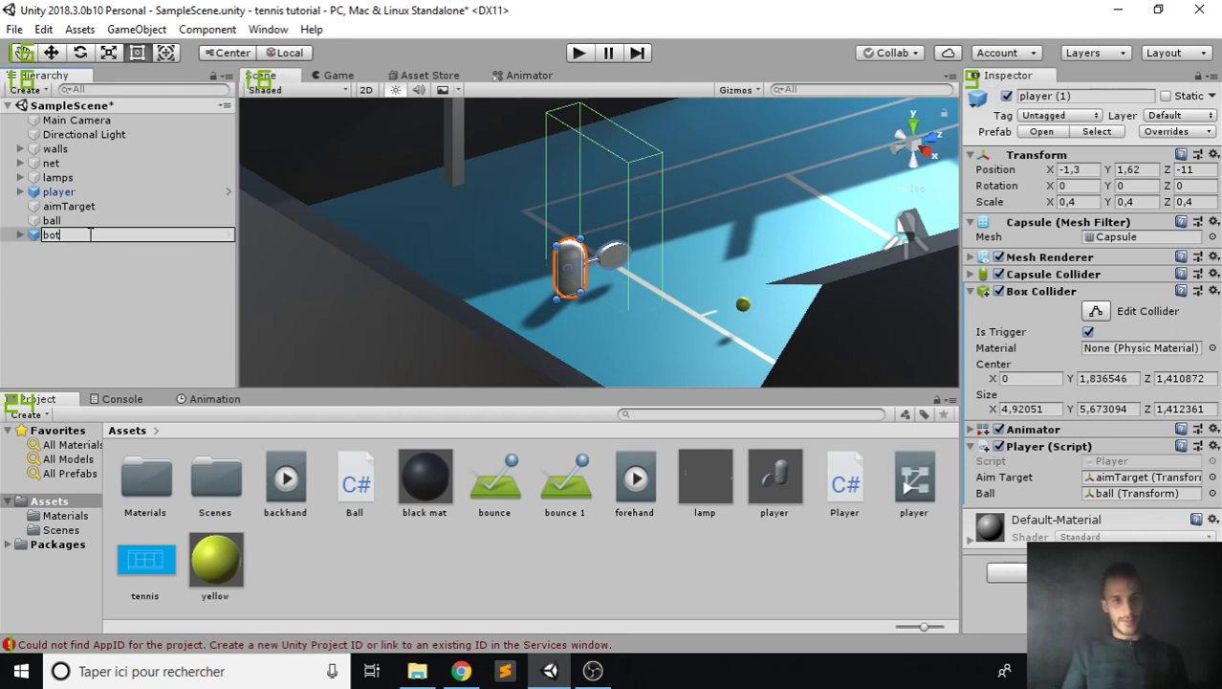
{"action": "right_click", "coordinate": [52, 235]}
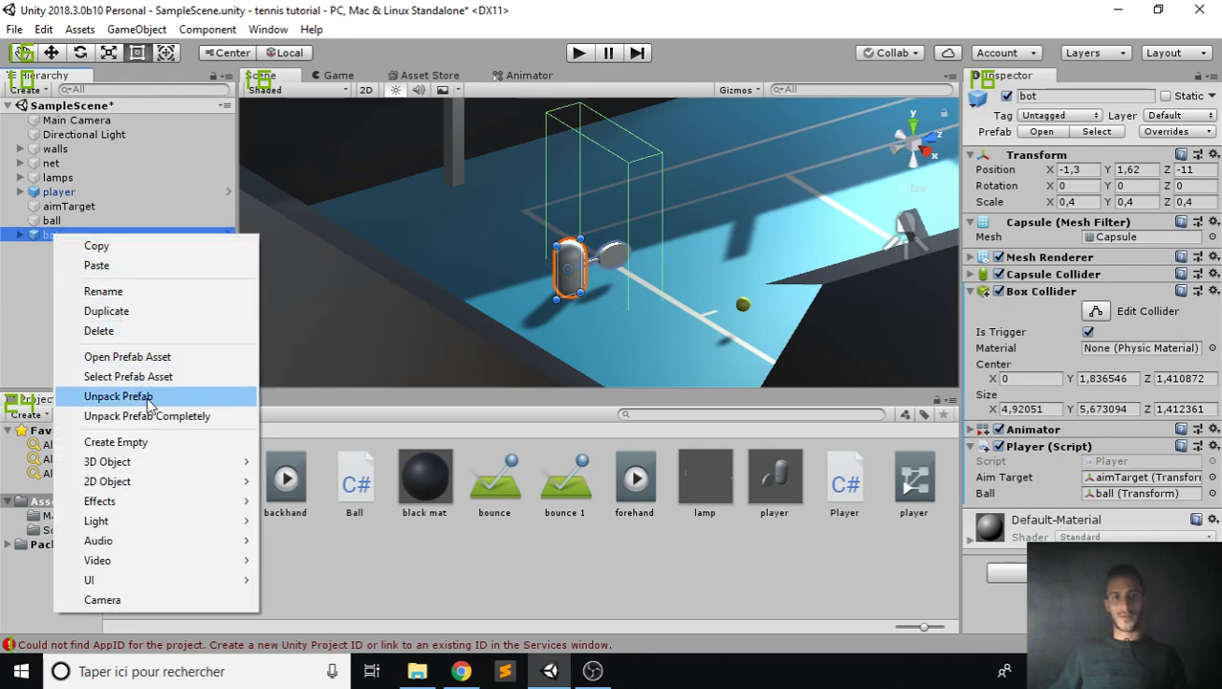
{"action": "left_click", "coordinate": [118, 396]}
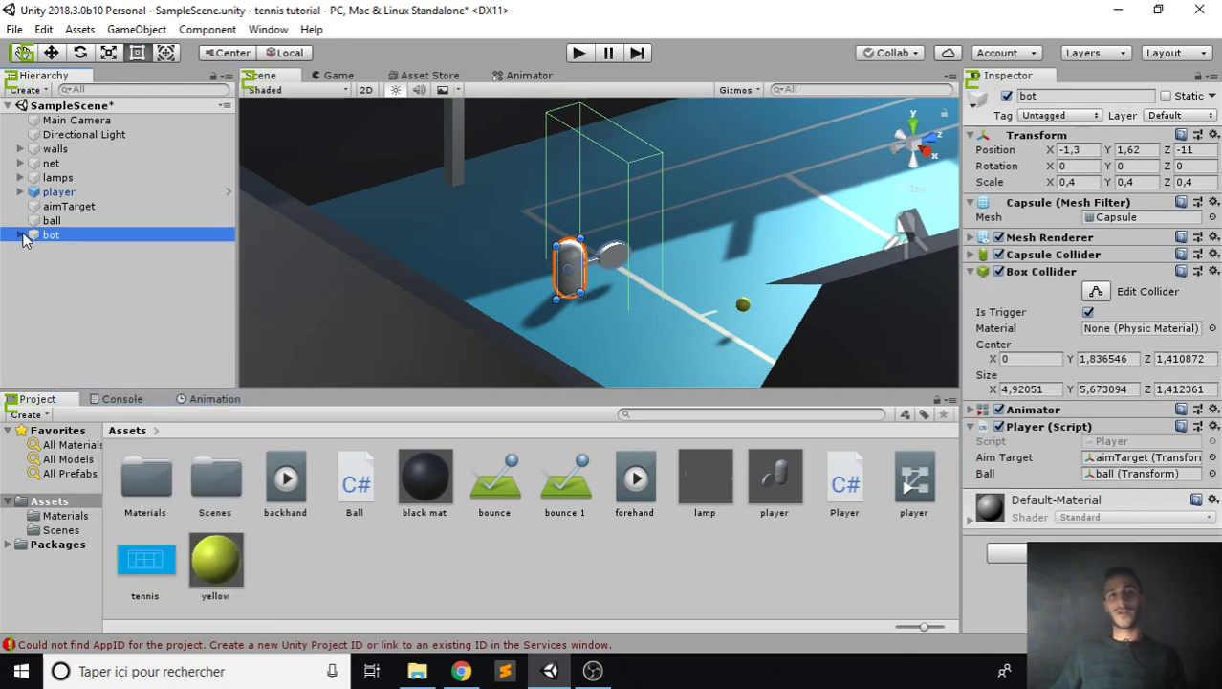
{"action": "left_click", "coordinate": [21, 235]}
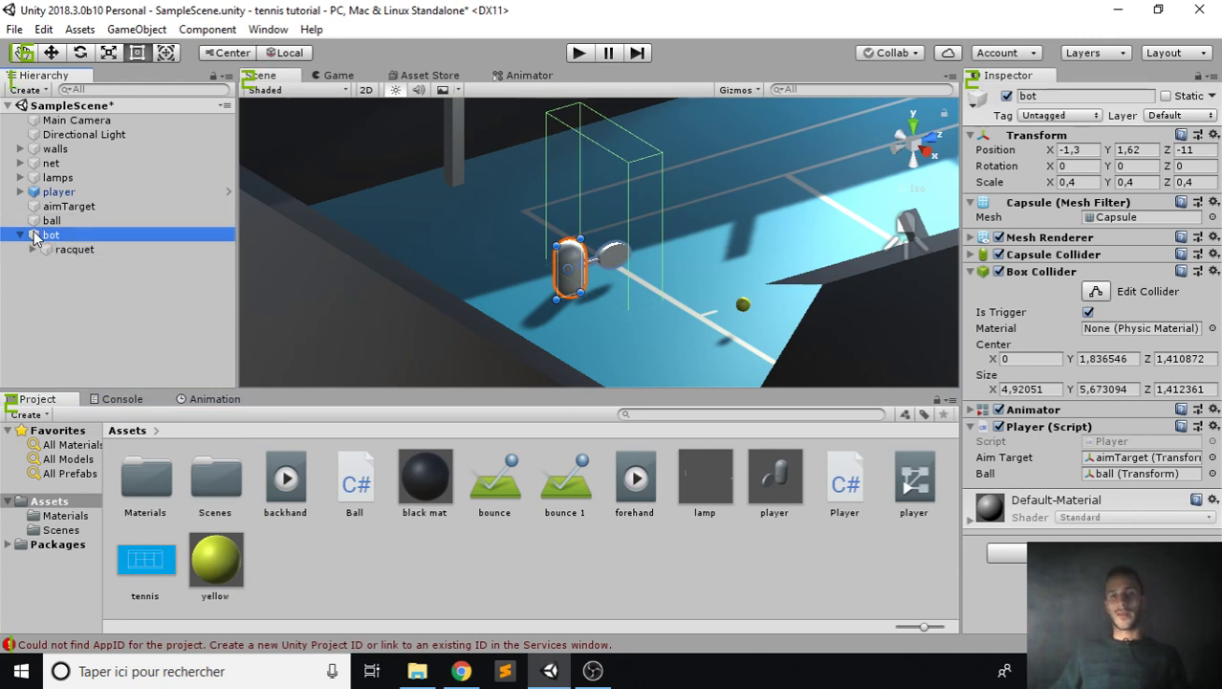
{"action": "left_click", "coordinate": [21, 191]}
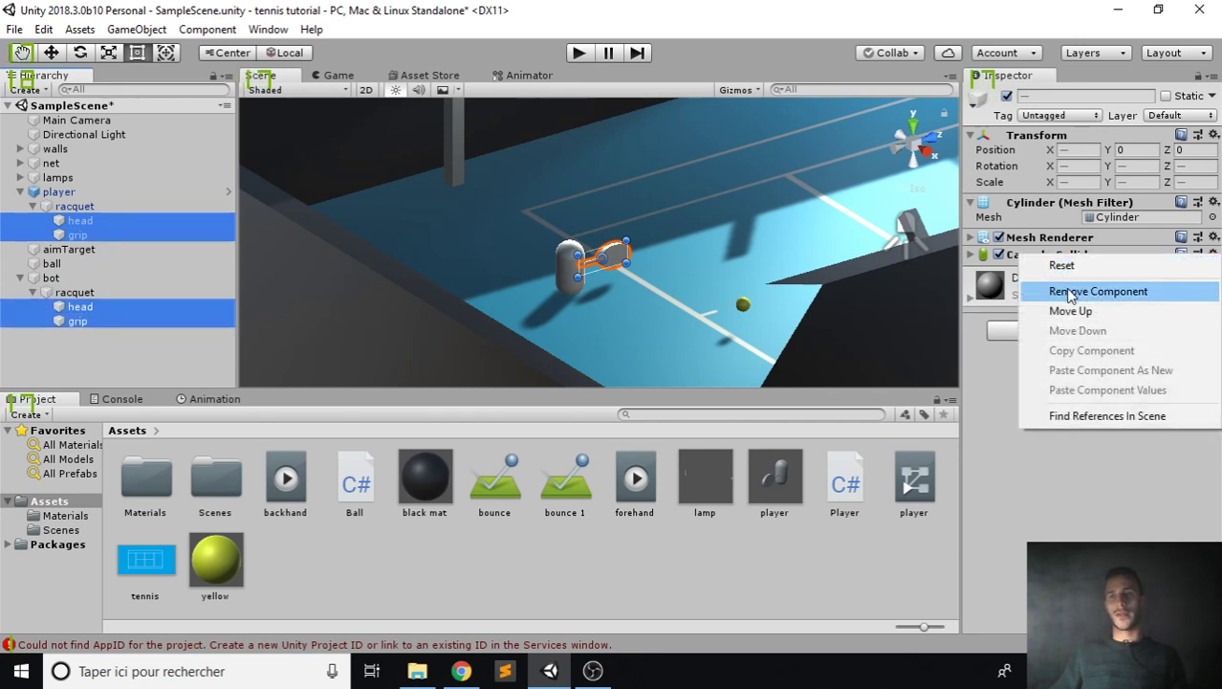
- Remove the Capsule Collider from both racquets' head and grip, and collapse the player's racquet
{"action": "left_click", "coordinate": [1098, 291]}
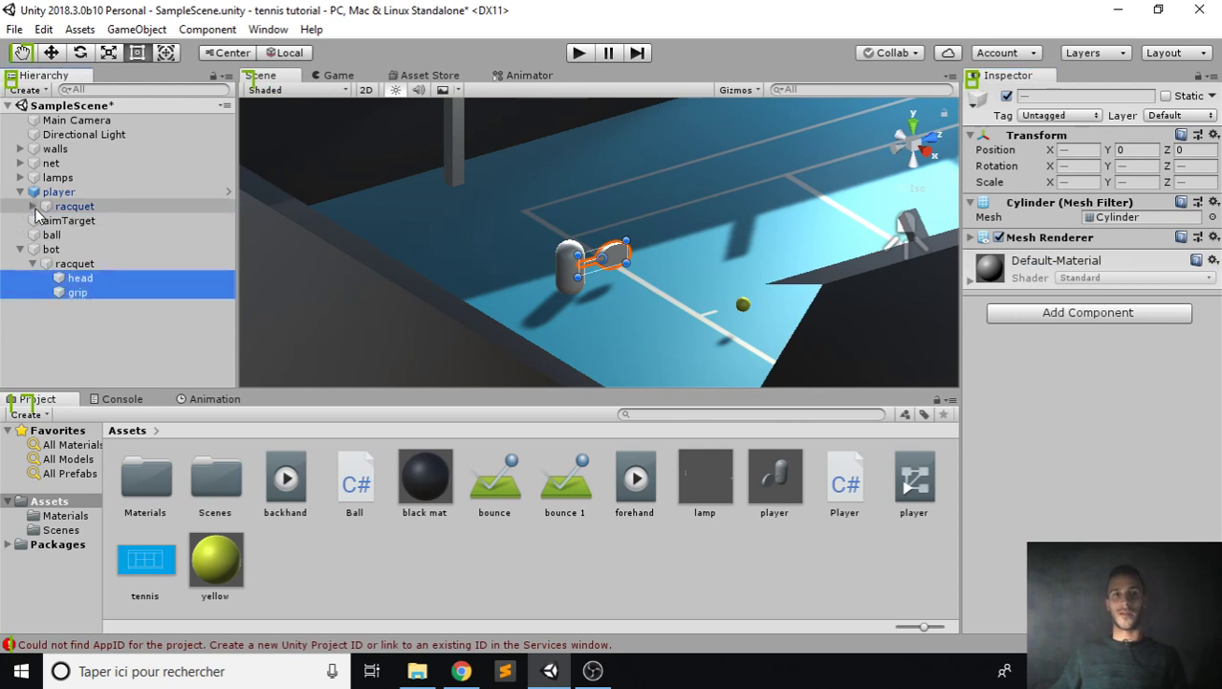
{"action": "left_click", "coordinate": [50, 249]}
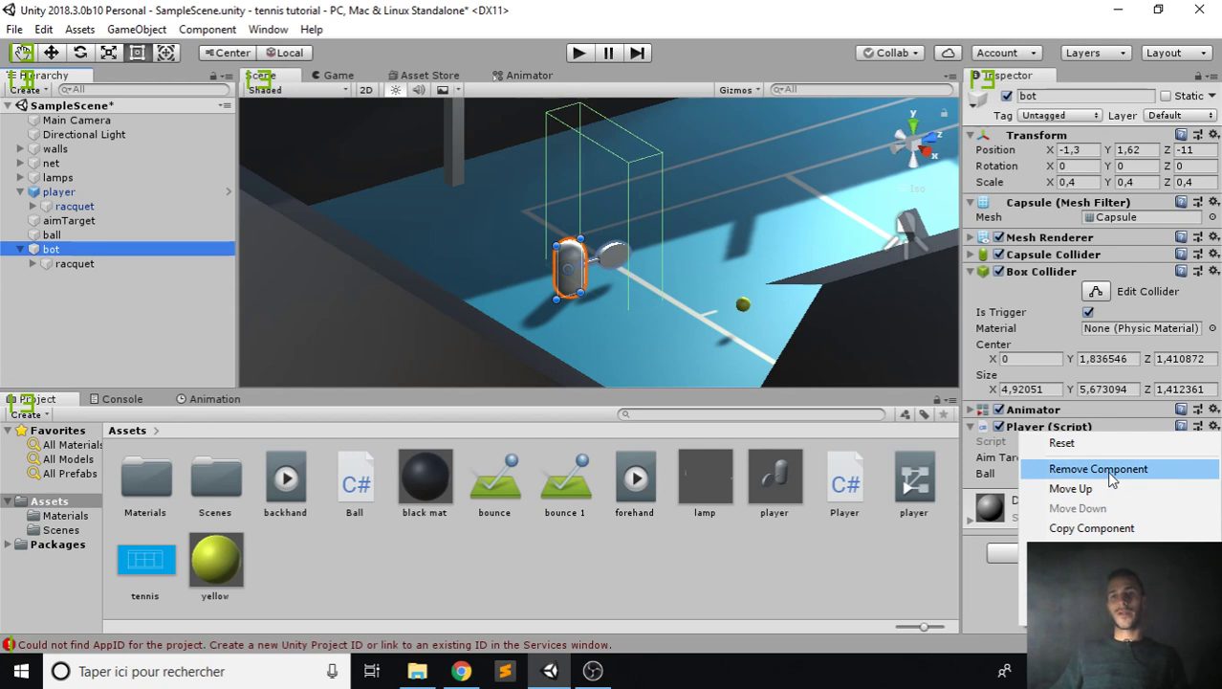
- Replace bot's Player (Script) with a new Bot script and open Bot.cs
{"action": "left_click", "coordinate": [1098, 469]}
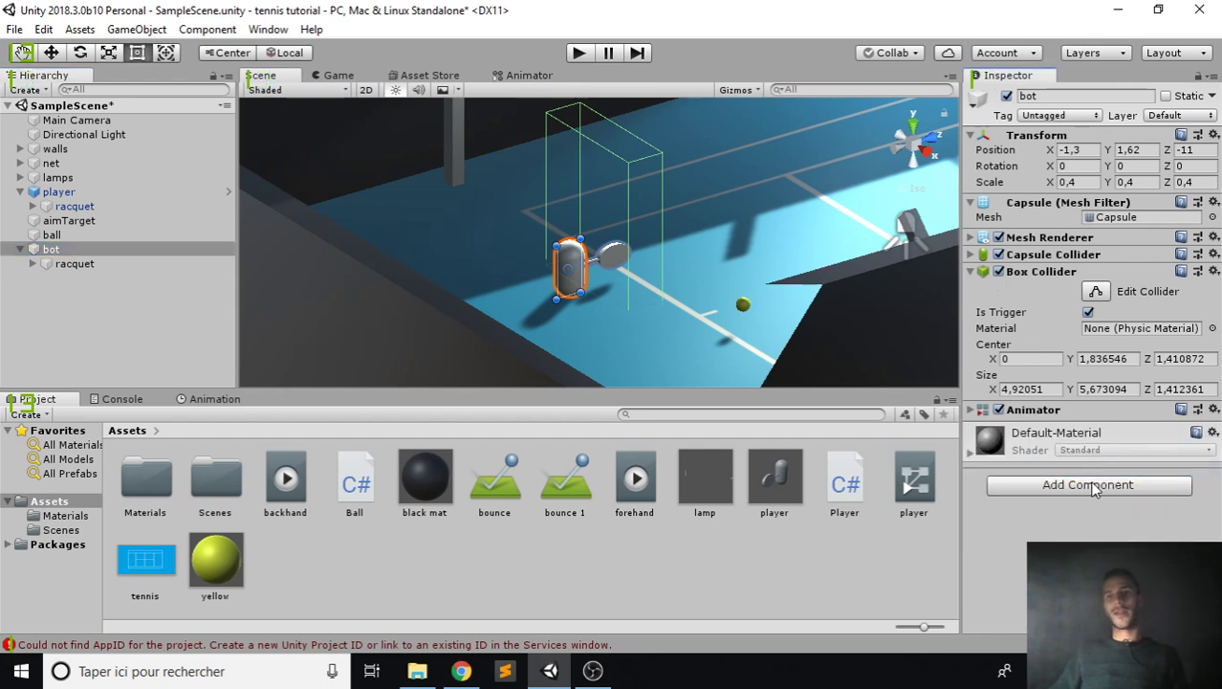
{"action": "left_click", "coordinate": [1088, 484]}
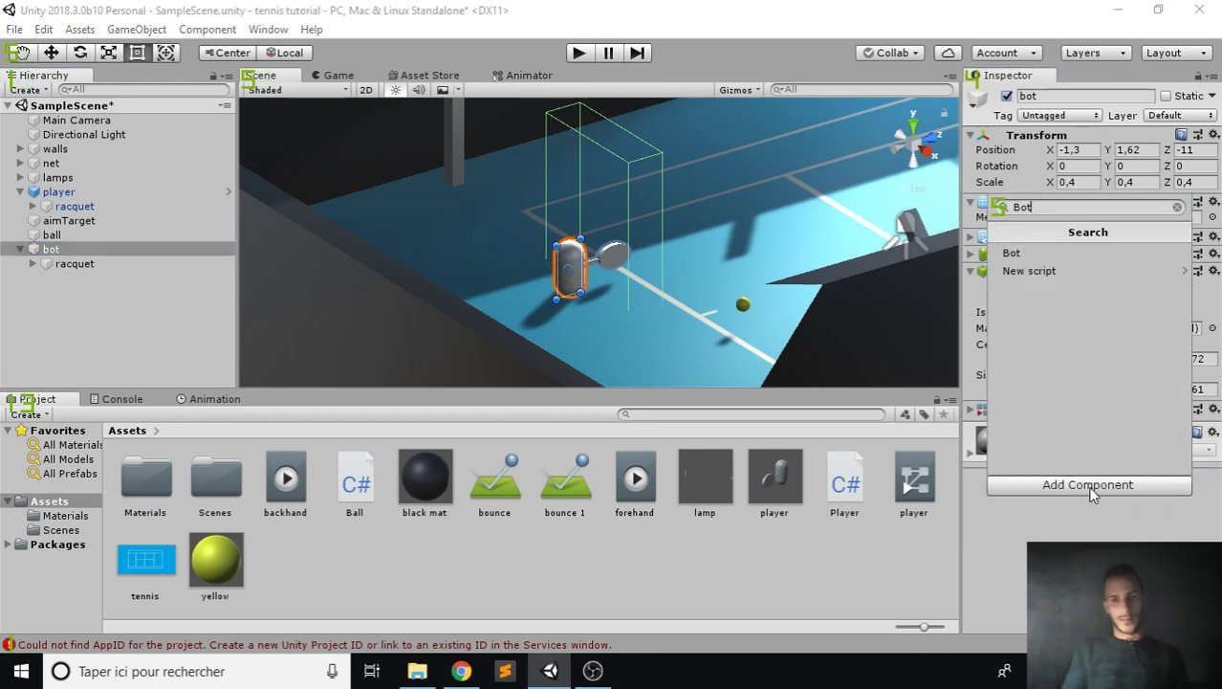
{"action": "left_click", "coordinate": [1028, 271]}
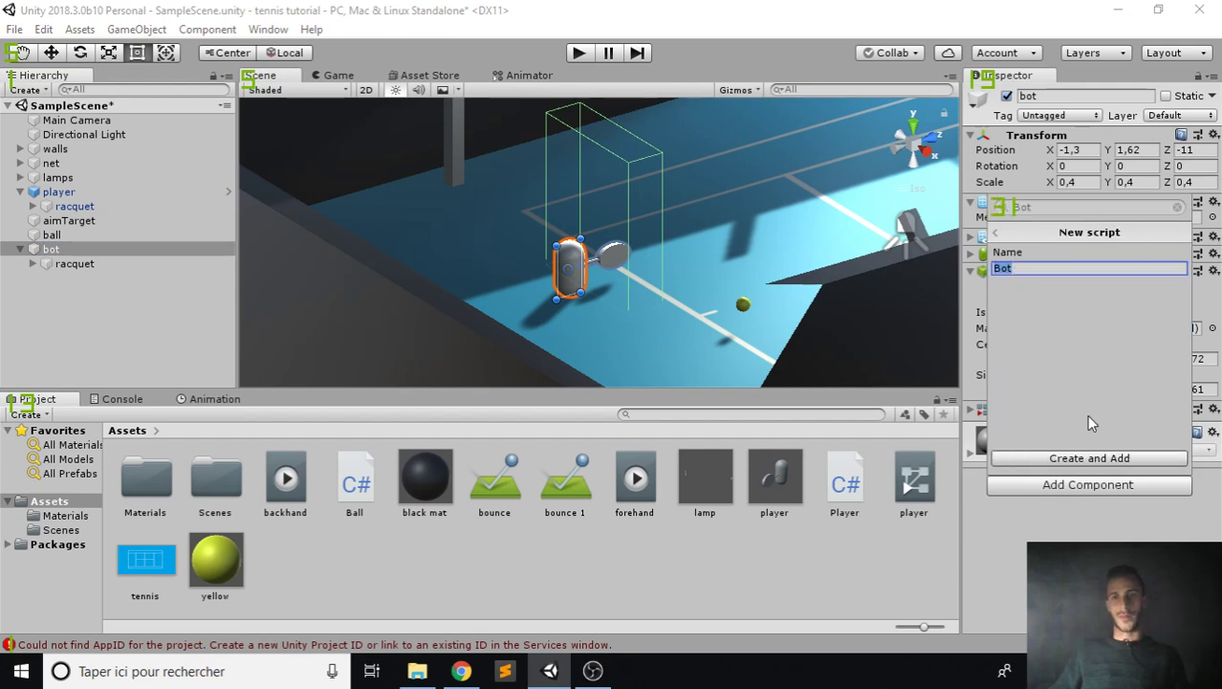
{"action": "left_click", "coordinate": [1088, 457]}
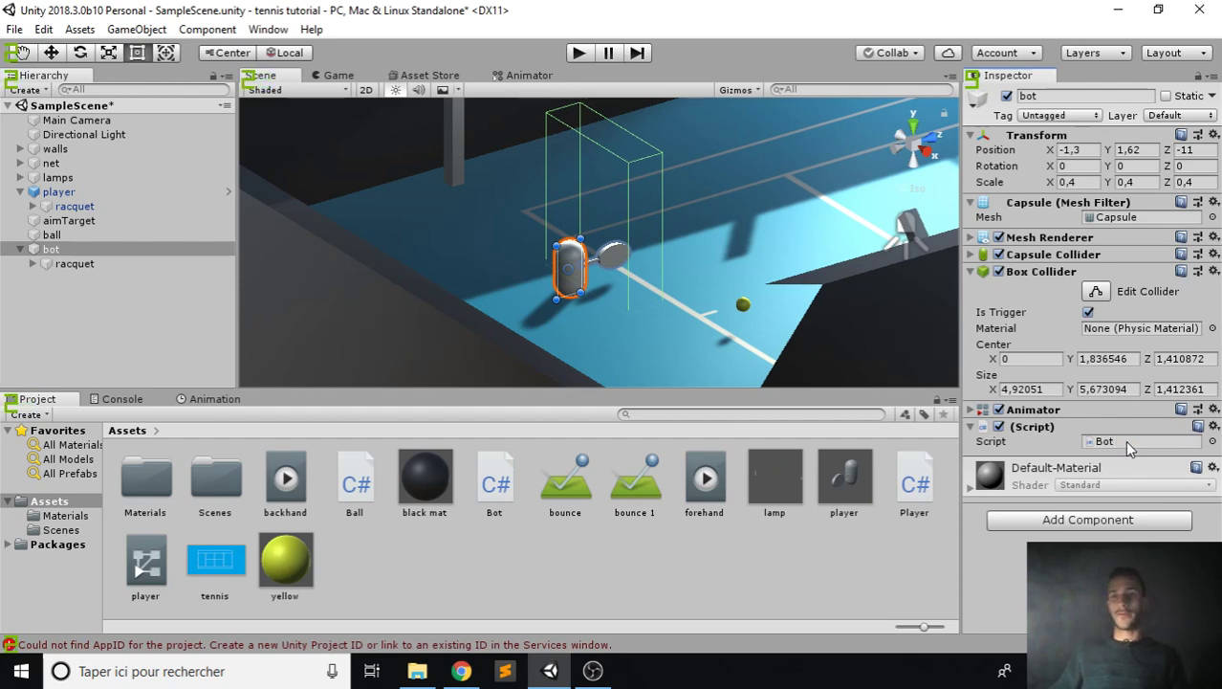
{"action": "double_click", "coordinate": [495, 478]}
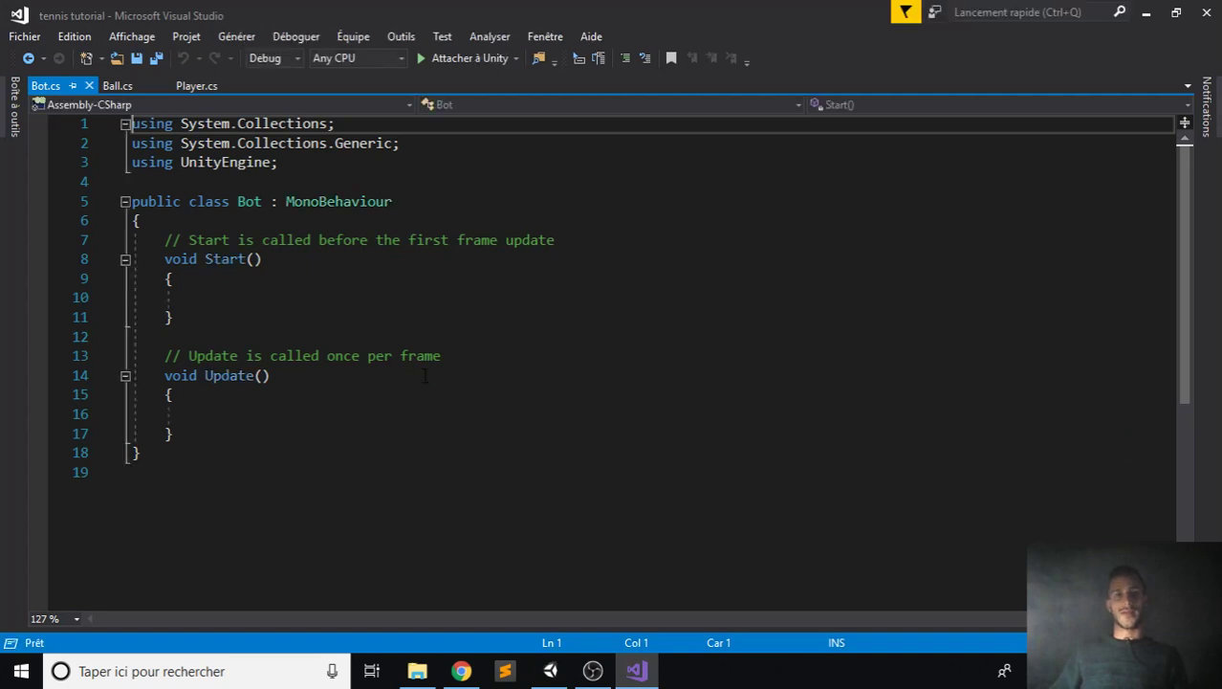
- Declare 'float speed;' and 'Animator animator;' in the Bot class and save
{"action": "left_click", "coordinate": [278, 239]}
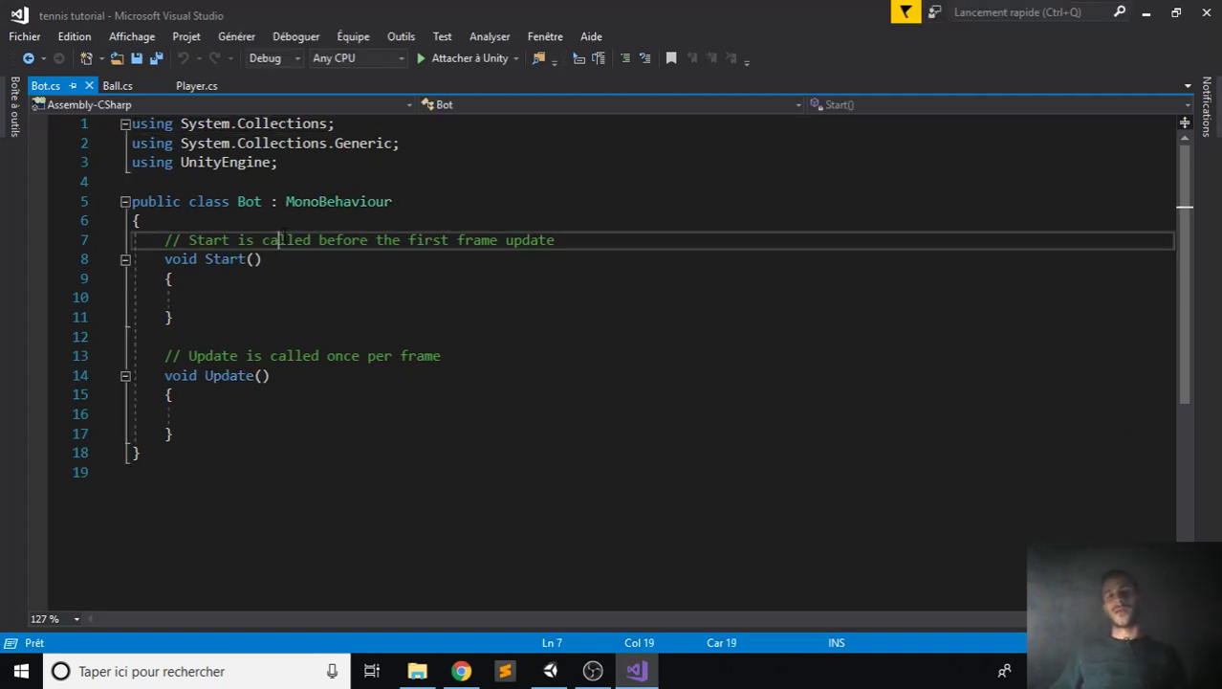
{"action": "key", "text": "Enter"}
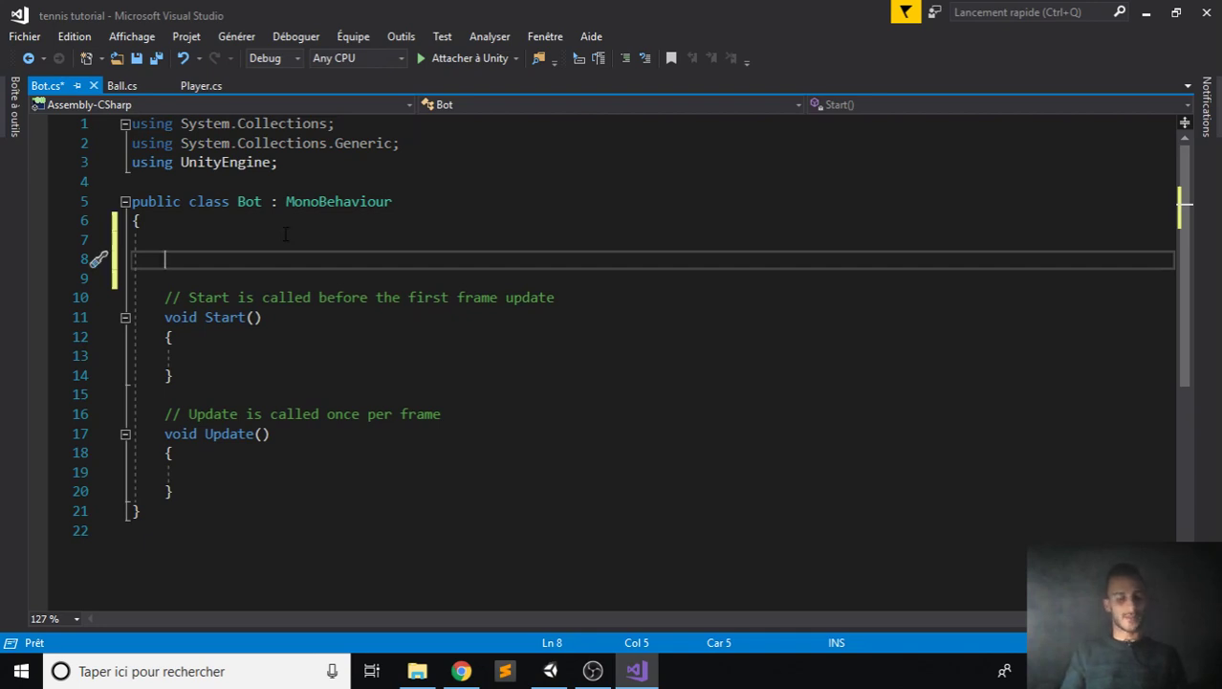
{"action": "type", "text": "float sp"}
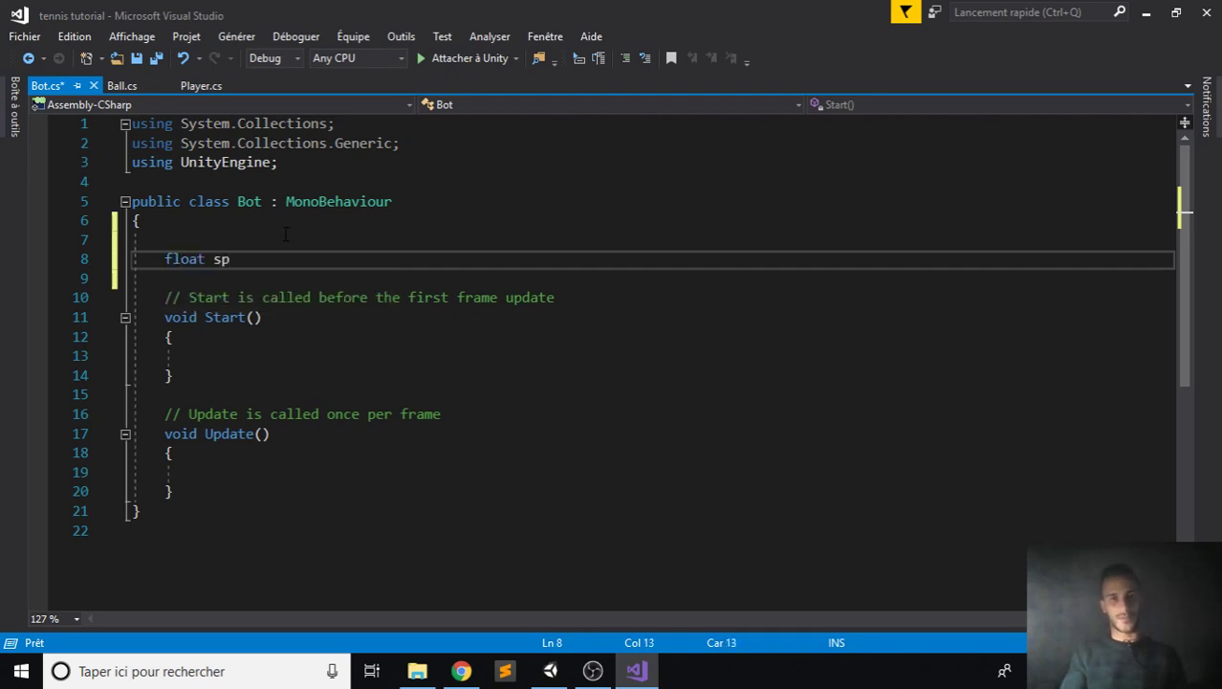
{"action": "type", "text": "eed;"}
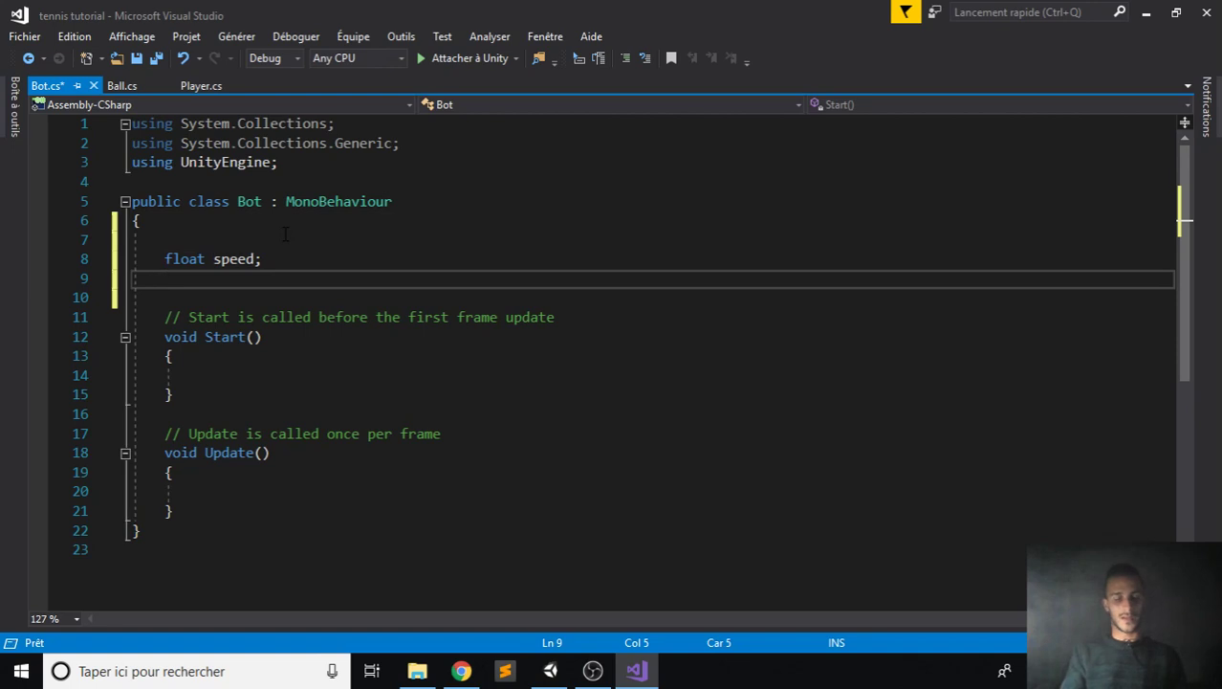
{"action": "type", "text": "Animat"}
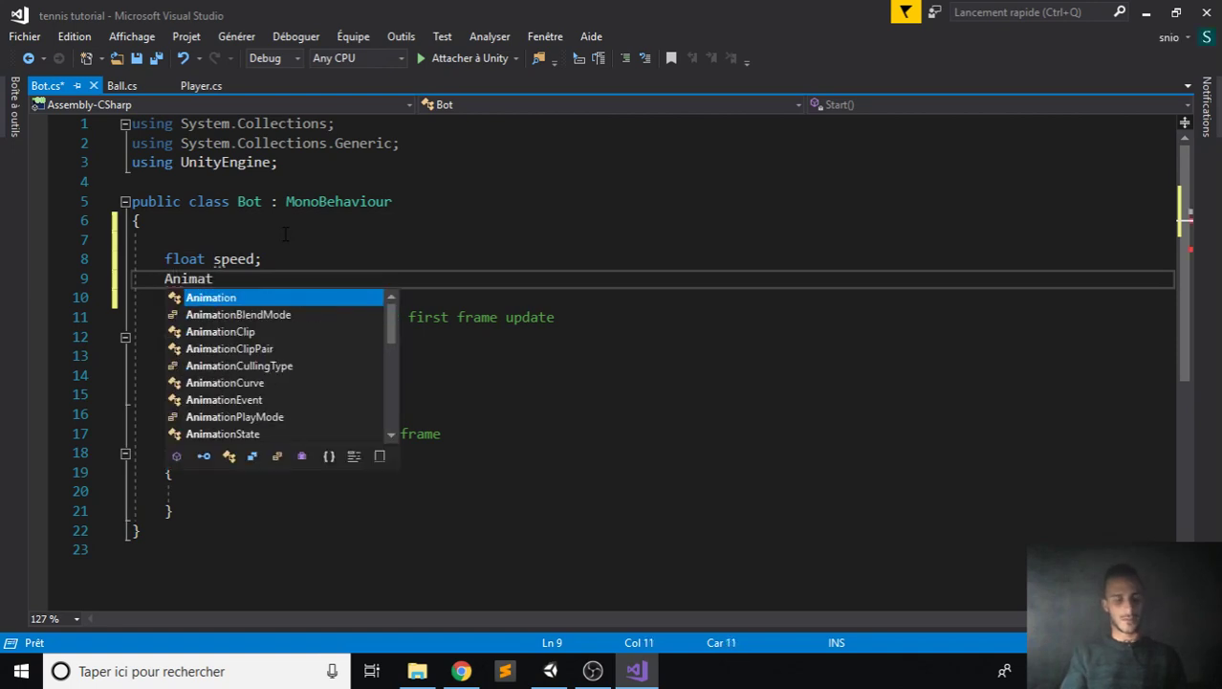
{"action": "type", "text": "or animator;"}
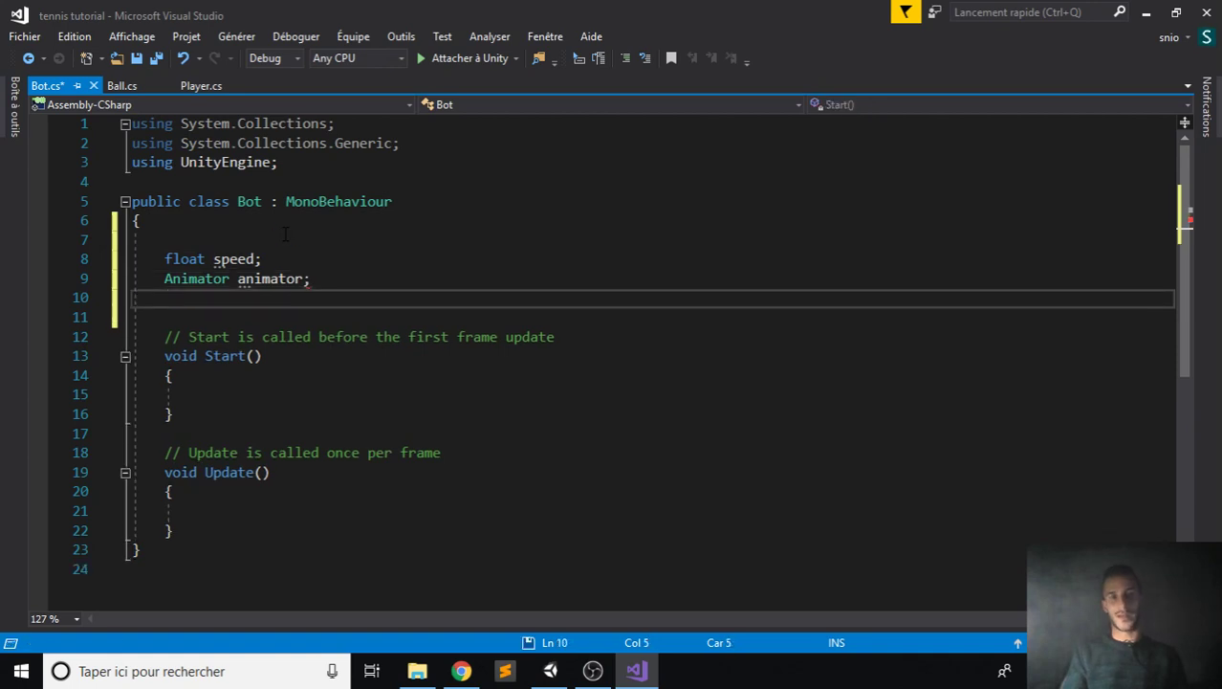
{"action": "key", "text": "ctrl+s"}
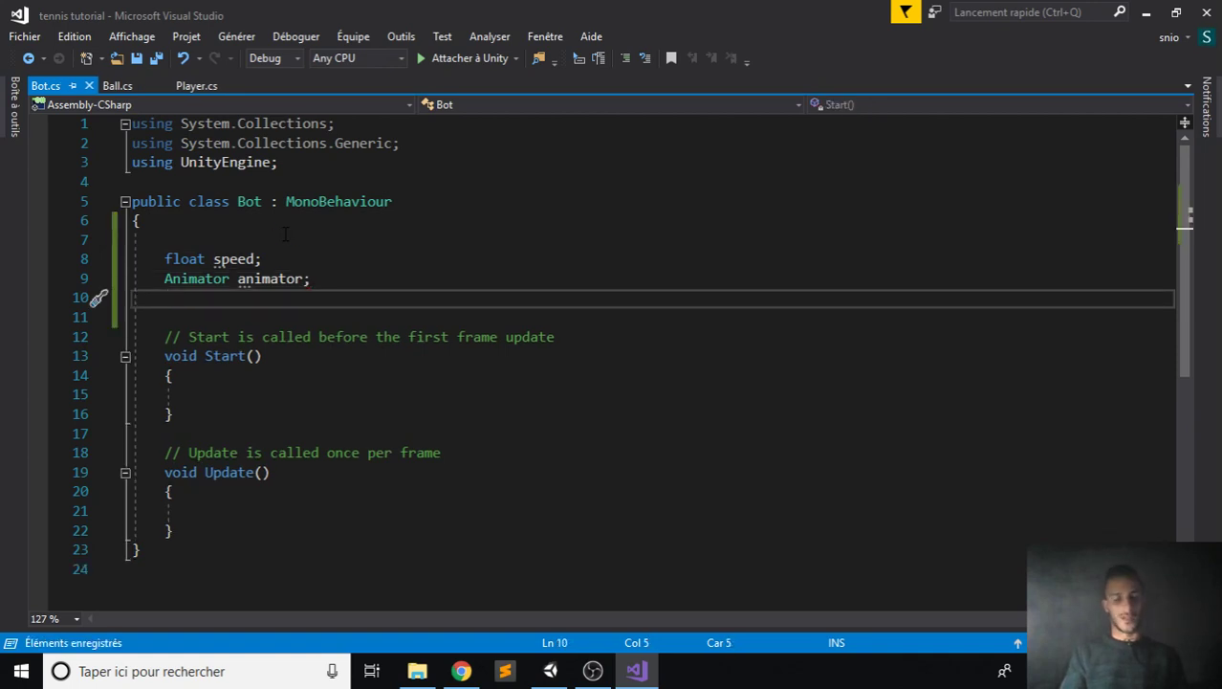
- Add public Transform fields 'ball' and 'hitTarget' to Bot.cs
{"action": "type", "text": "public"}
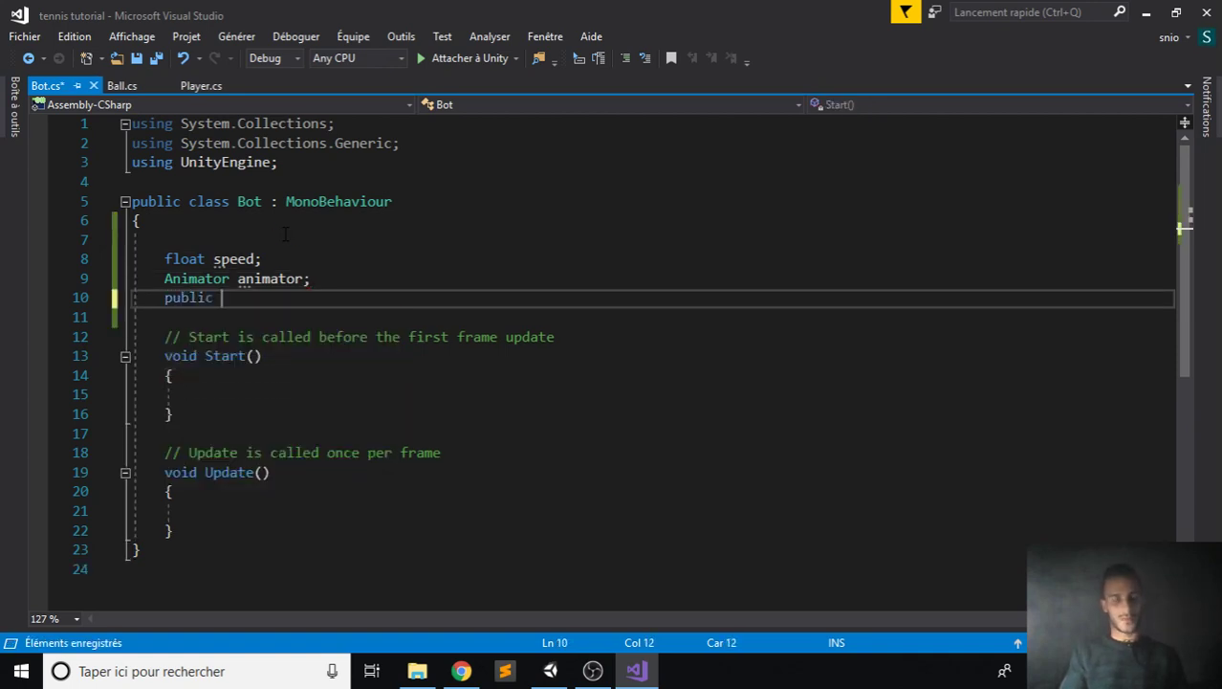
{"action": "type", "text": "Transform ball;"}
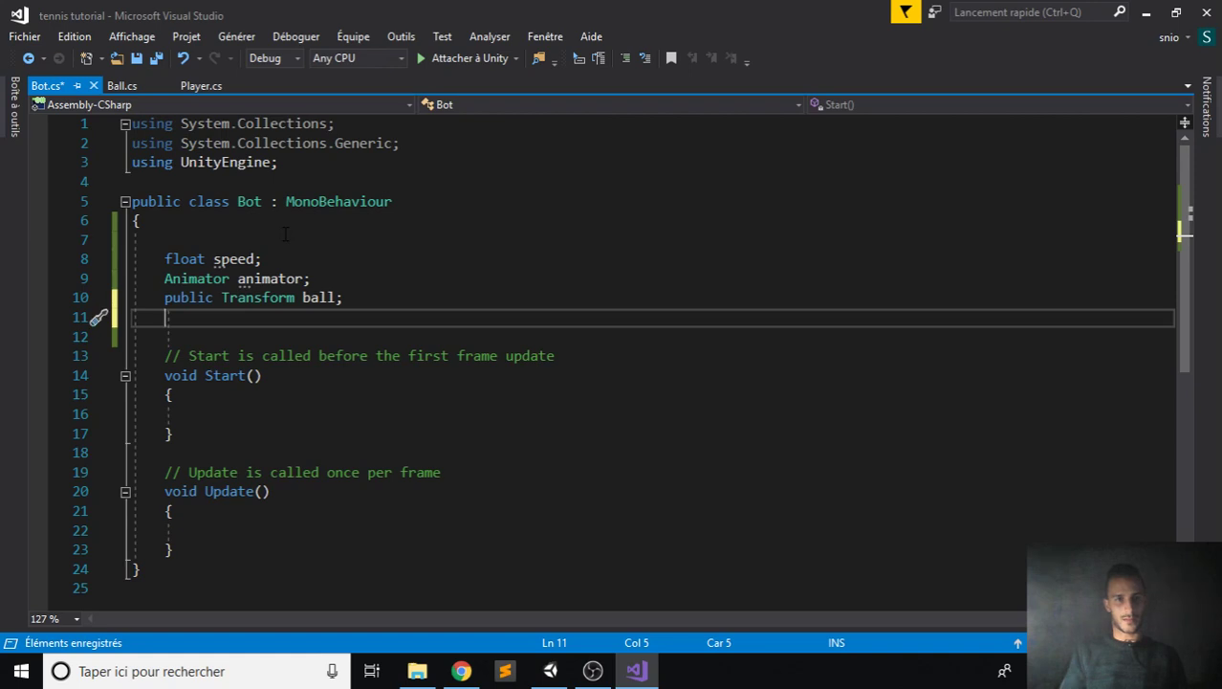
{"action": "type", "text": "public Transform ball;"}
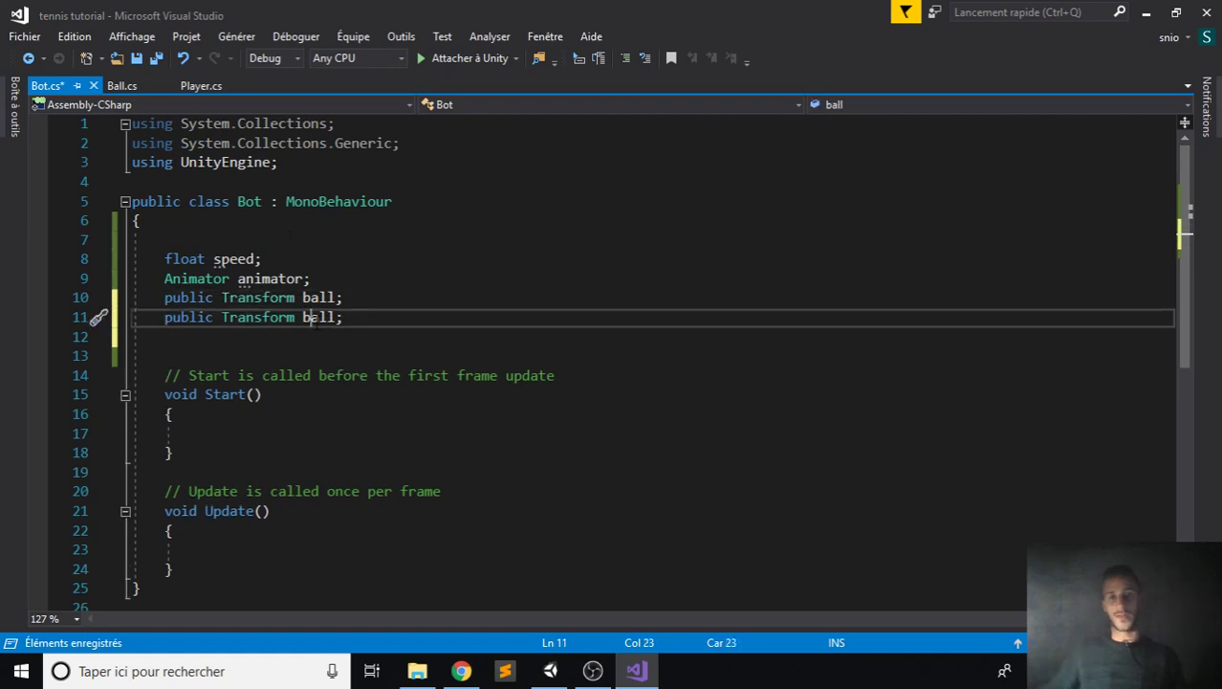
{"action": "type", "text": "hit"}
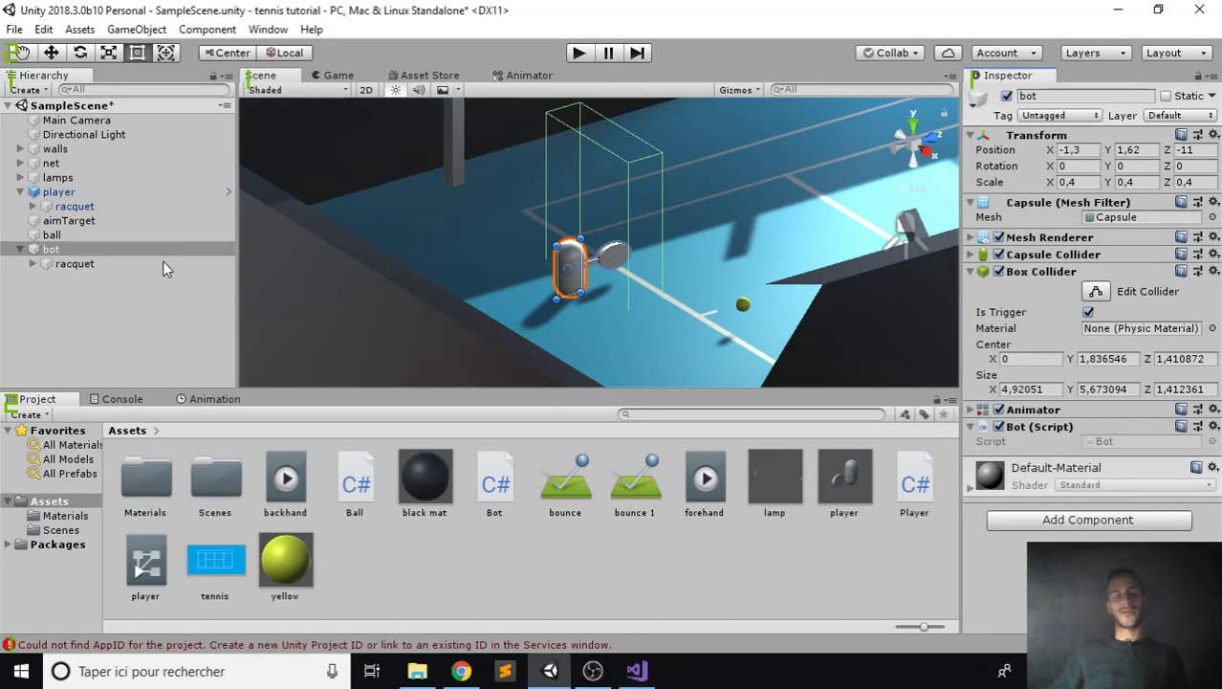
{"action": "mouse_move", "coordinate": [81, 238]}
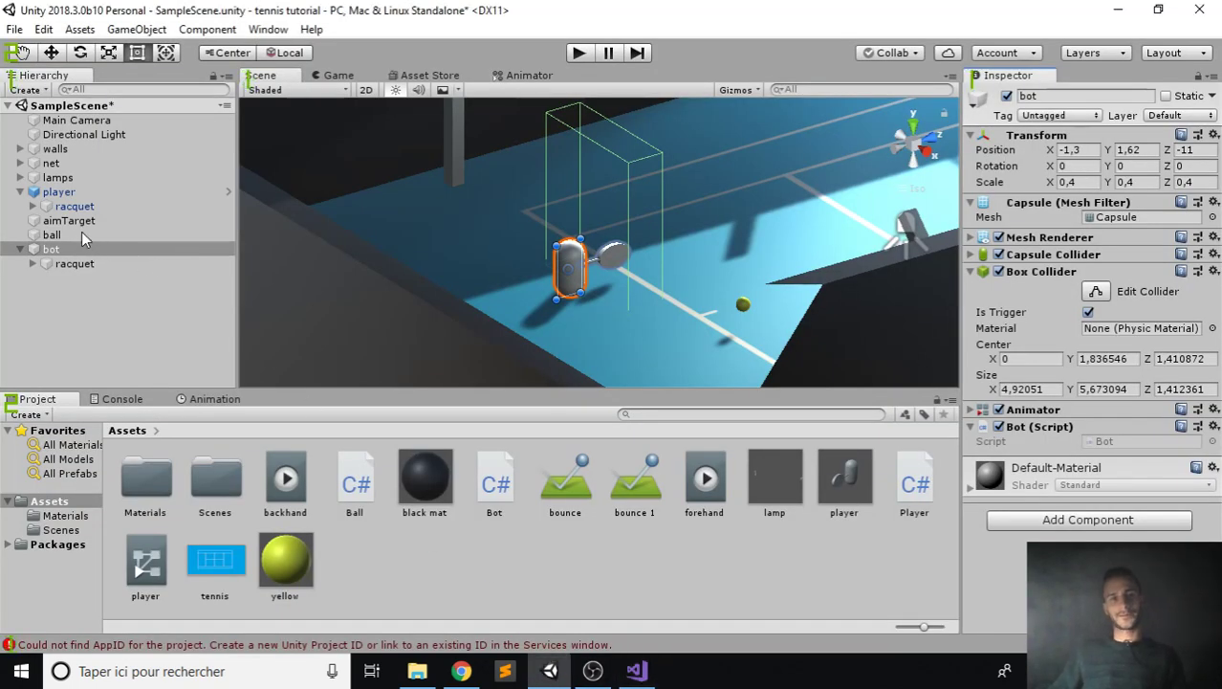
- Duplicate aimTarget as aimTargetBot and assign it and the ball to bot's script
{"action": "left_click", "coordinate": [69, 220]}
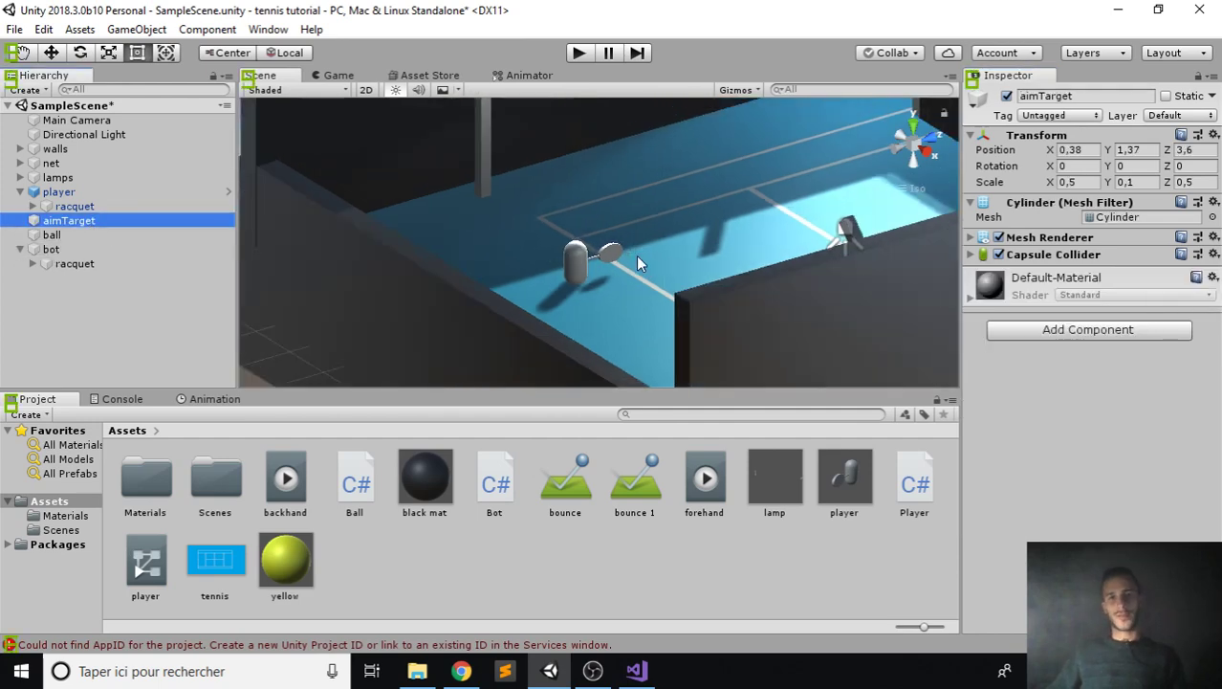
{"action": "left_click_drag", "start_coordinate": [641, 263], "coordinate": [641, 322]}
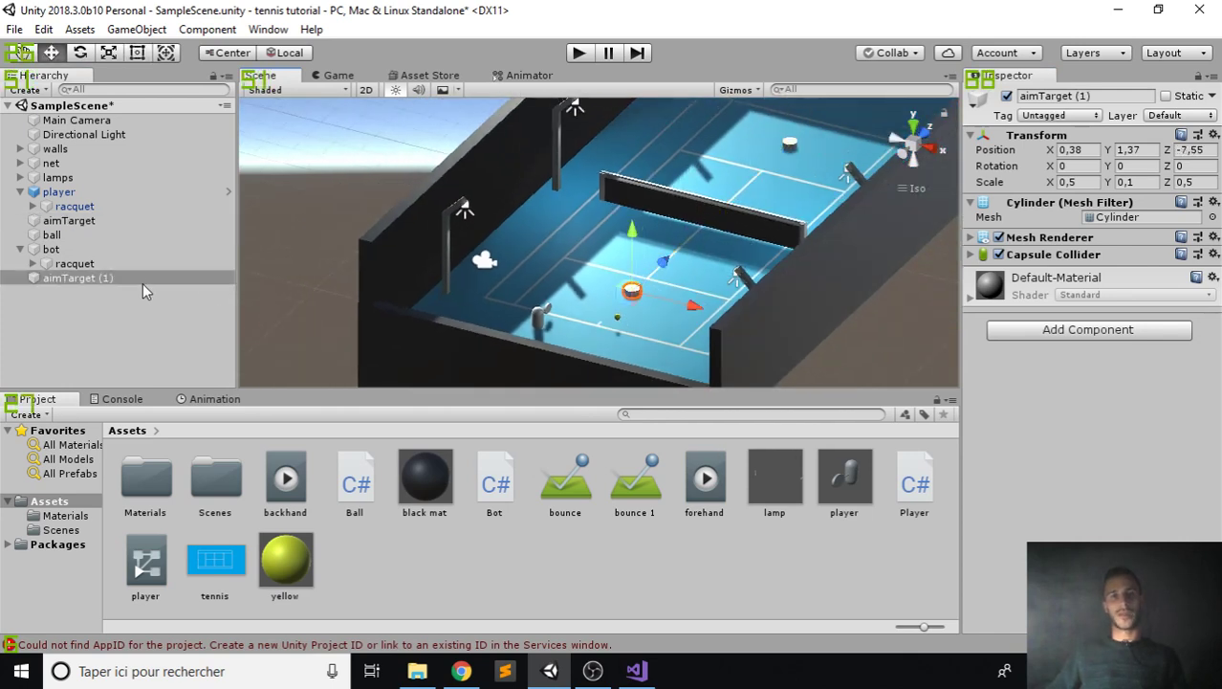
{"action": "double_click", "coordinate": [70, 278]}
{"action": "type", "text": "Bot"}
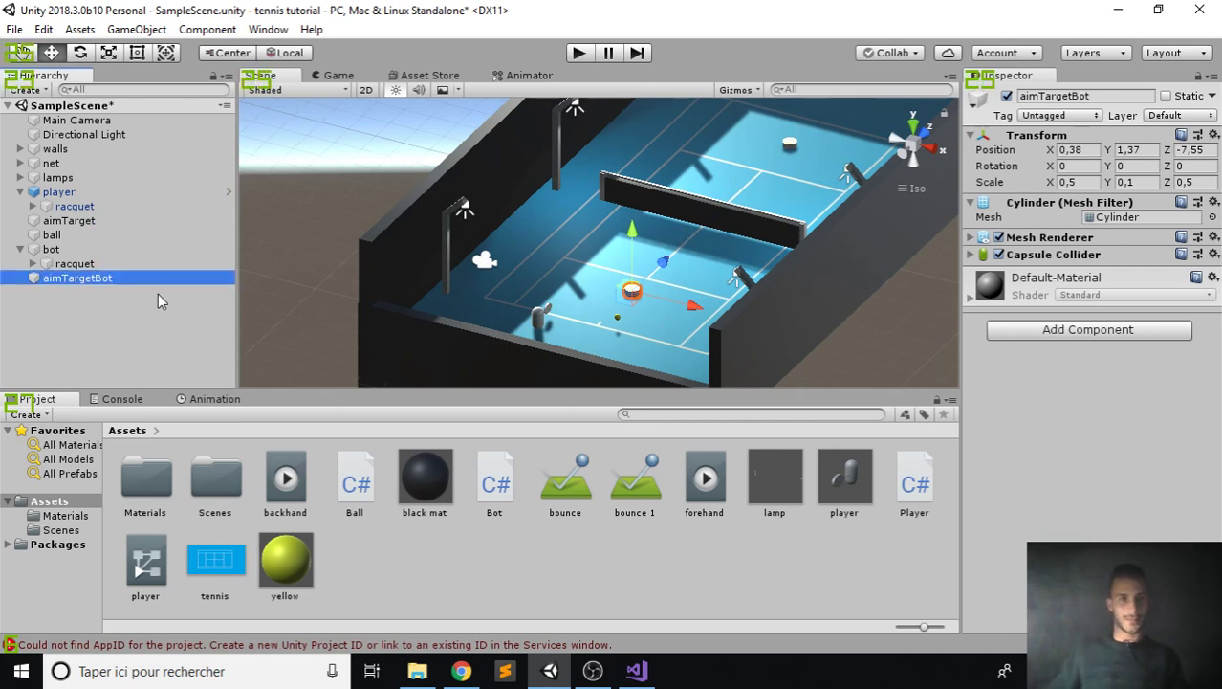
{"action": "left_click", "coordinate": [50, 249]}
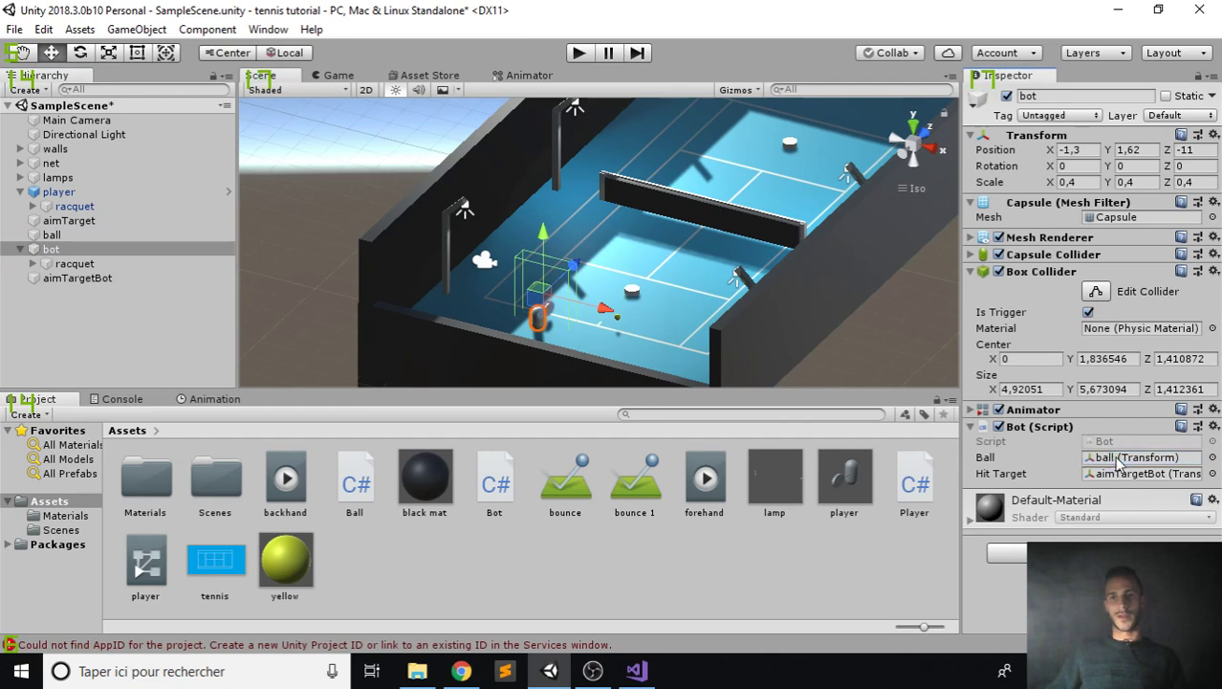
{"action": "left_click", "coordinate": [635, 670]}
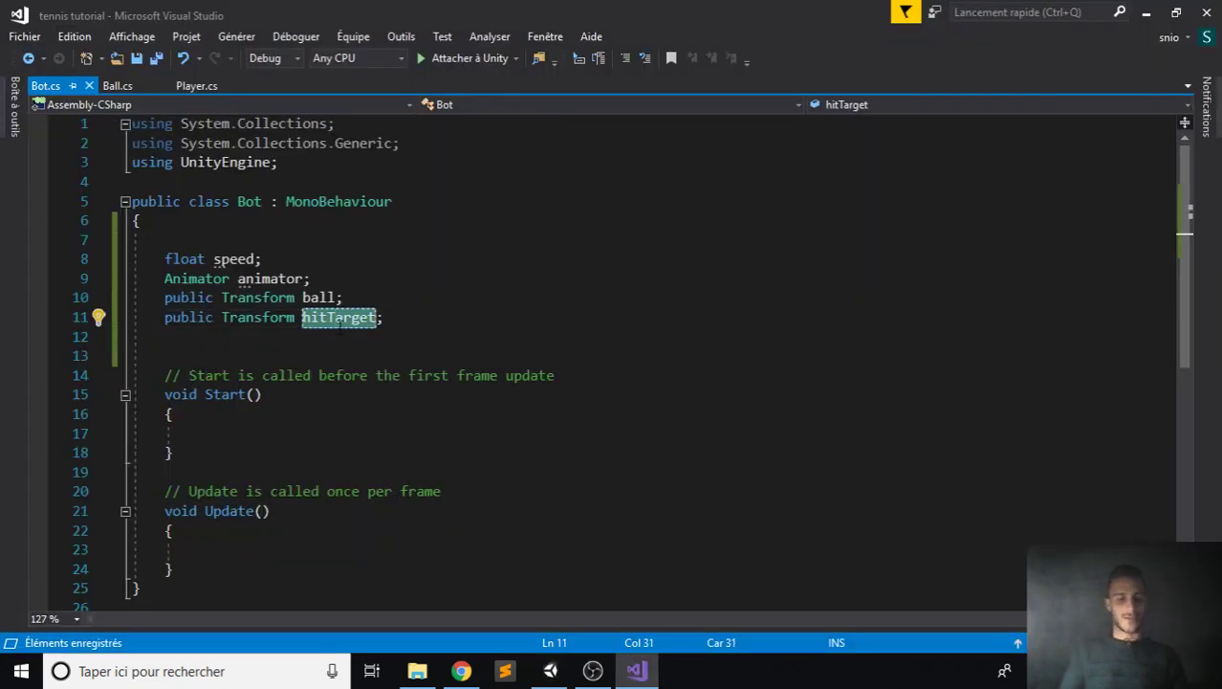
- Rename the hitTarget field to aimTarget and drop the Start comment in Bot.cs
{"action": "type", "text": "aimTa"}
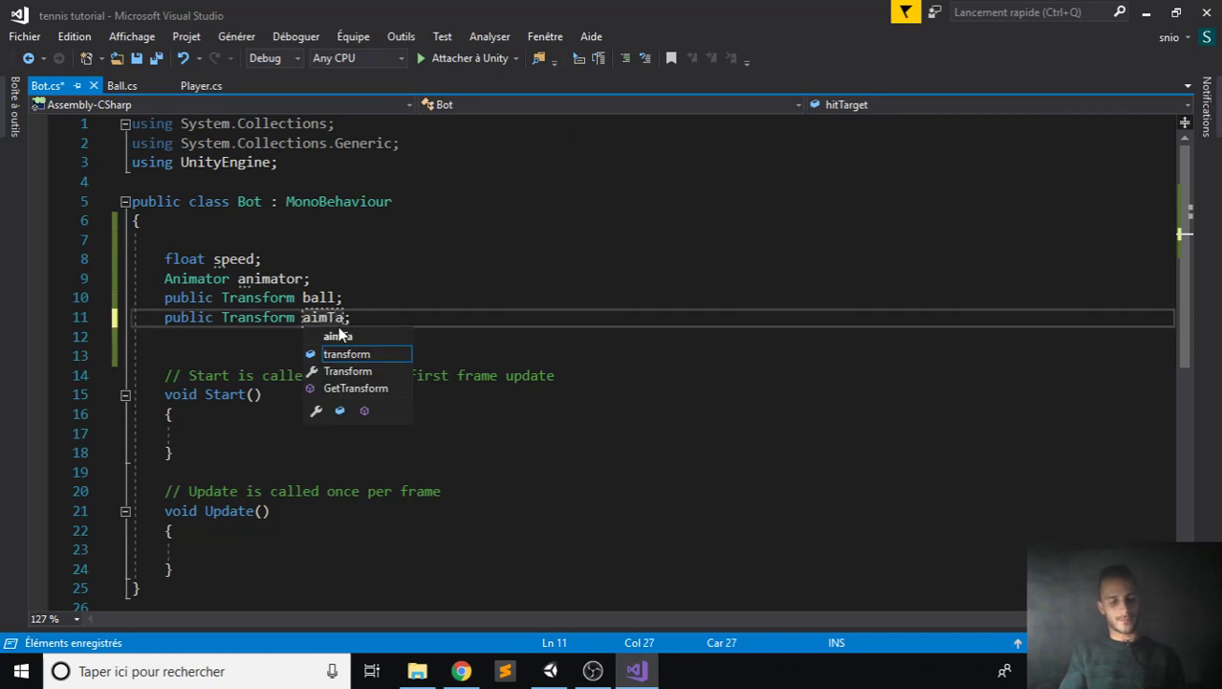
{"action": "type", "text": "rget"}
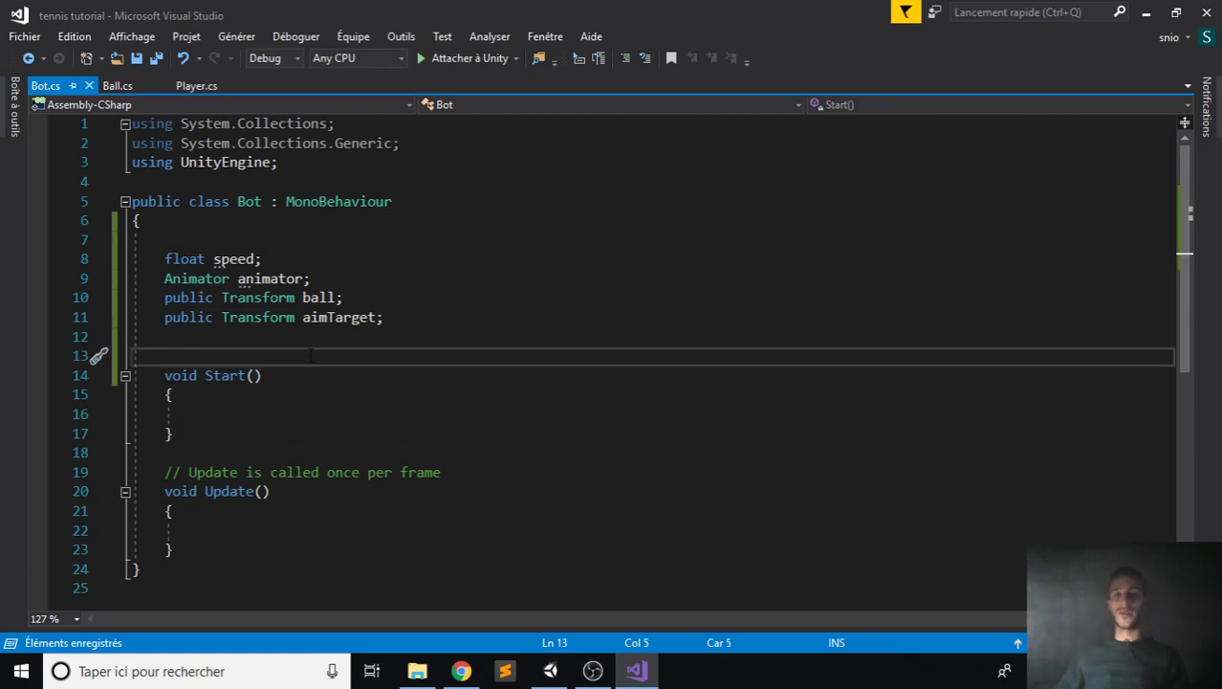
{"action": "mouse_move", "coordinate": [517, 474]}
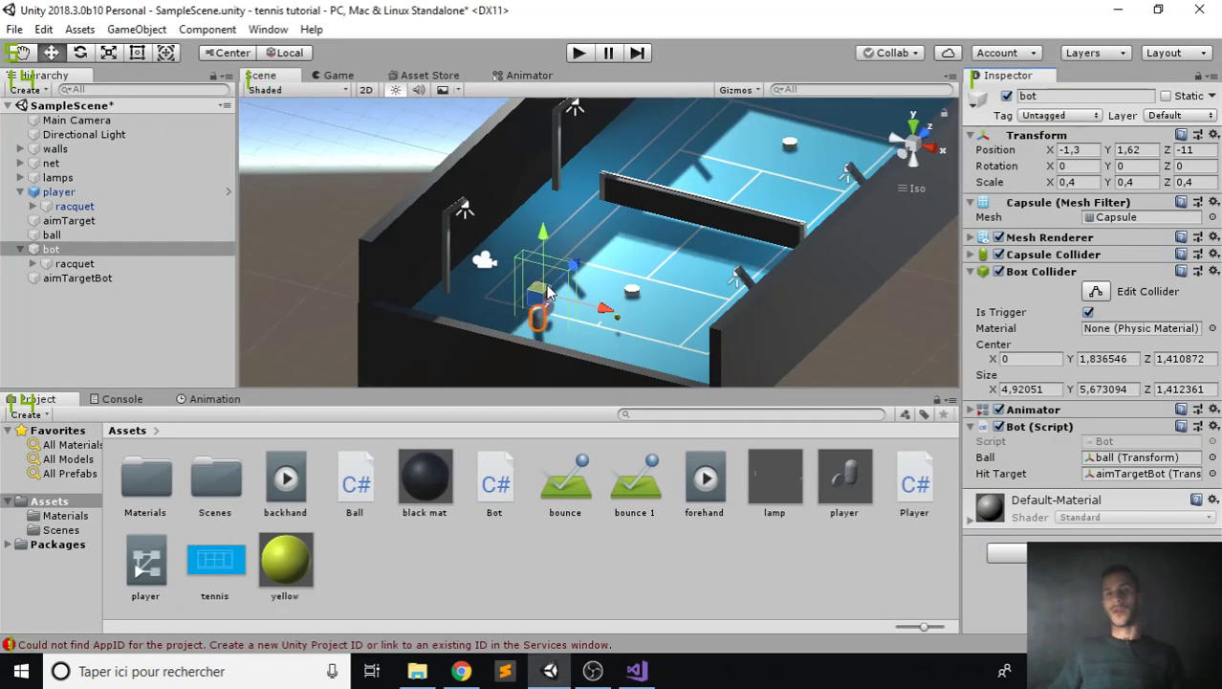
- Check the Game view, restore the Scene view, and place bot at Z 5.44
{"action": "left_click_drag", "start_coordinate": [550, 292], "coordinate": [602, 272]}
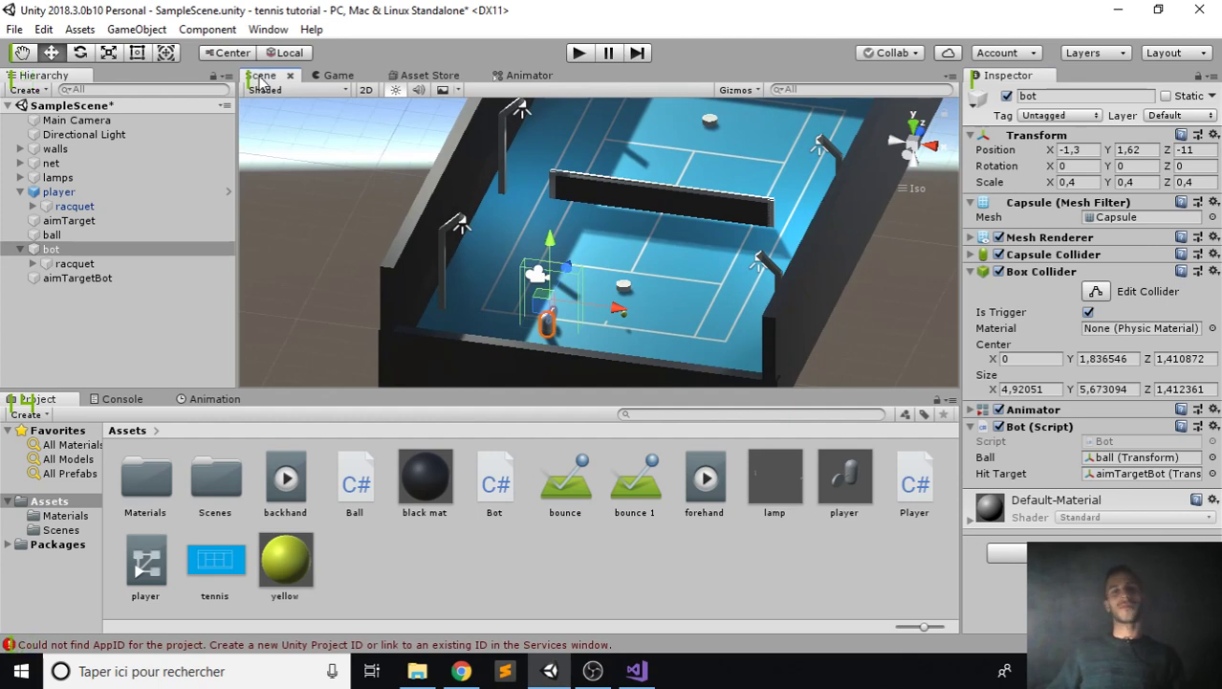
{"action": "left_click", "coordinate": [338, 74]}
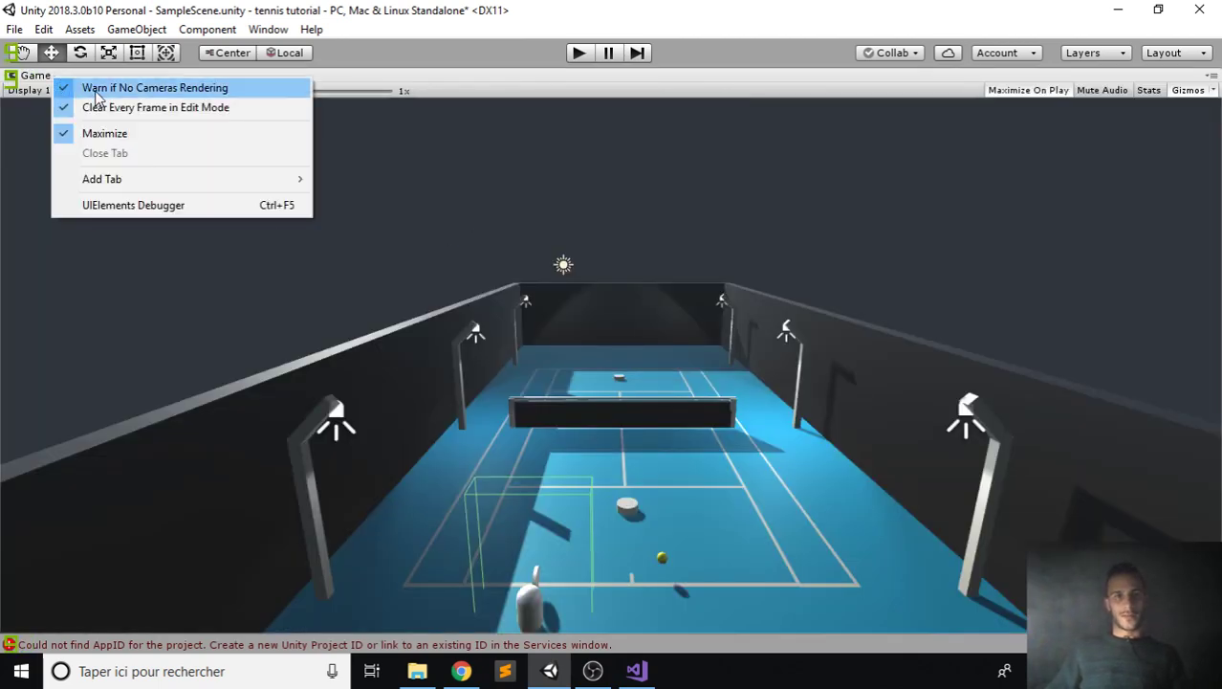
{"action": "left_click", "coordinate": [104, 133]}
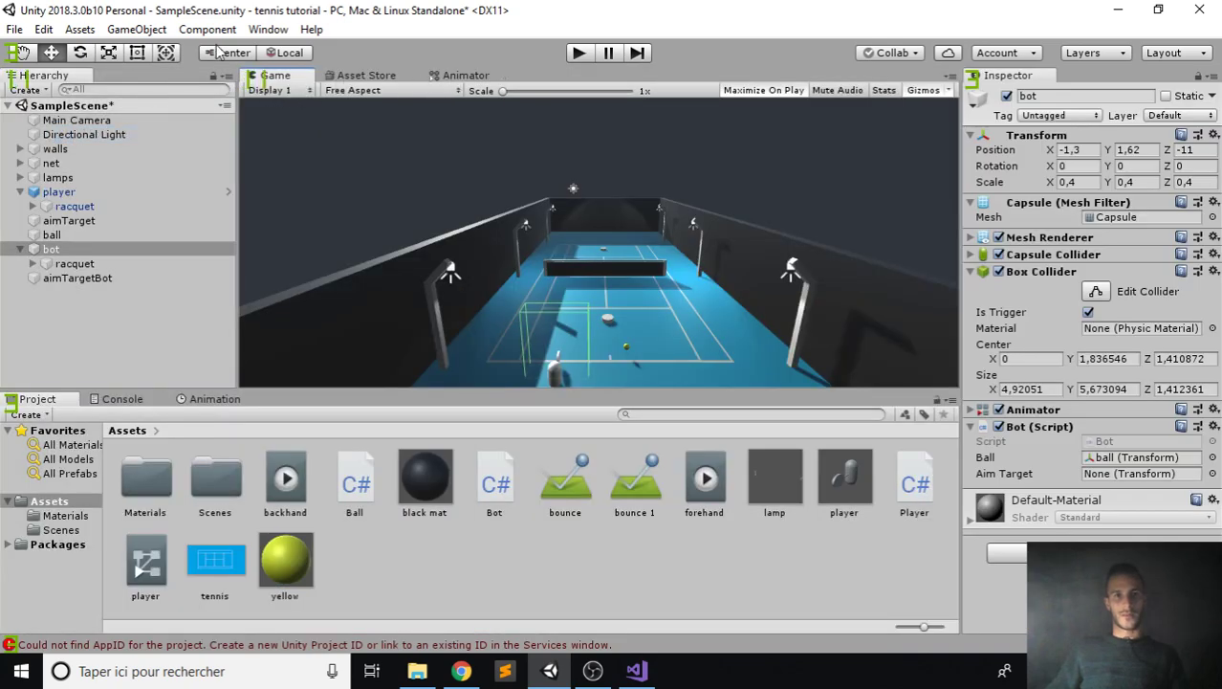
{"action": "left_click", "coordinate": [268, 29]}
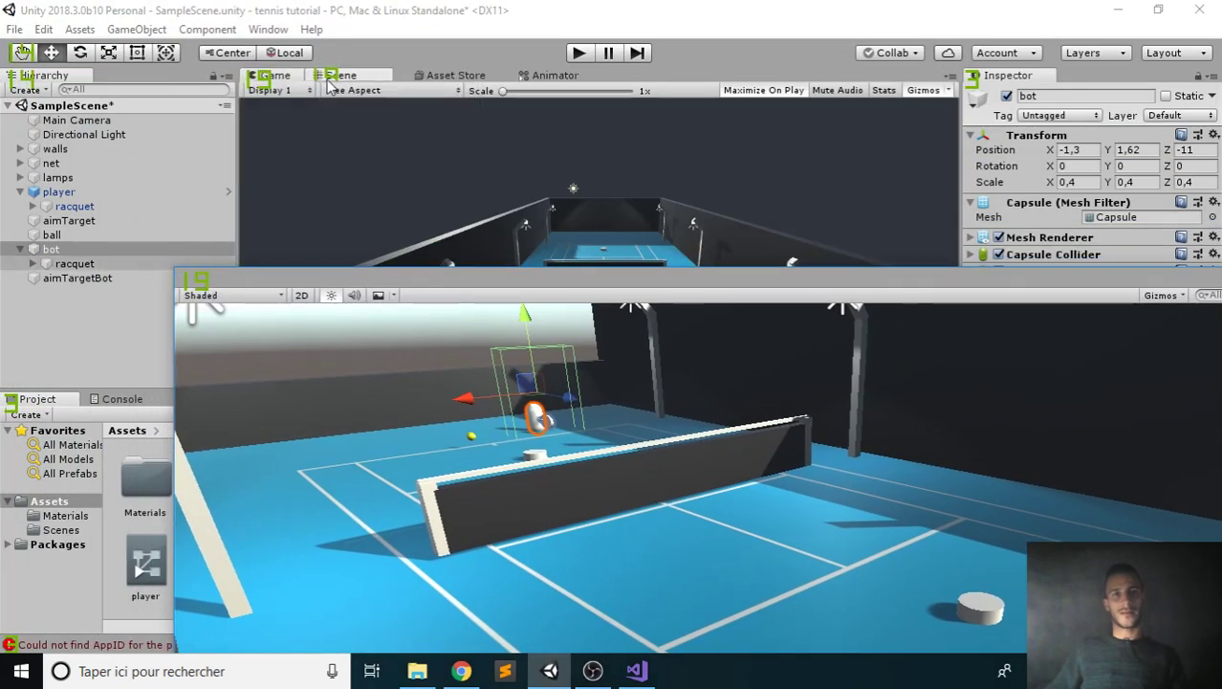
{"action": "left_click", "coordinate": [349, 74]}
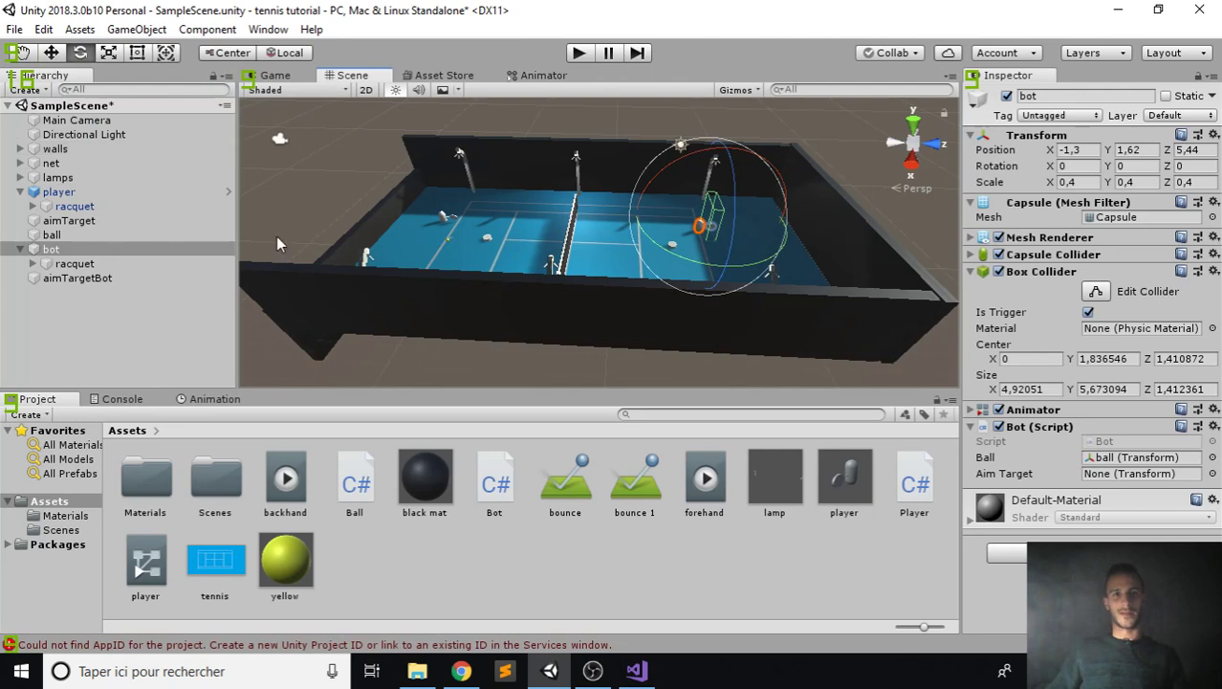
{"action": "right_click", "coordinate": [352, 74]}
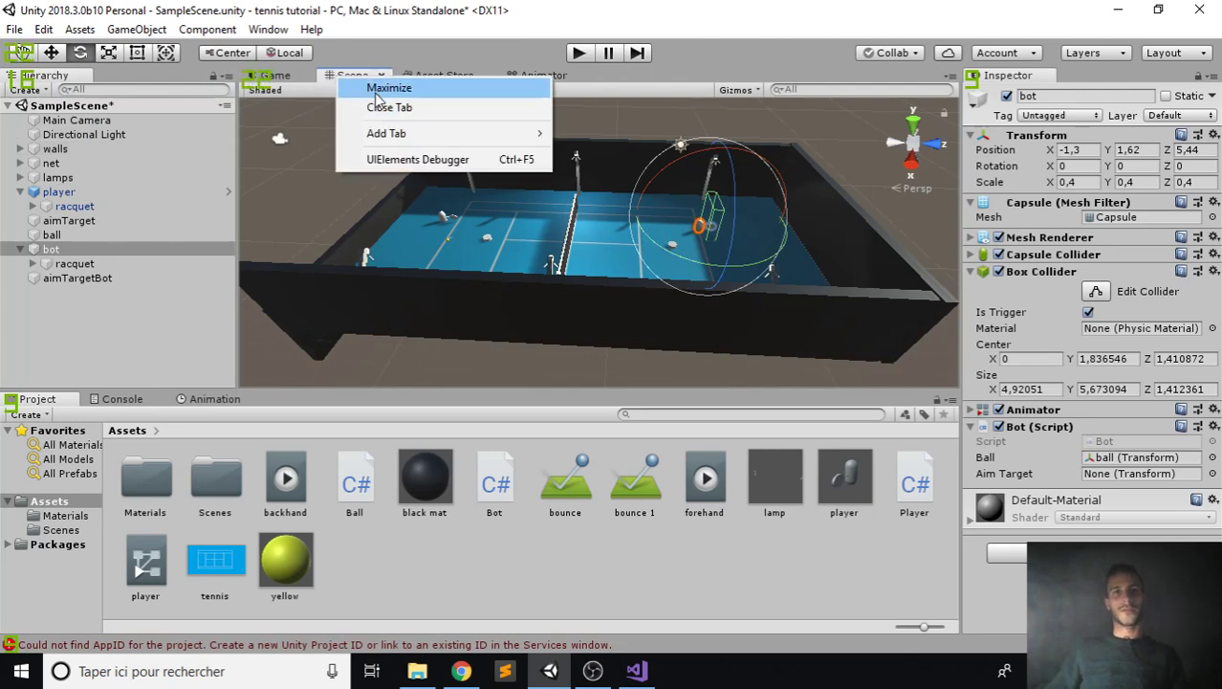
{"action": "left_click", "coordinate": [389, 87]}
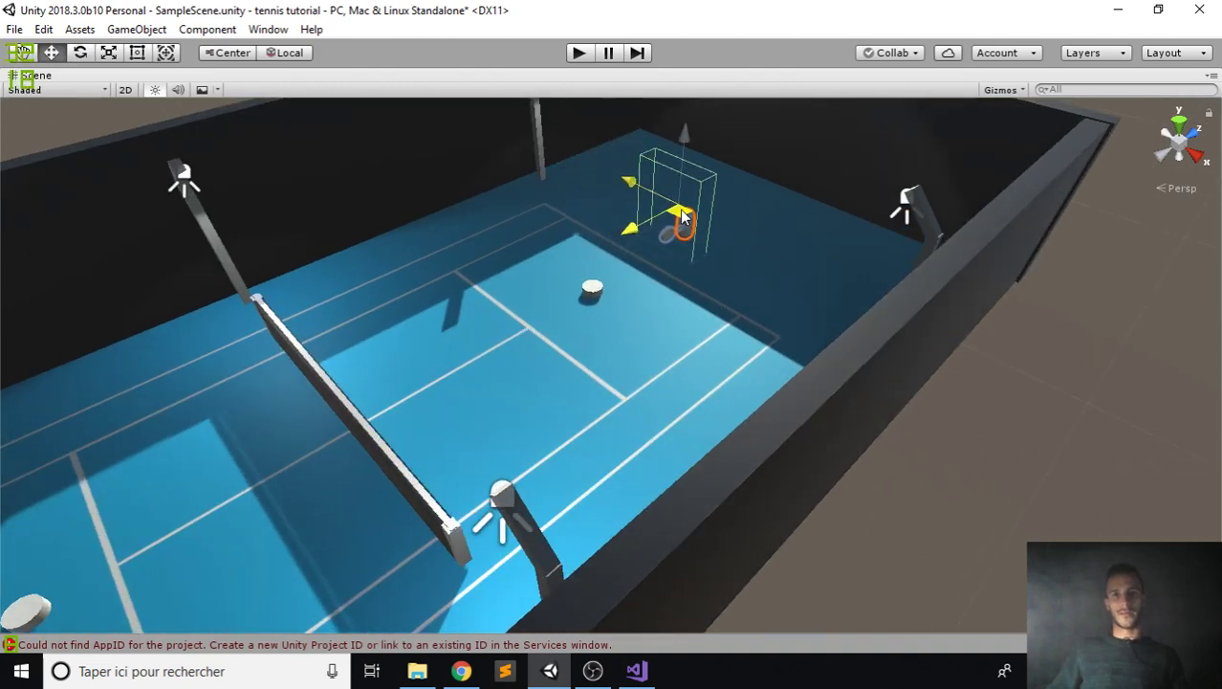
{"action": "left_click_drag", "start_coordinate": [683, 215], "coordinate": [763, 230]}
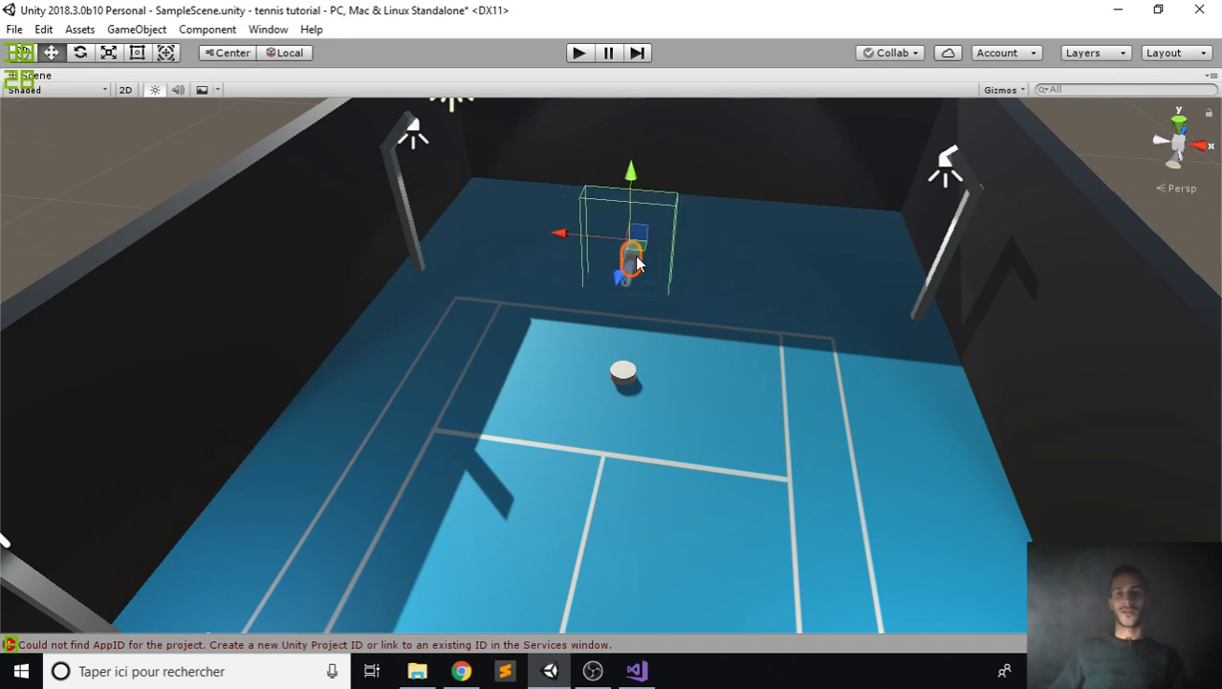
{"action": "mouse_move", "coordinate": [572, 270]}
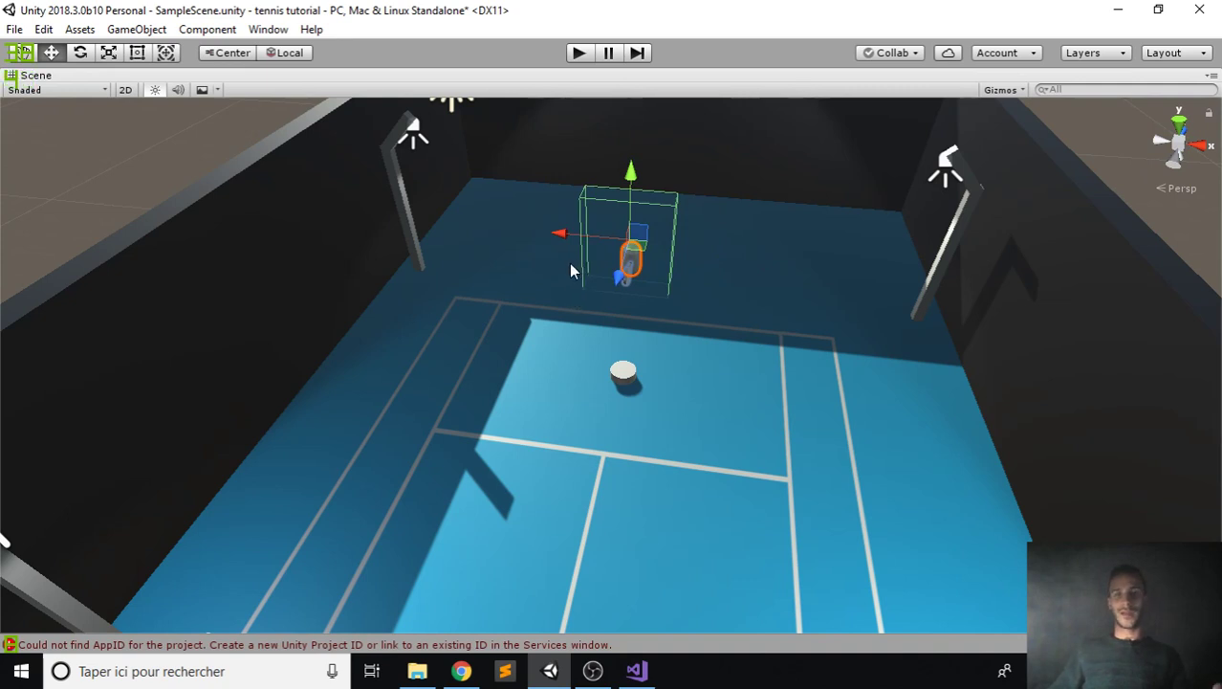
{"action": "mouse_move", "coordinate": [617, 277]}
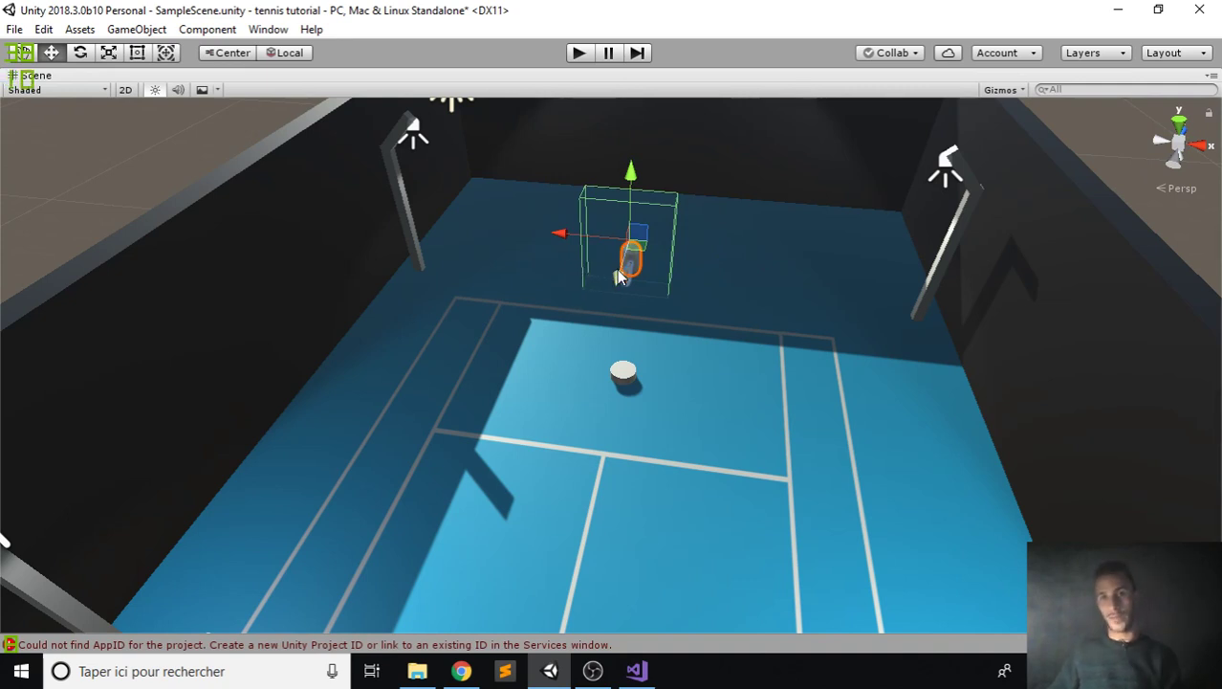
{"action": "left_click_drag", "start_coordinate": [631, 239], "coordinate": [621, 306]}
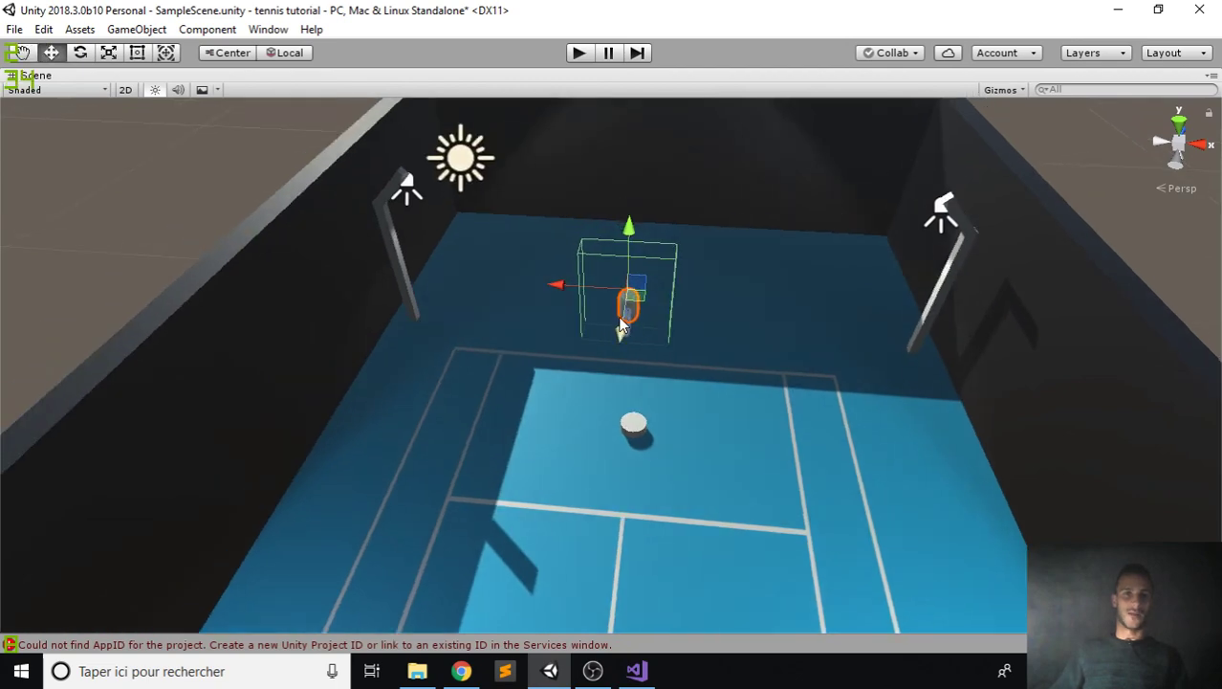
{"action": "left_click_drag", "start_coordinate": [622, 335], "coordinate": [708, 287]}
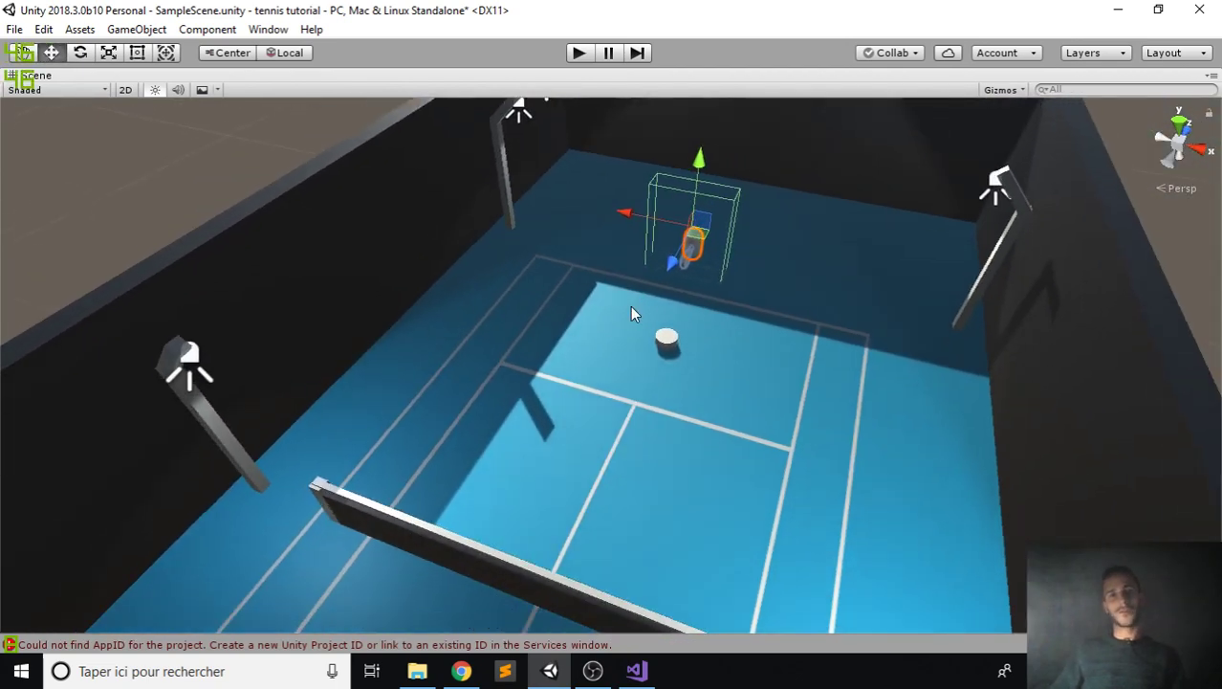
{"action": "left_click_drag", "start_coordinate": [636, 314], "coordinate": [593, 362]}
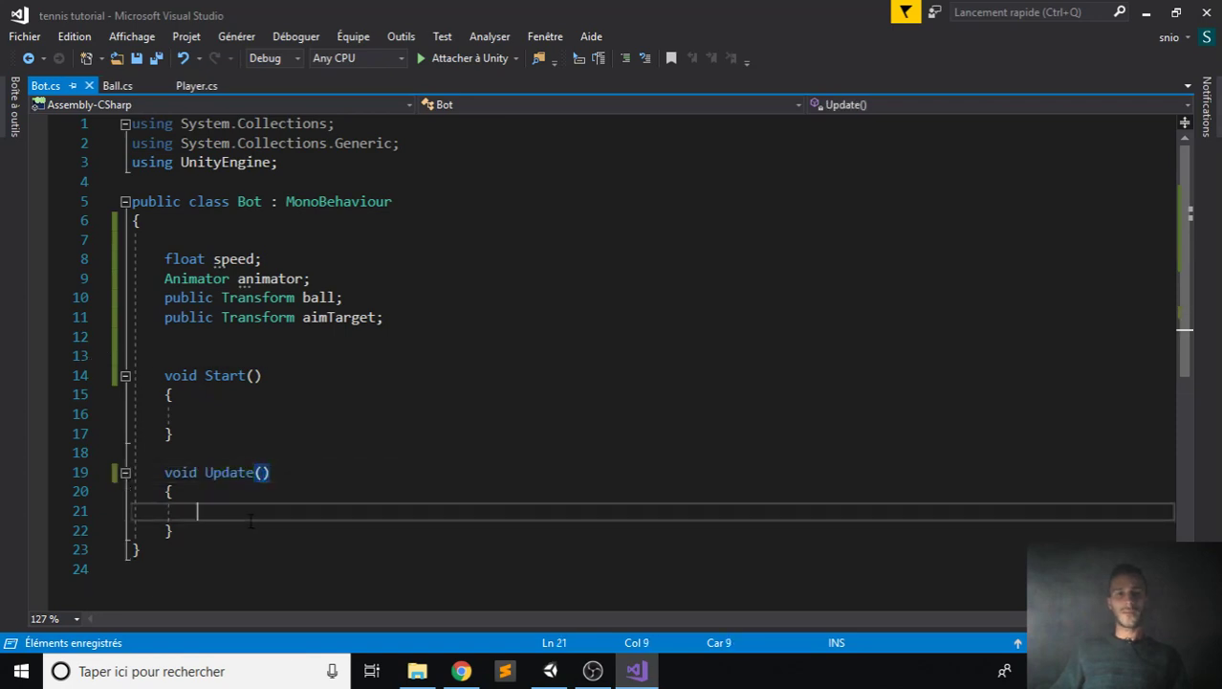
- Add an empty 'void Move()' method below Update() in Bot.cs
{"action": "type", "text": "void"}
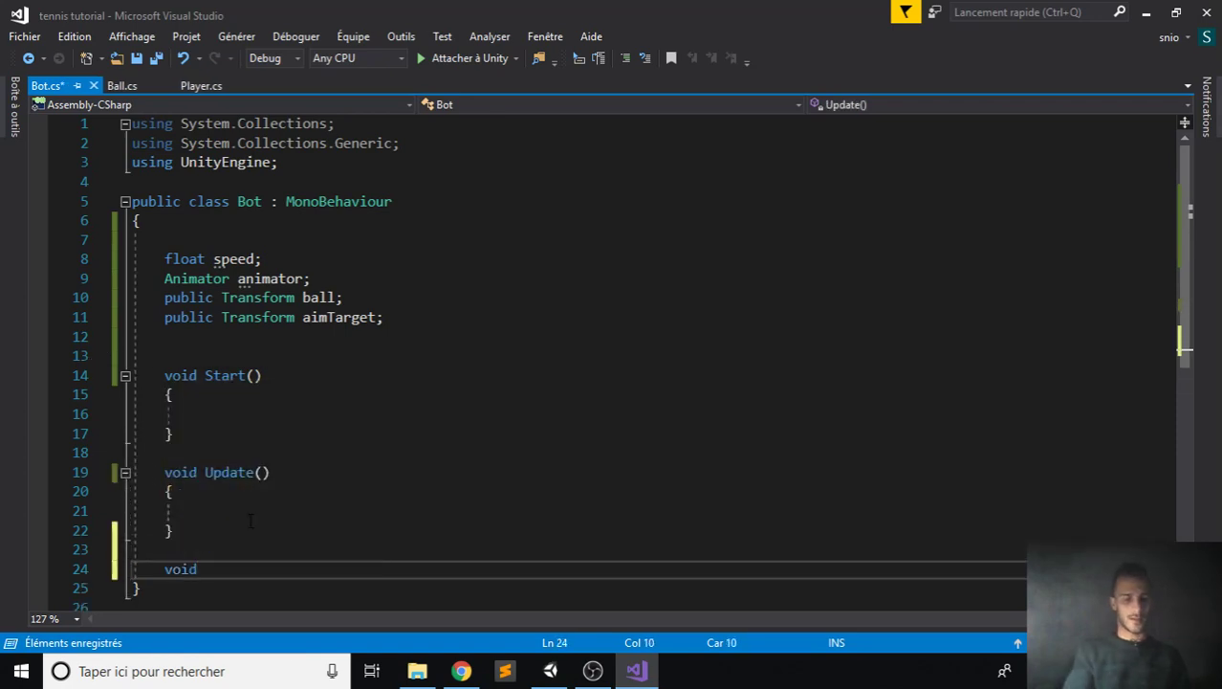
{"action": "type", "text": "Move"}
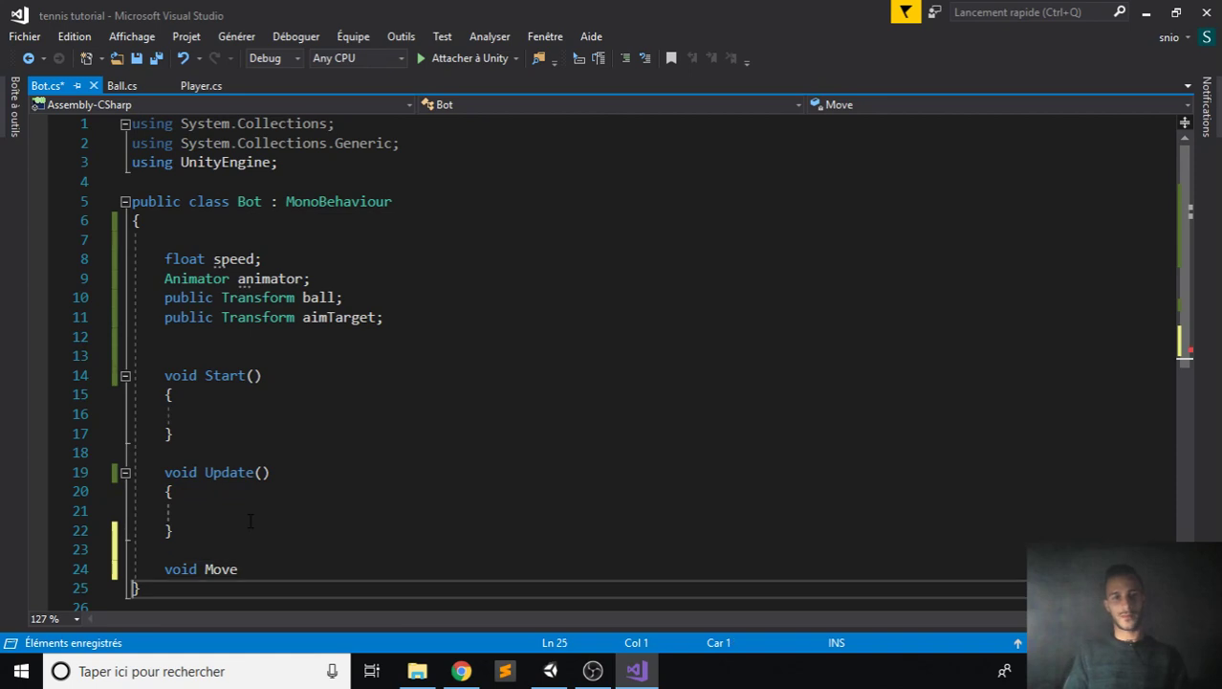
{"action": "type", "text": "()"}
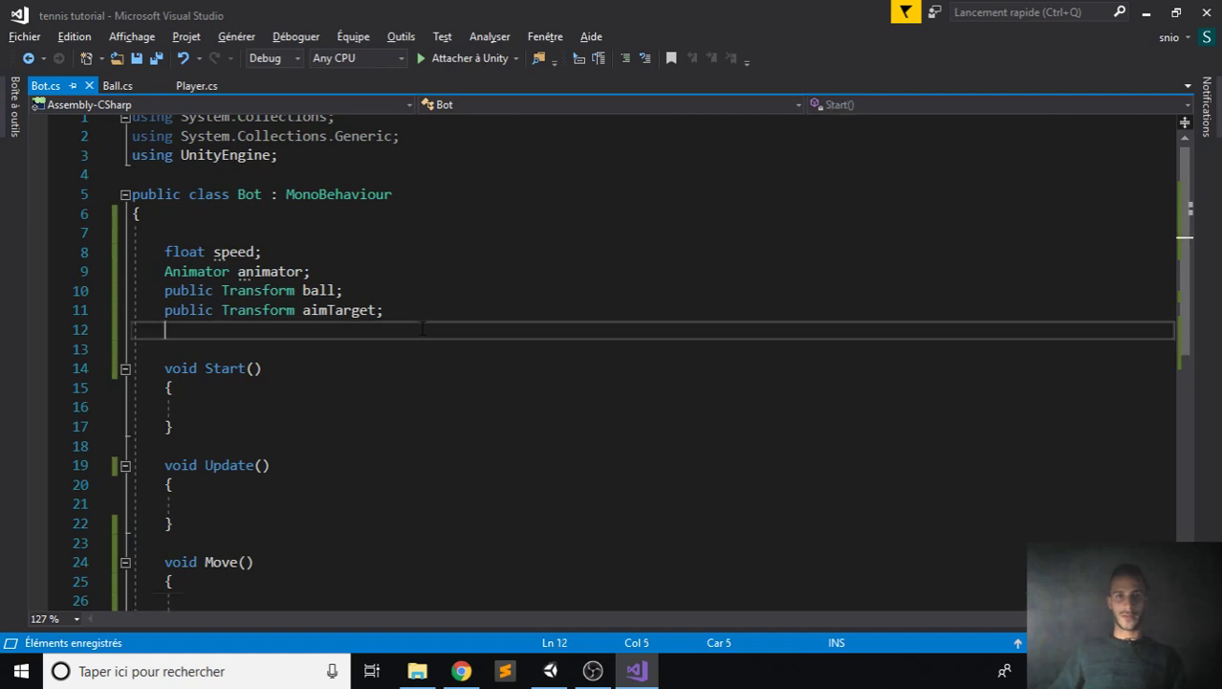
- Declare 'Vector3 targetPosition;' and set it to transform.position in Start(), then save
{"action": "type", "text": "Vector3"}
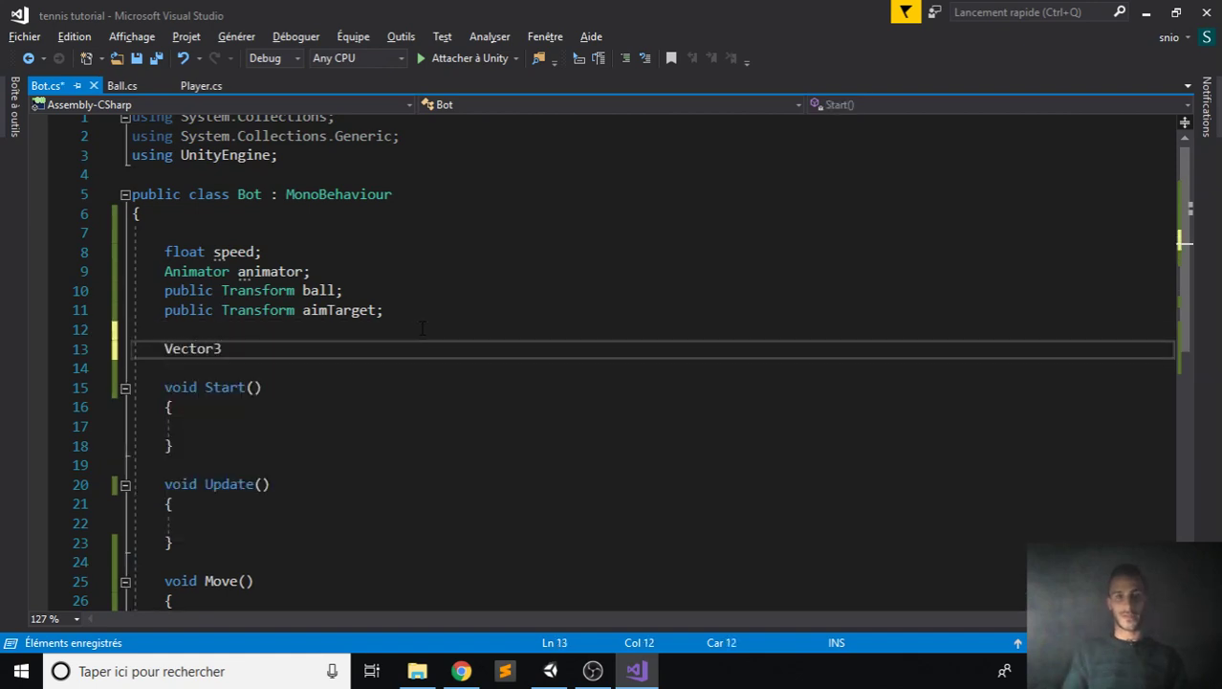
{"action": "type", "text": "target"}
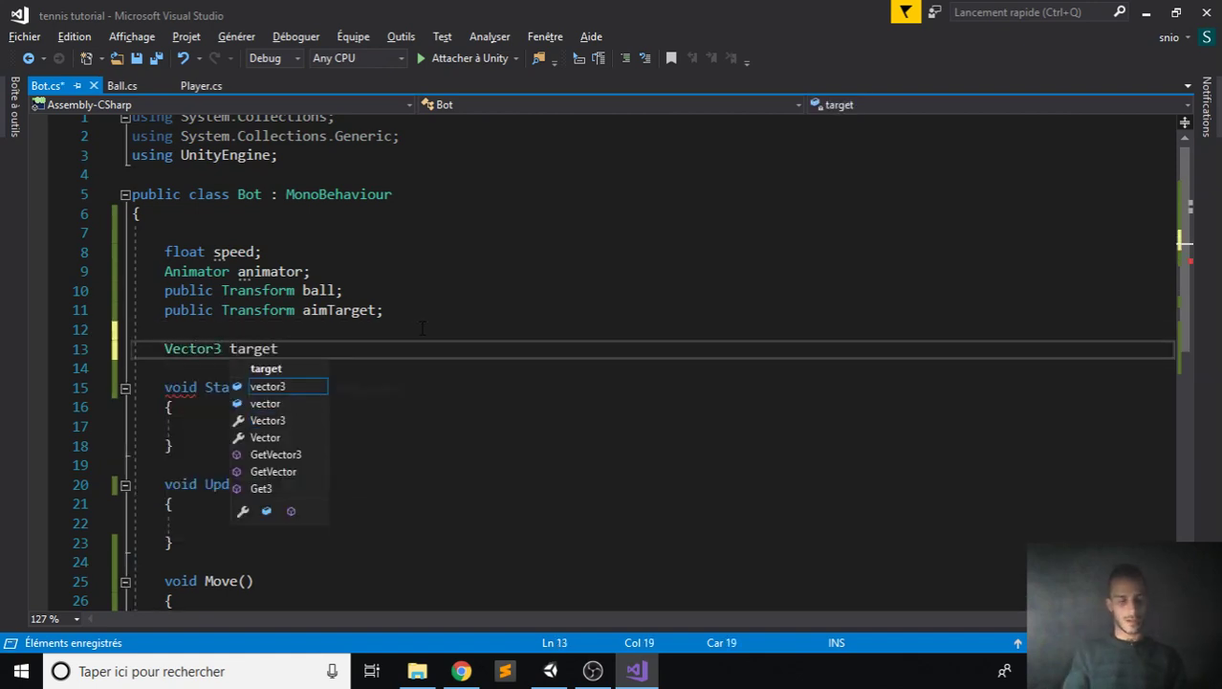
{"action": "type", "text": "Pos"}
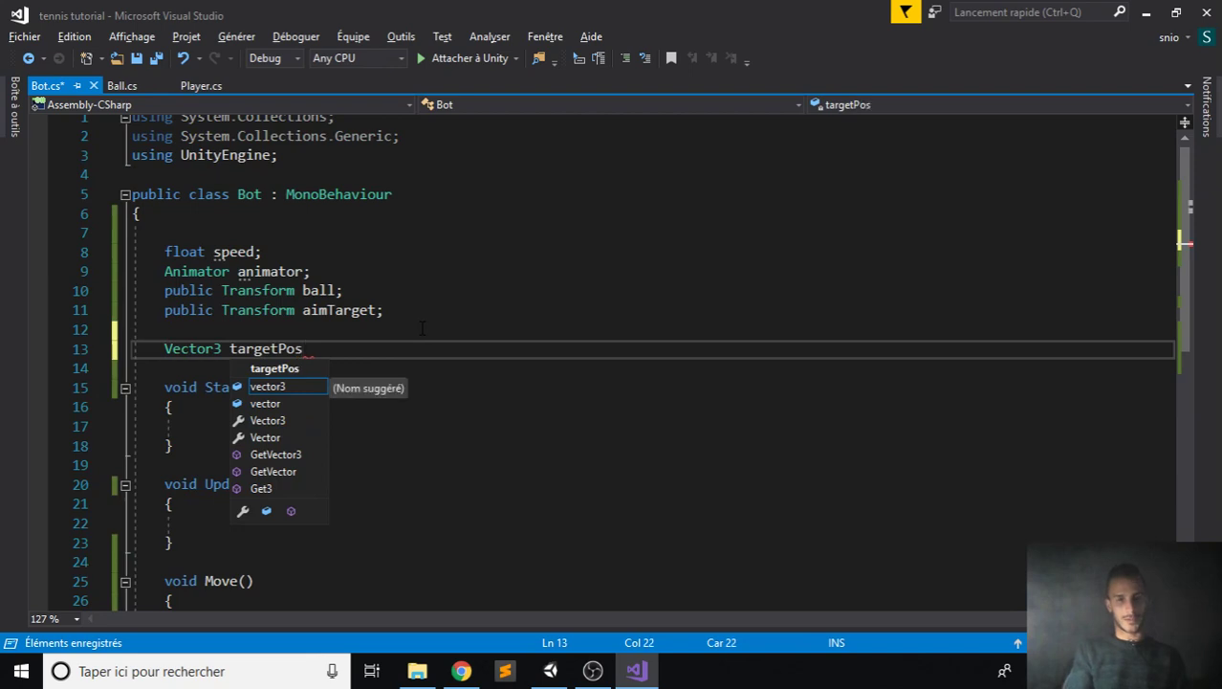
{"action": "type", "text": "ition;"}
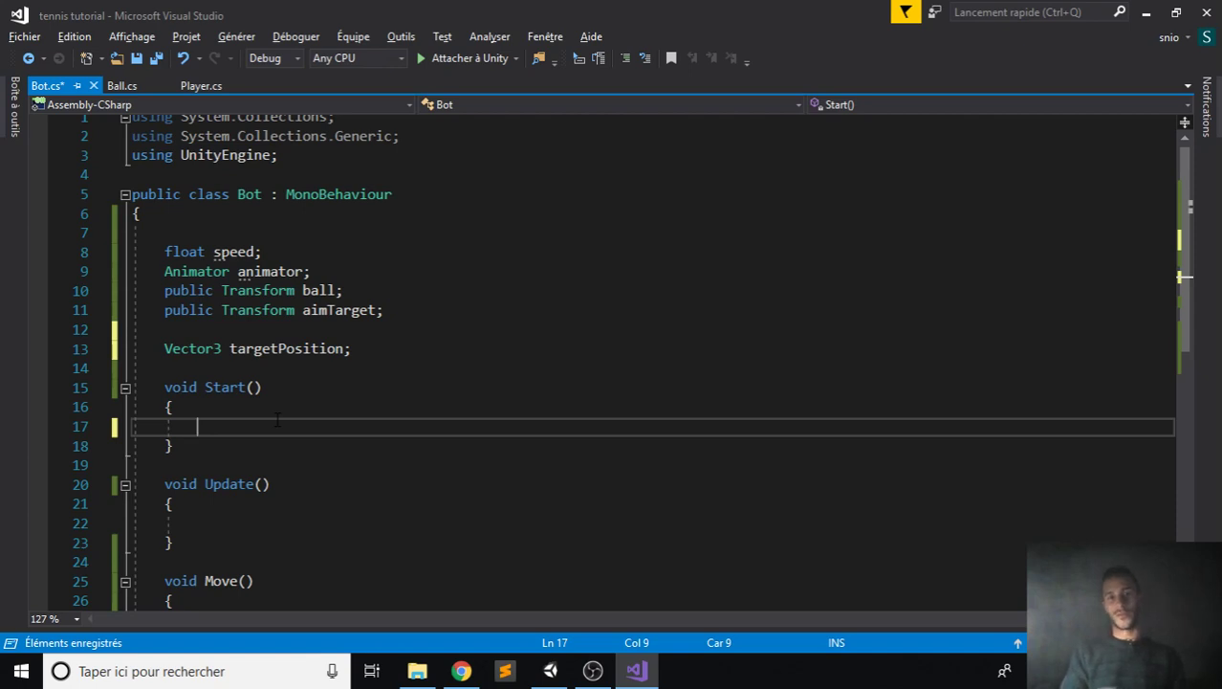
{"action": "type", "text": "tar"}
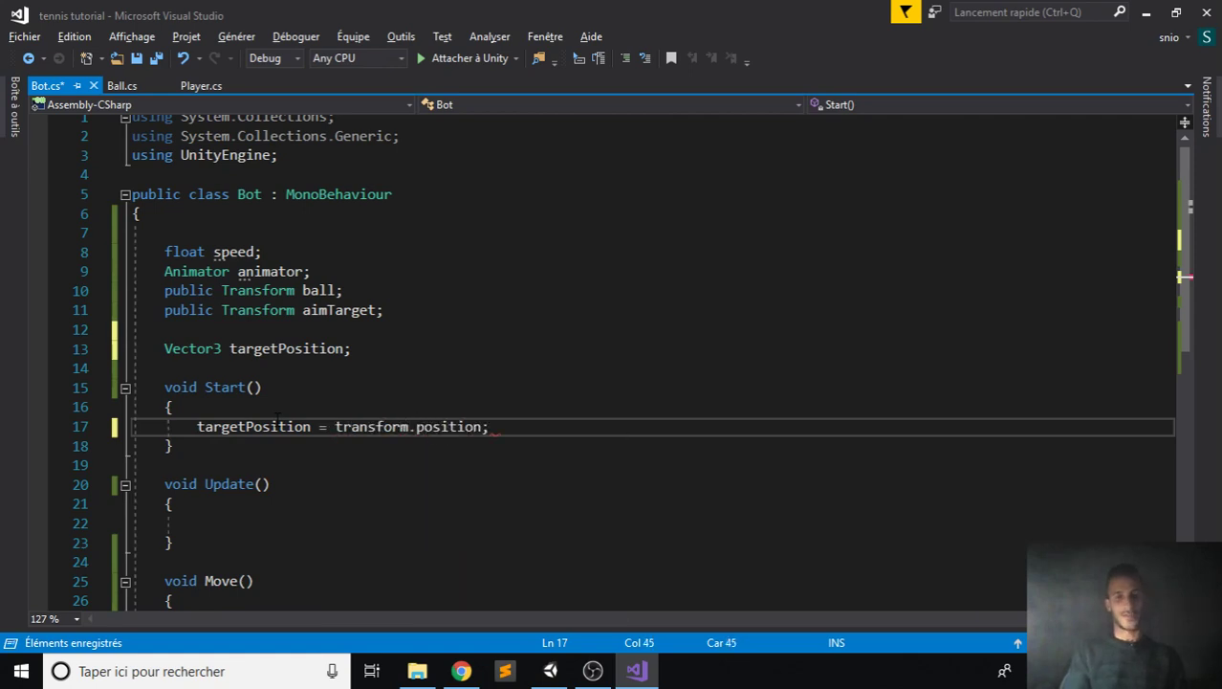
{"action": "scroll", "scroll_direction": "down", "scroll_amount": 3}
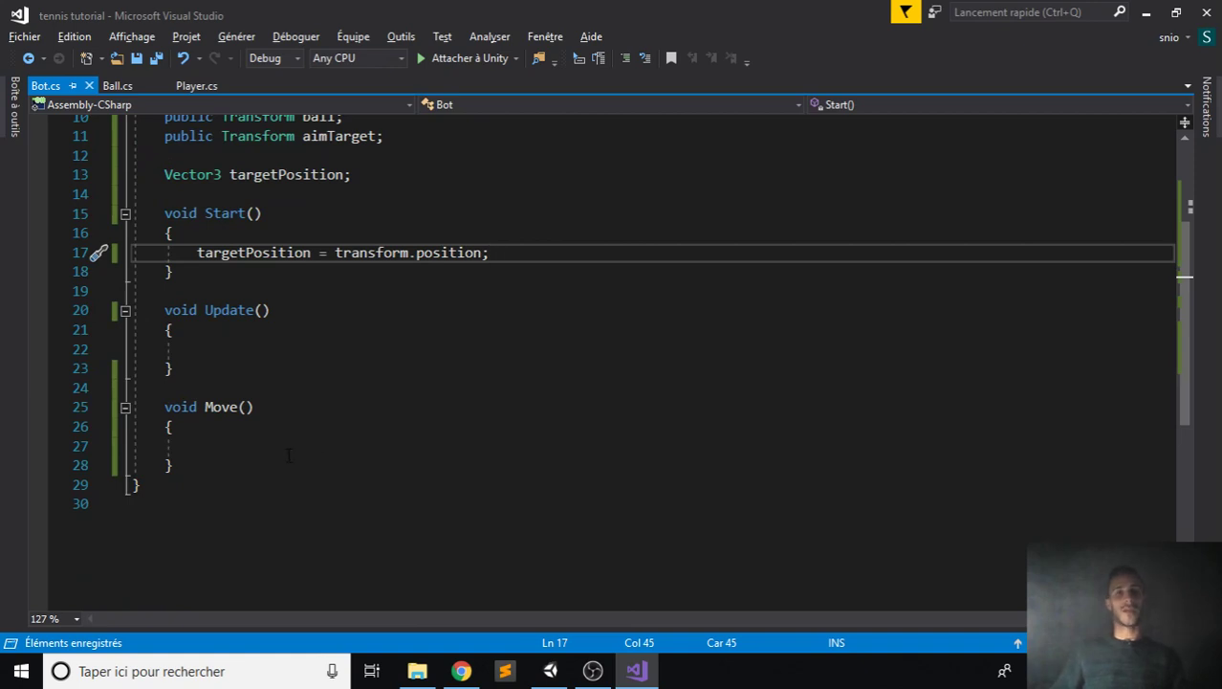
{"action": "left_click", "coordinate": [197, 445]}
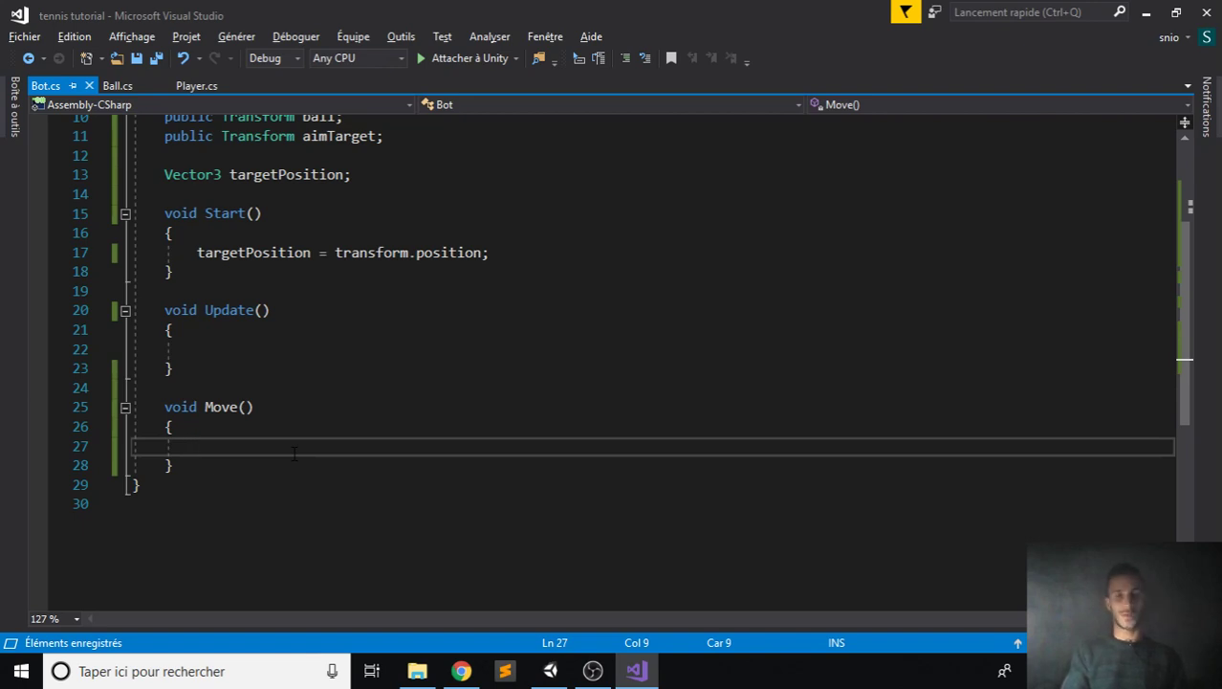
- In Bot.cs Move(), set targetPosition.x to the ball's x position
{"action": "type", "text": "targetPosition"}
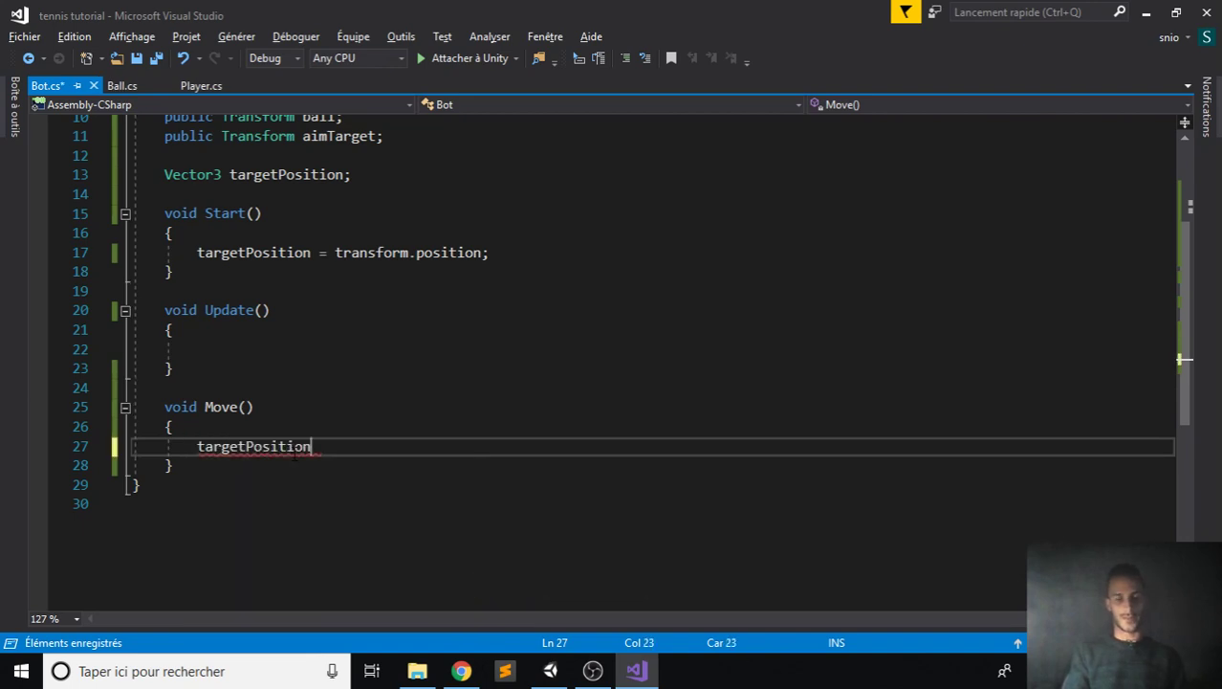
{"action": "type", "text": "= ball.position"}
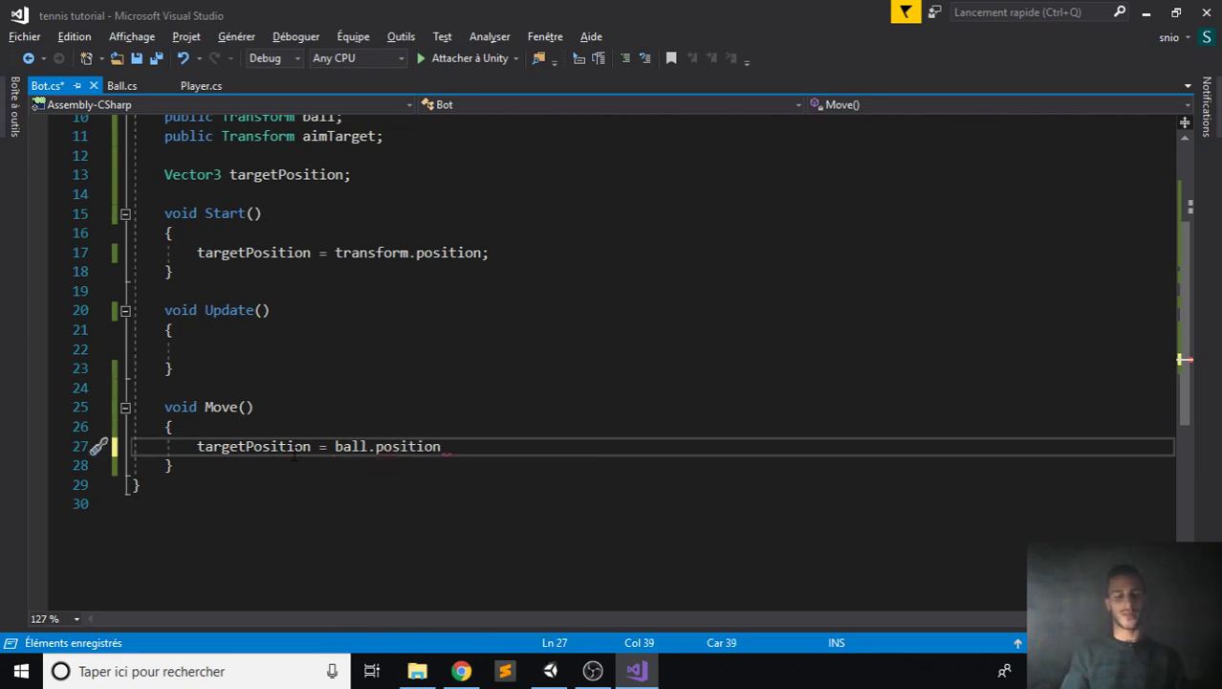
{"action": "type", "text": ".x;"}
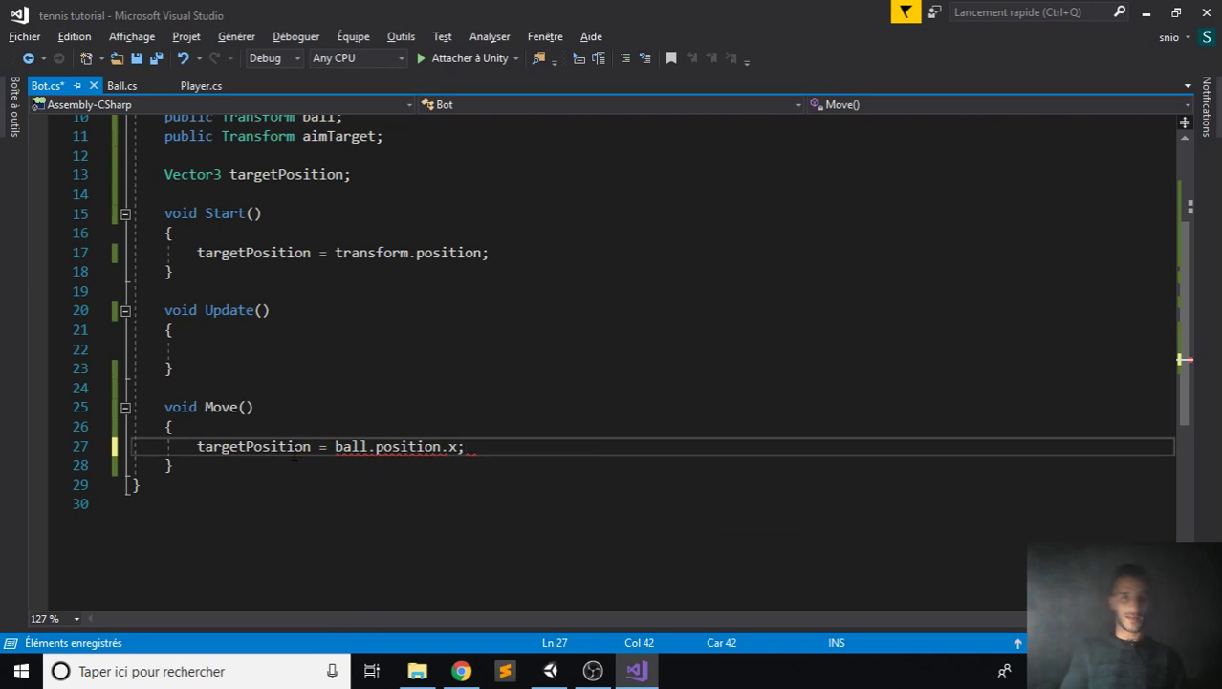
{"action": "type", "text": ".x"}
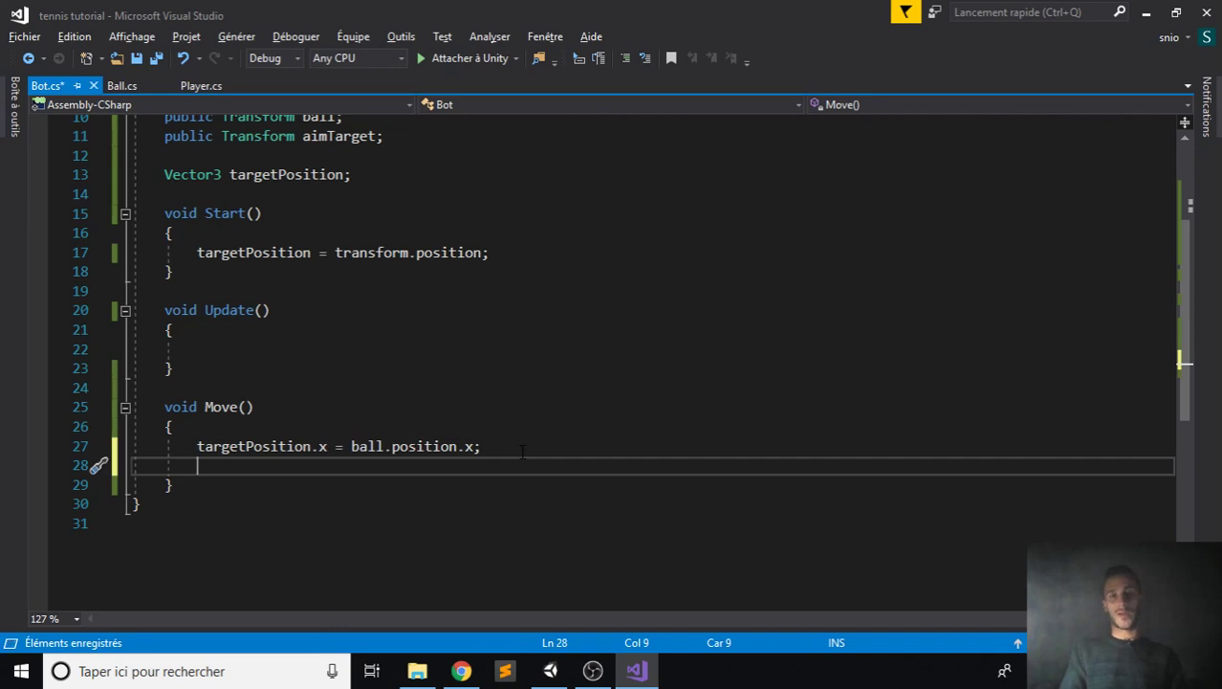
- Move the bot's transform.position toward the target with Vector3.MoveTowards at speed * Time.deltaTime
{"action": "type", "text": "transform"}
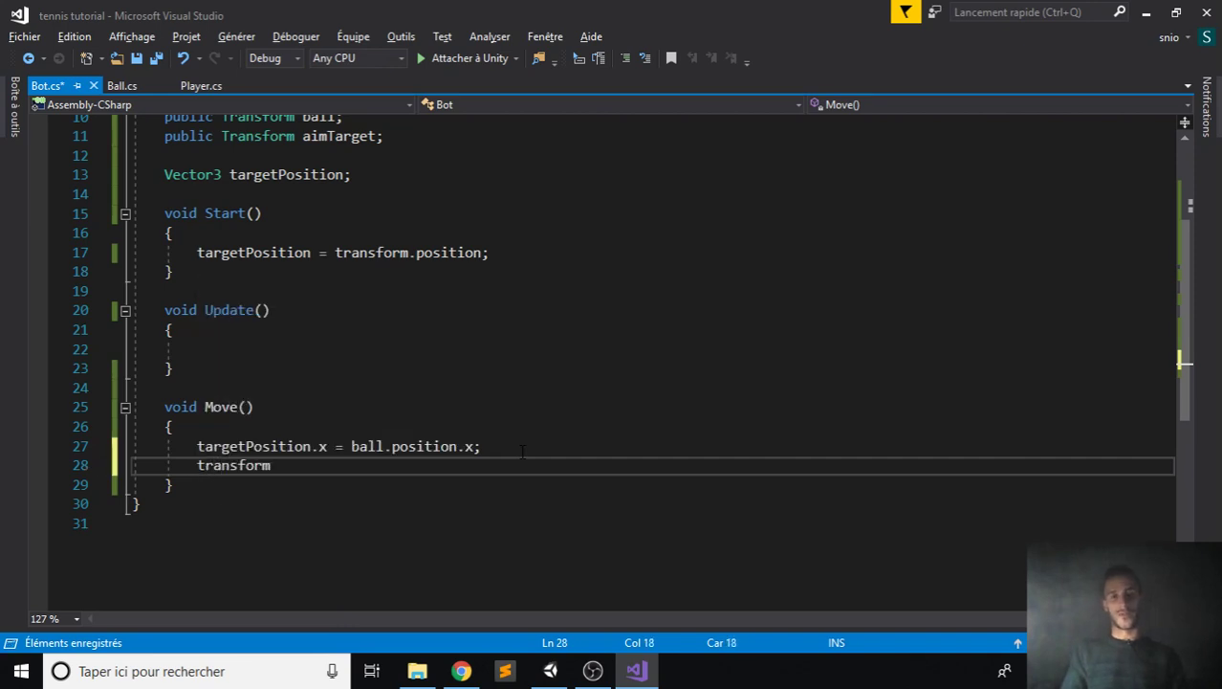
{"action": "type", "text": ".position ="}
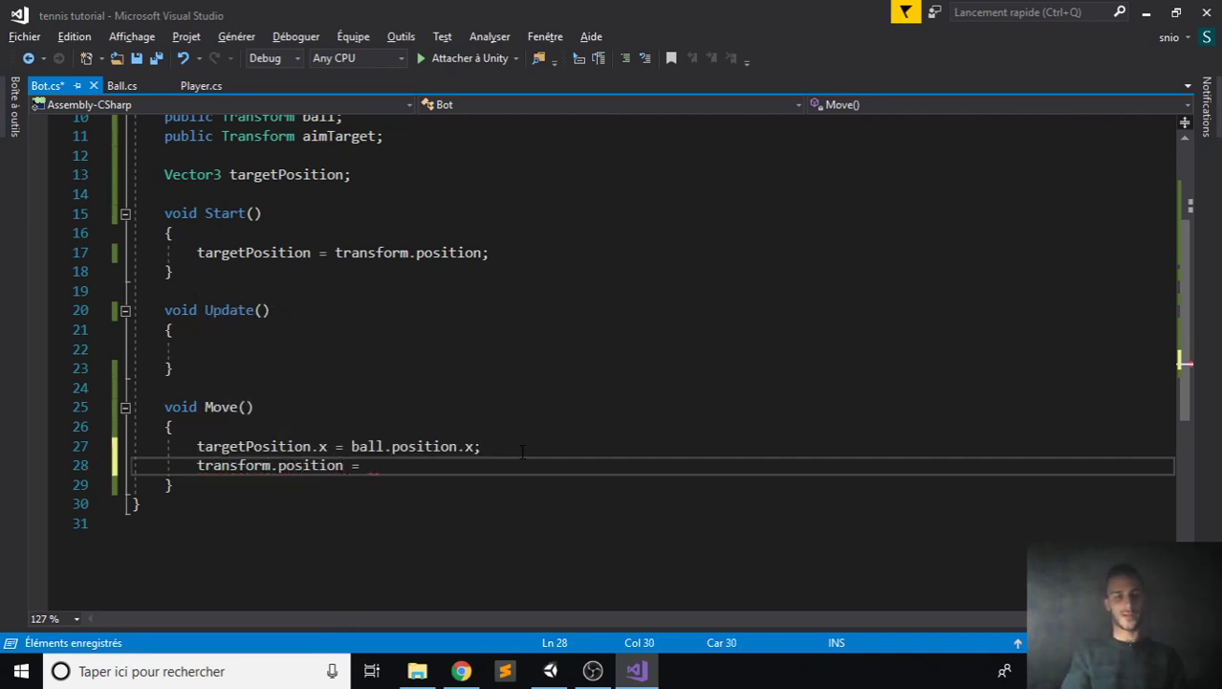
{"action": "type", "text": "Vector3.MoveTowards("}
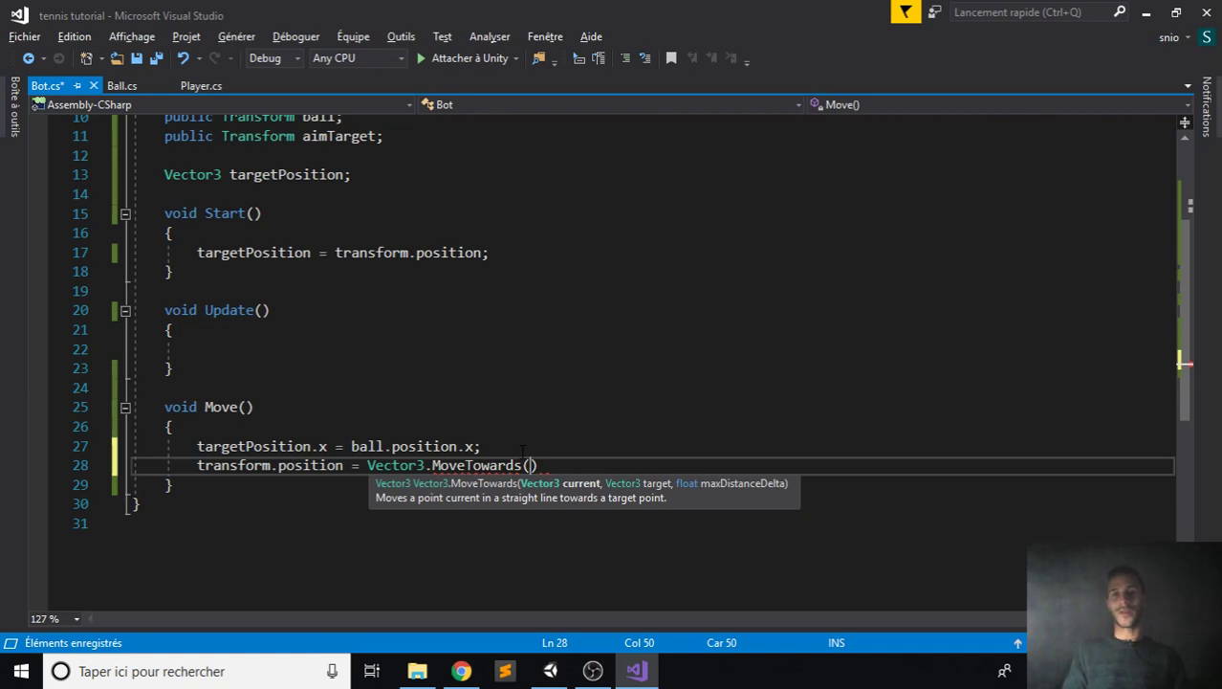
{"action": "type", "text": "transform"}
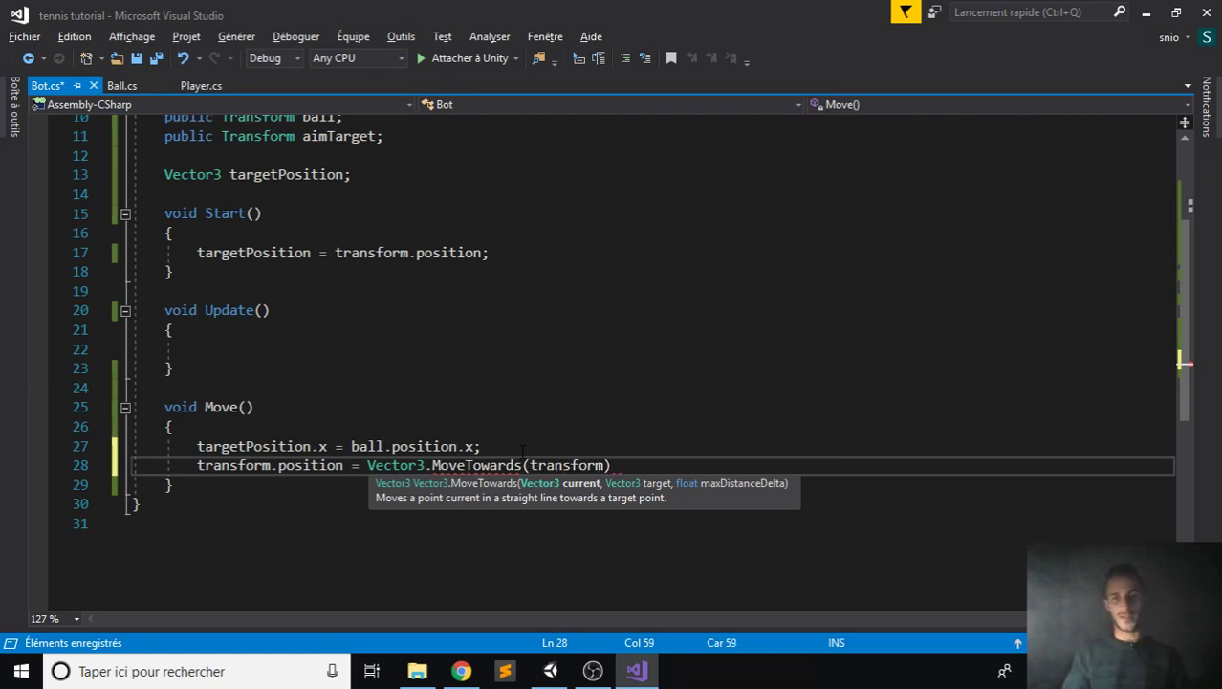
{"action": "type", "text": ".position , targetPosition ,"}
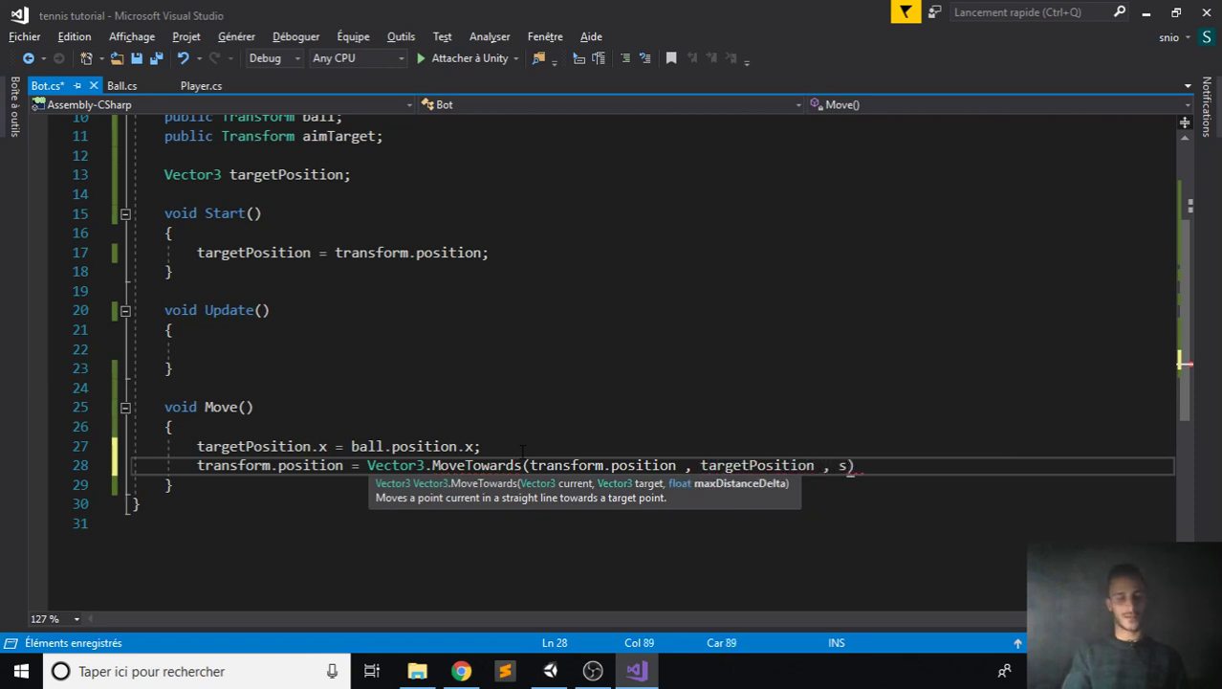
{"action": "type", "text": "speed * Time.deltaTime"}
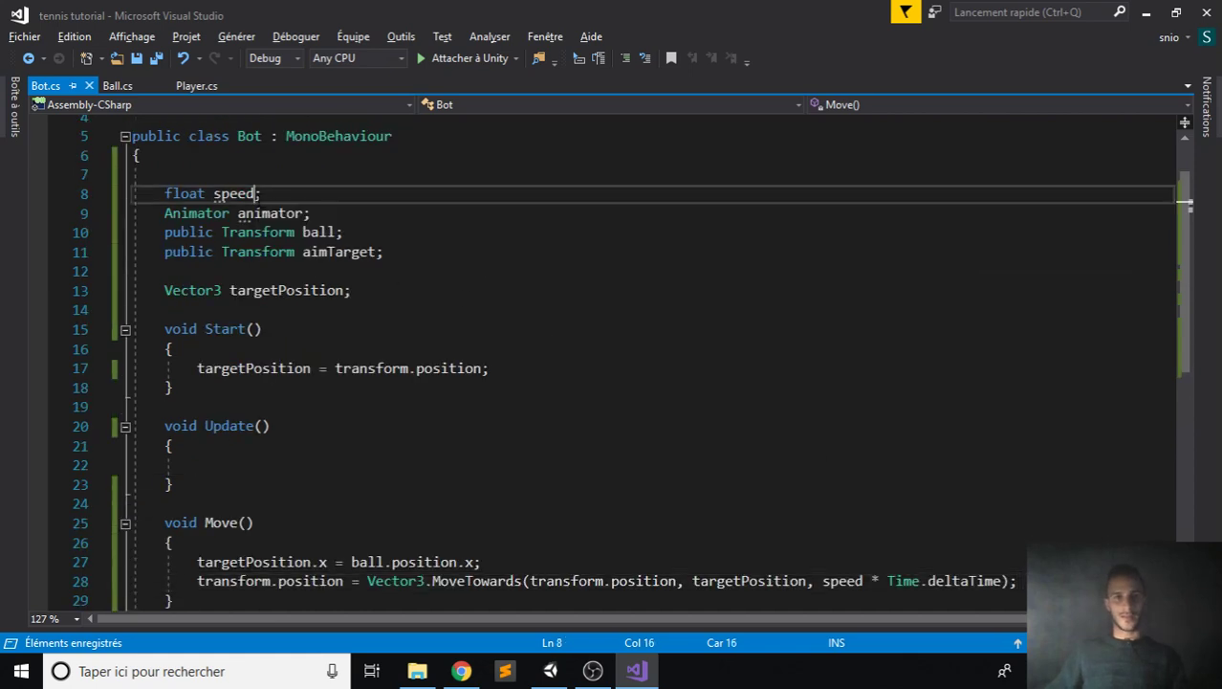
- Set the bot's speed to 50 and place the cursor in the empty Update method
{"action": "type", "text": "= 50"}
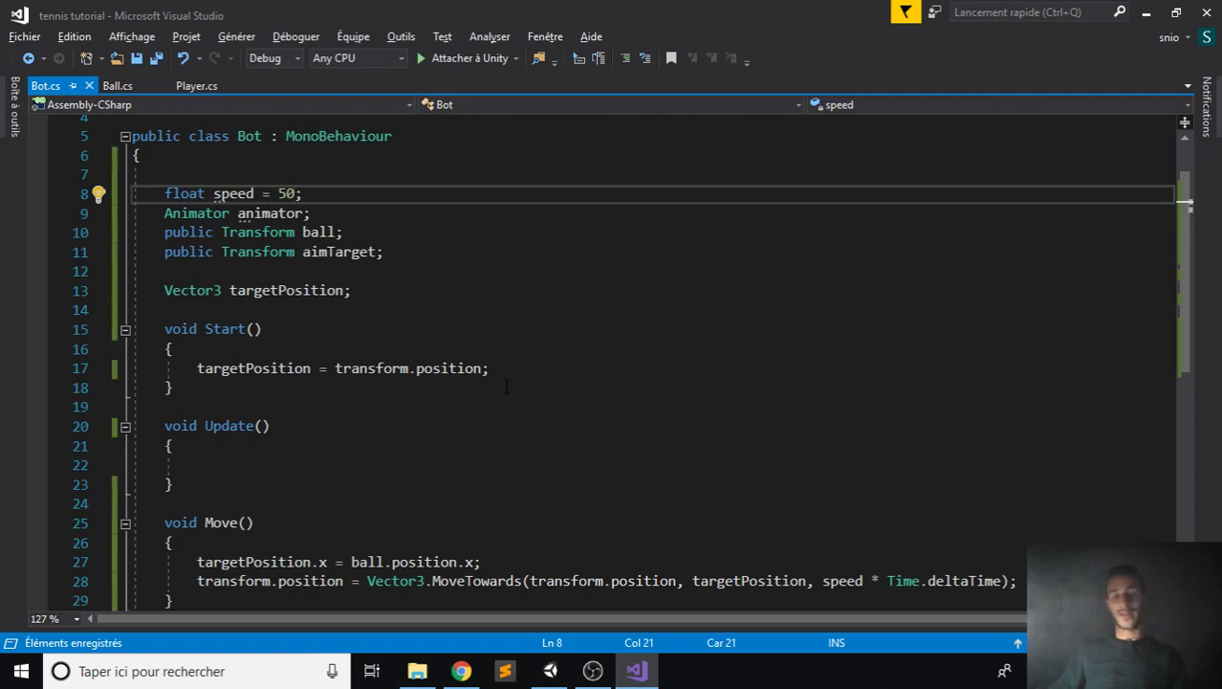
{"action": "scroll", "scroll_direction": "down", "scroll_amount": 3}
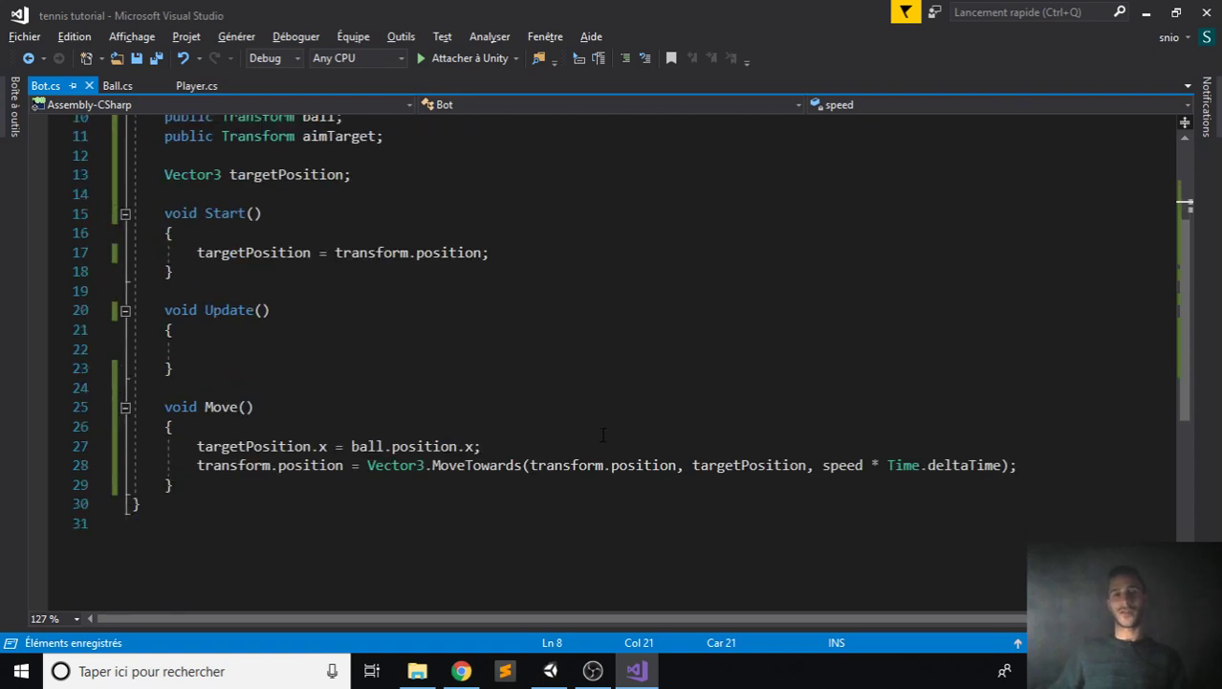
{"action": "mouse_move", "coordinate": [371, 385]}
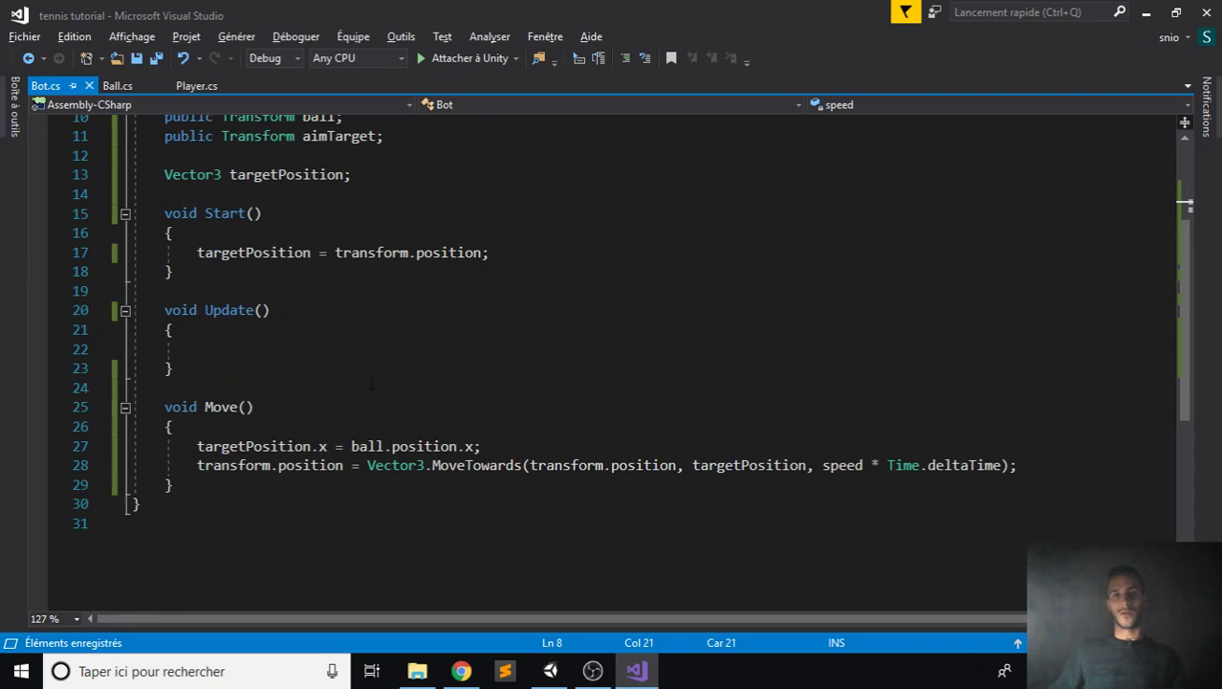
{"action": "left_click", "coordinate": [290, 348]}
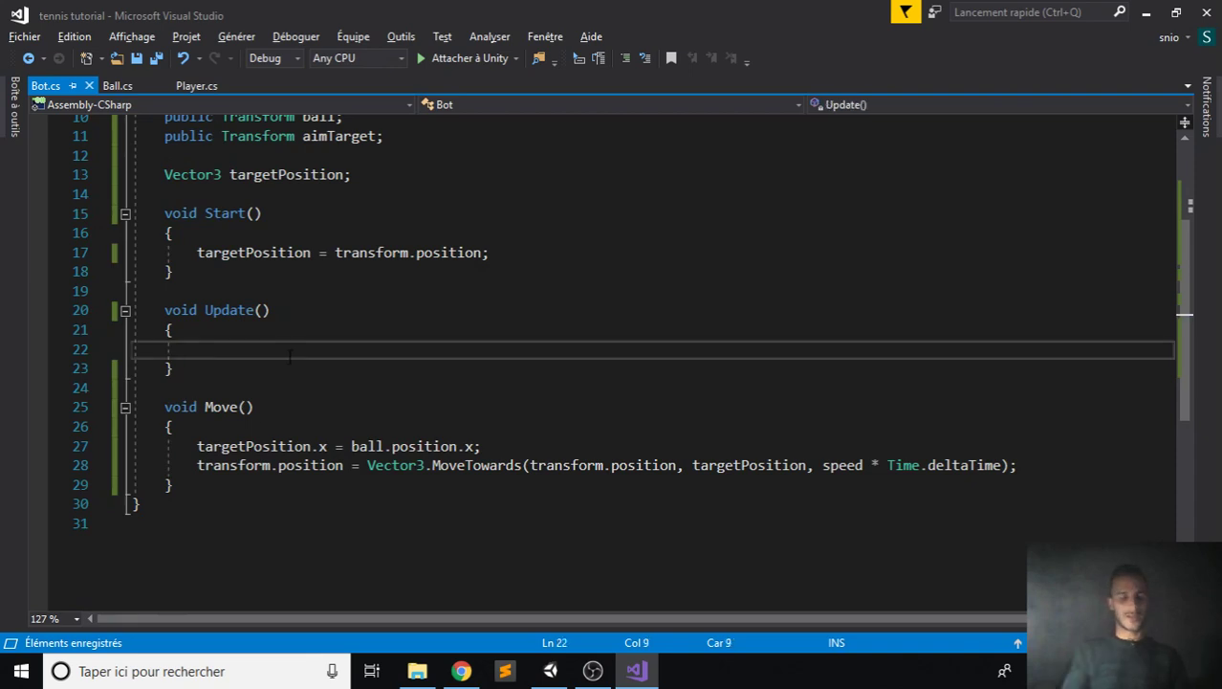
- Add a Move(); call inside Bot.cs's Update method
{"action": "type", "text": "Move();"}
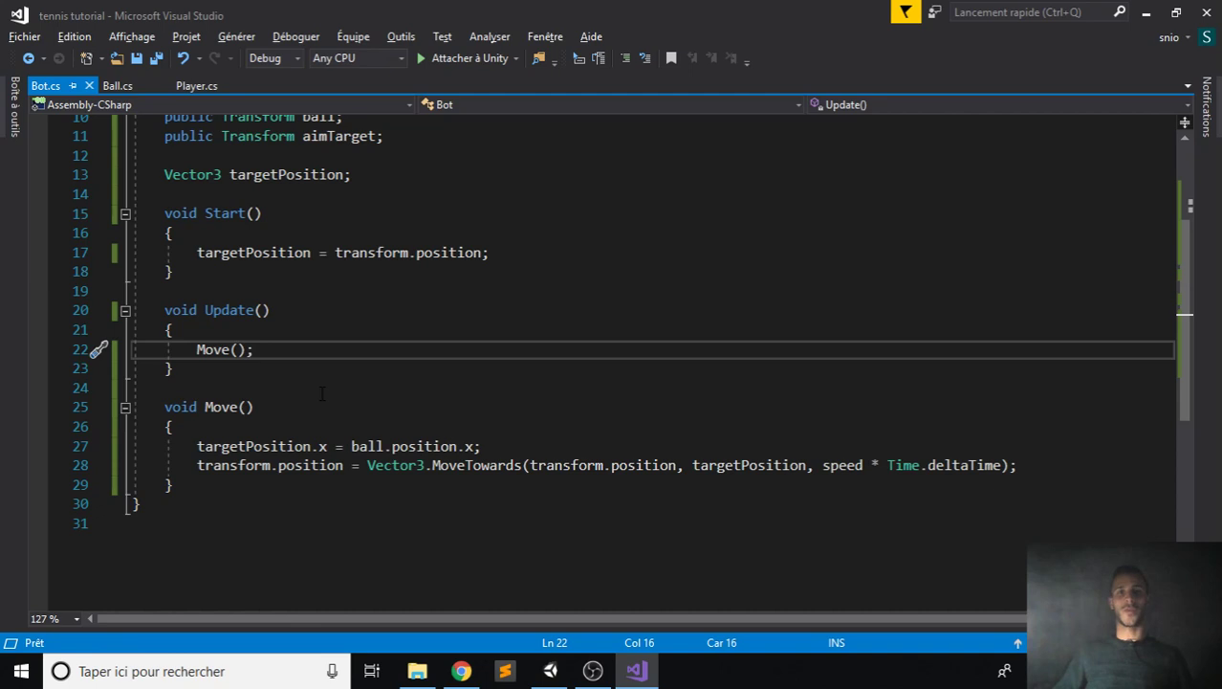
{"action": "scroll", "scroll_direction": "up", "scroll_amount": 3}
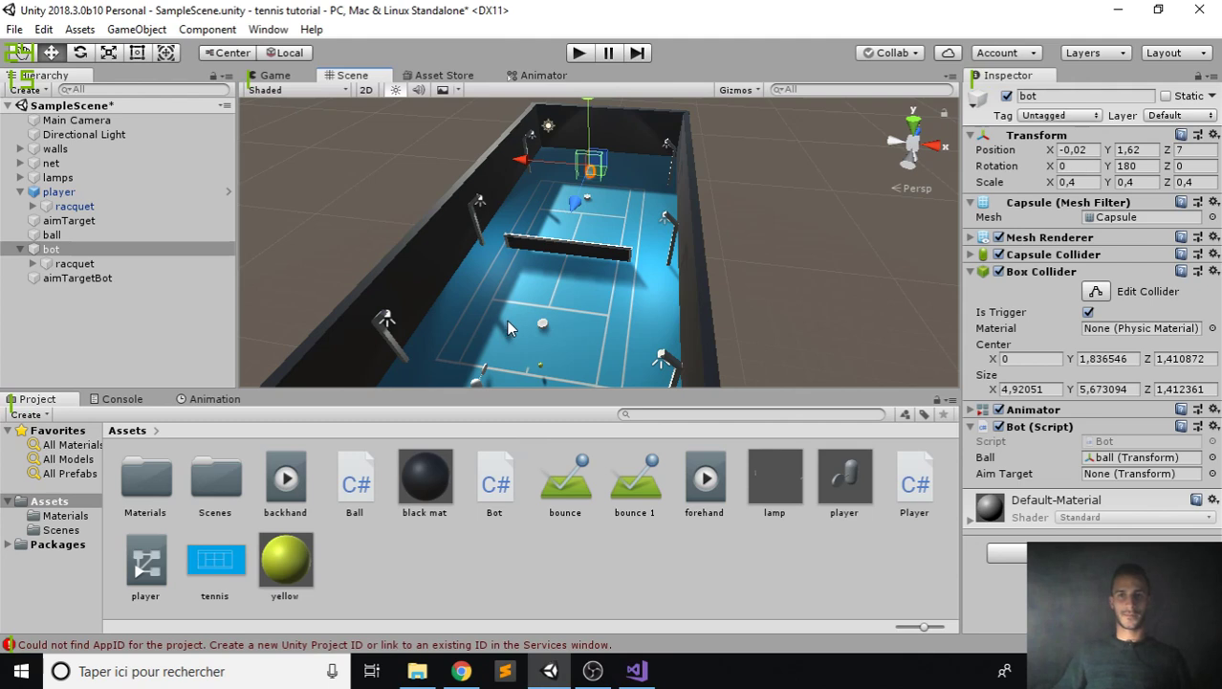
{"action": "mouse_move", "coordinate": [137, 419]}
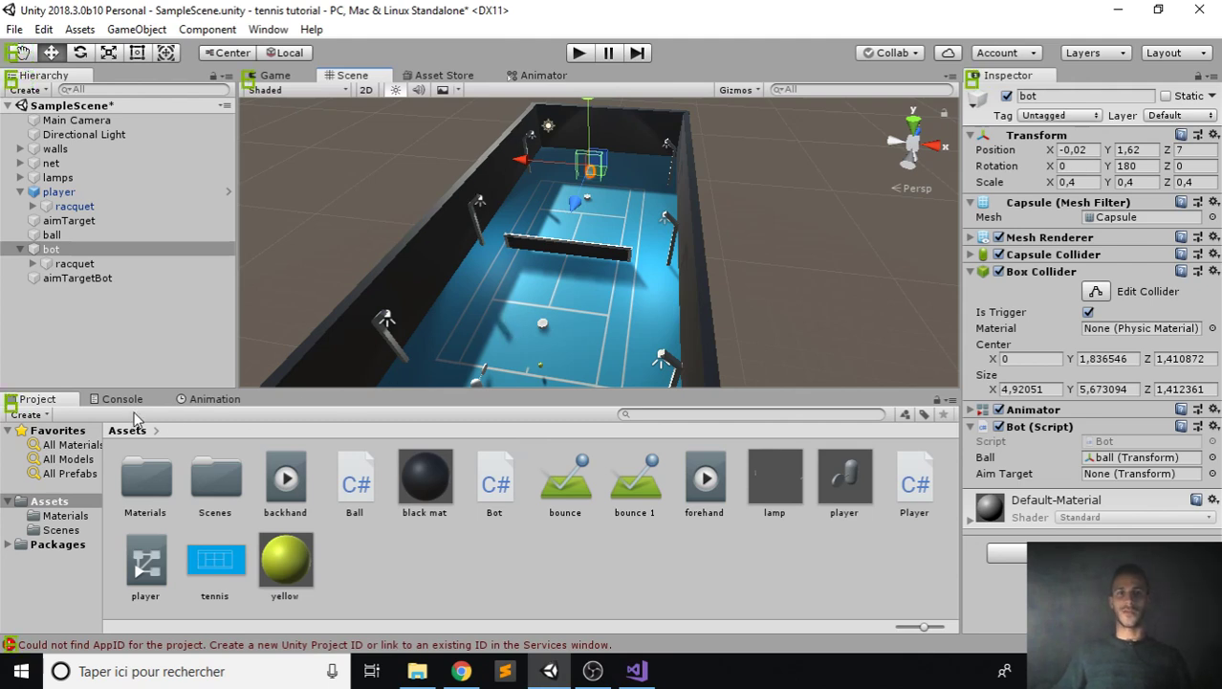
- Show the Console, play the tennis scene to watch the bot follow the ball, then stop
{"action": "left_click", "coordinate": [121, 399]}
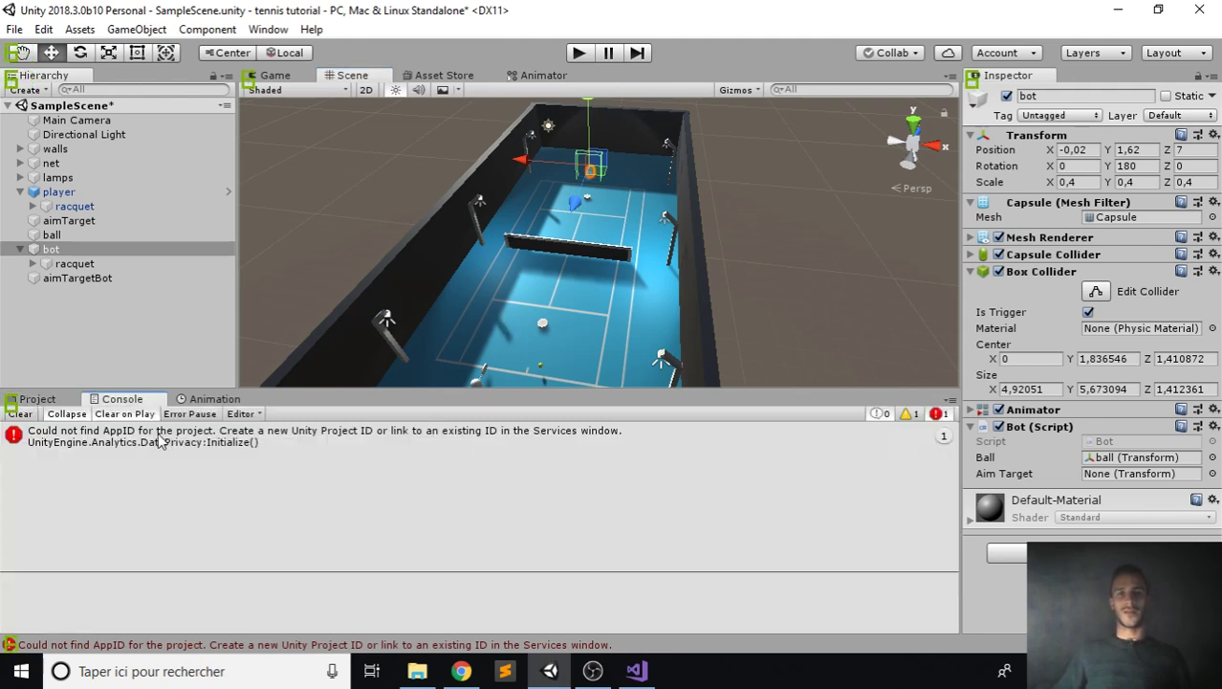
{"action": "left_click", "coordinate": [20, 413]}
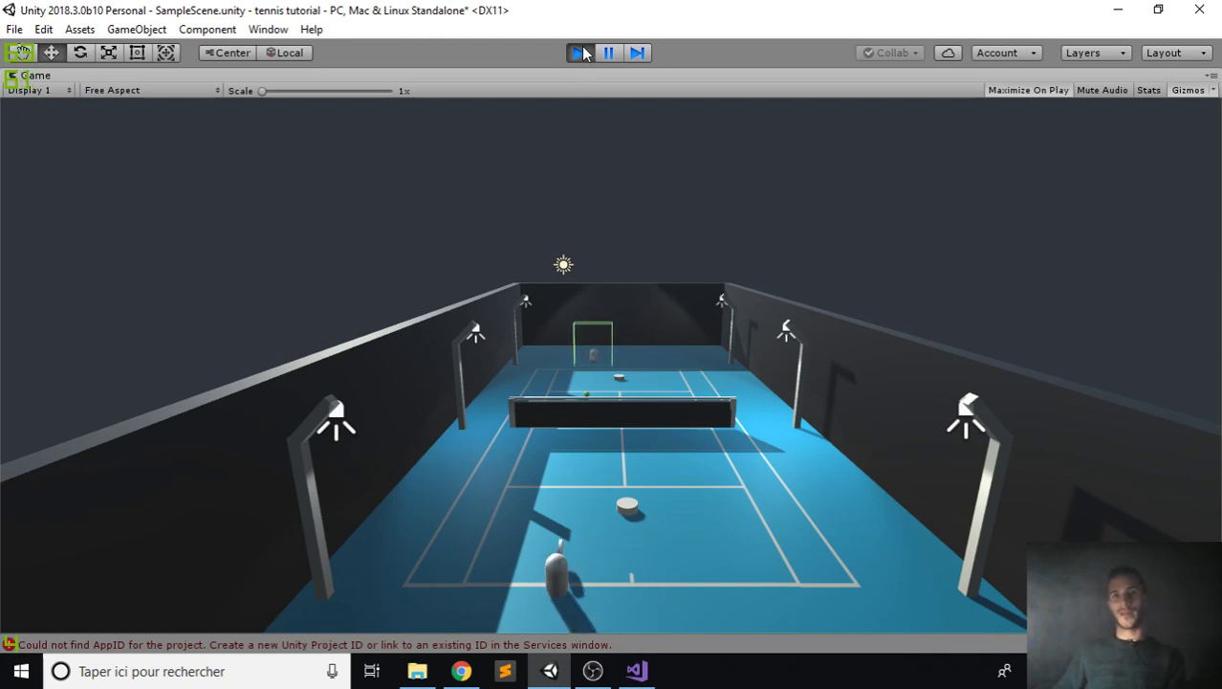
{"action": "left_click", "coordinate": [578, 53]}
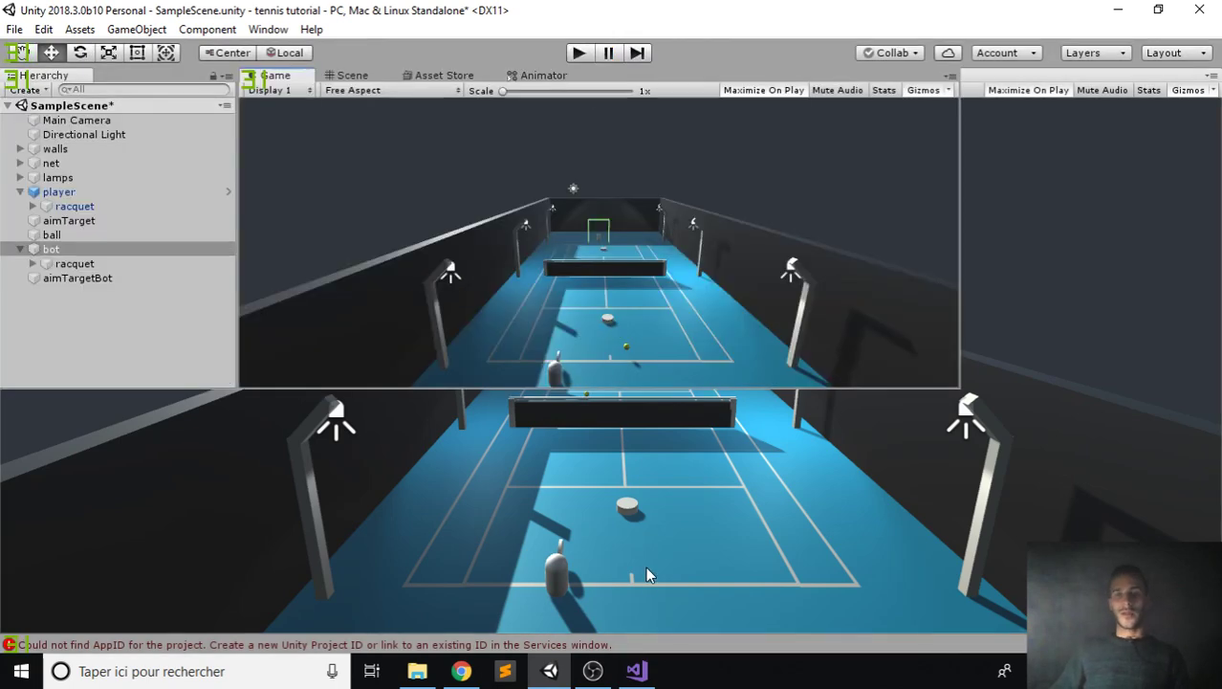
{"action": "left_click", "coordinate": [636, 671]}
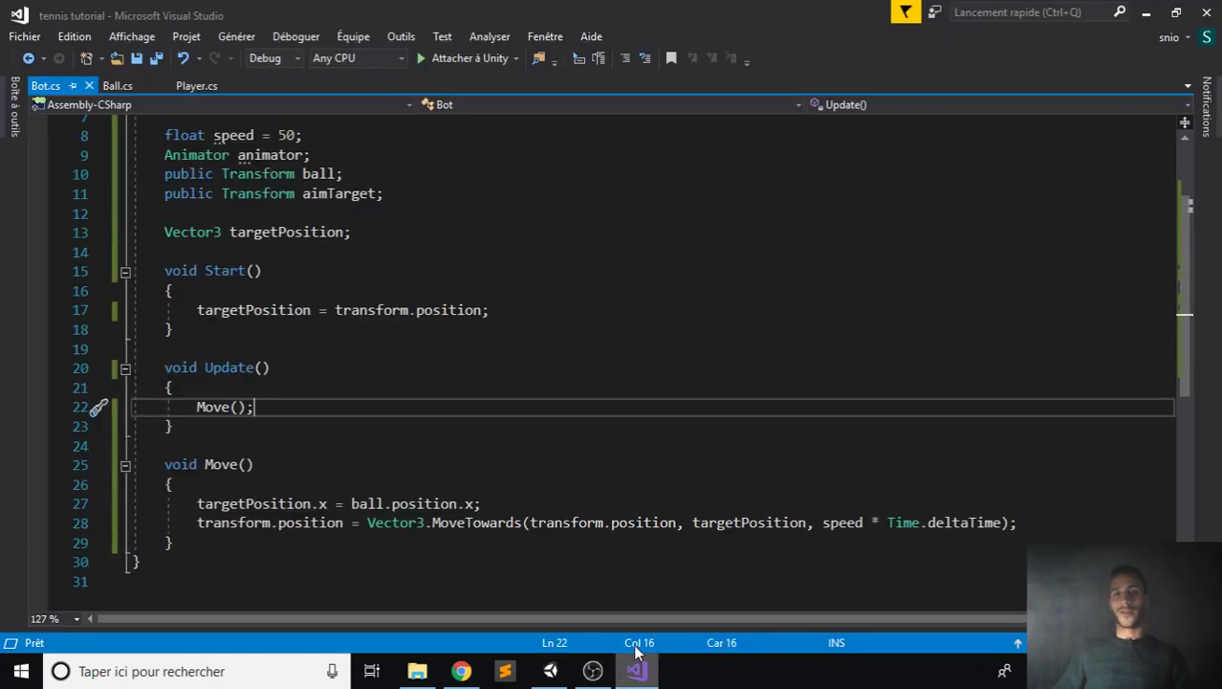
- Copy Player.cs's OnTriggerEnter method and paste it into Bot.cs below Move()
{"action": "left_click", "coordinate": [196, 85]}
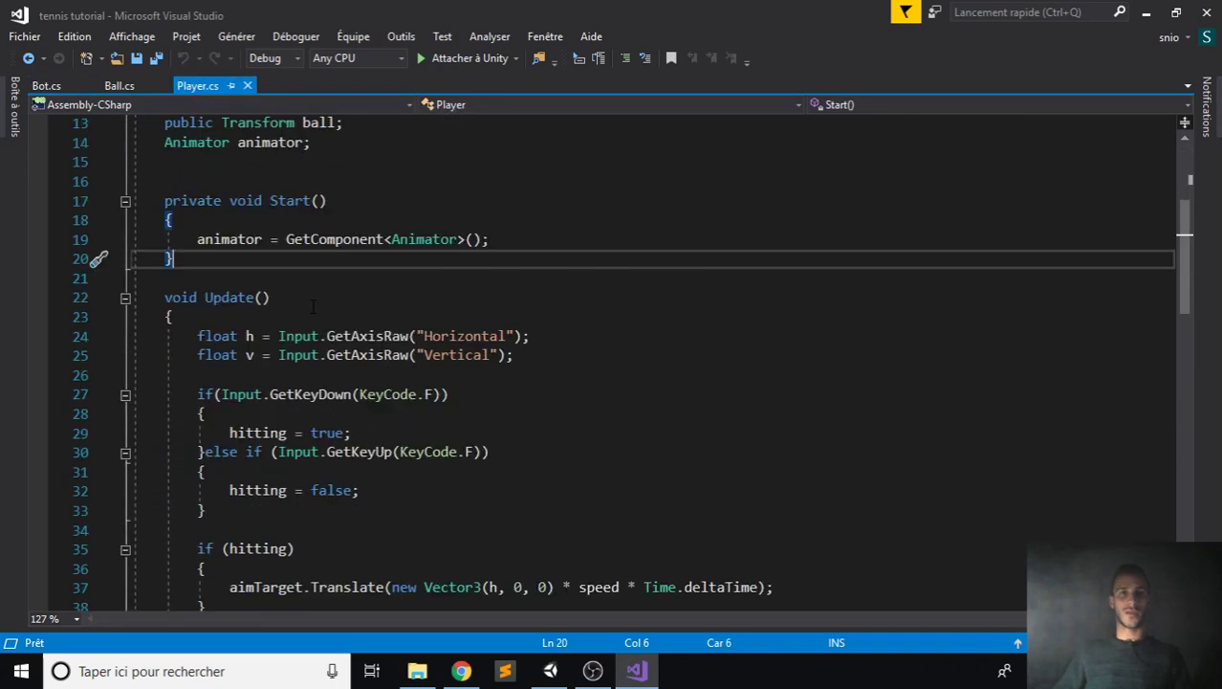
{"action": "scroll", "scroll_direction": "down", "scroll_amount": 3}
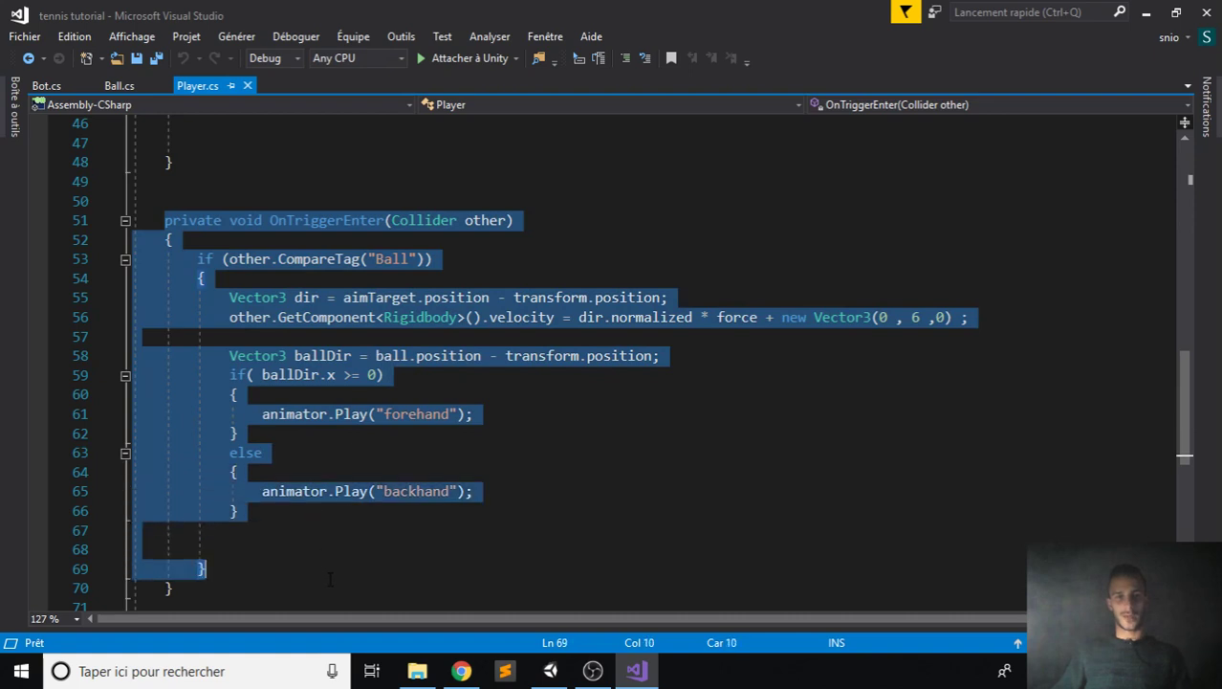
{"action": "left_click", "coordinate": [325, 220]}
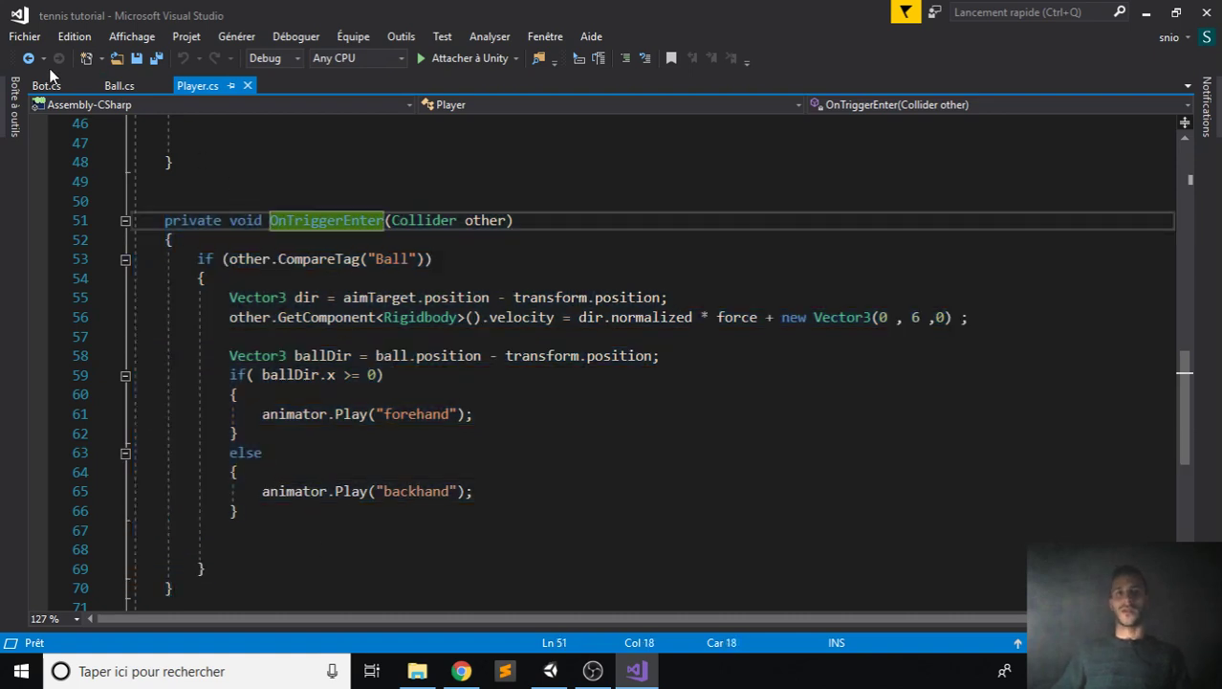
{"action": "left_click", "coordinate": [46, 85]}
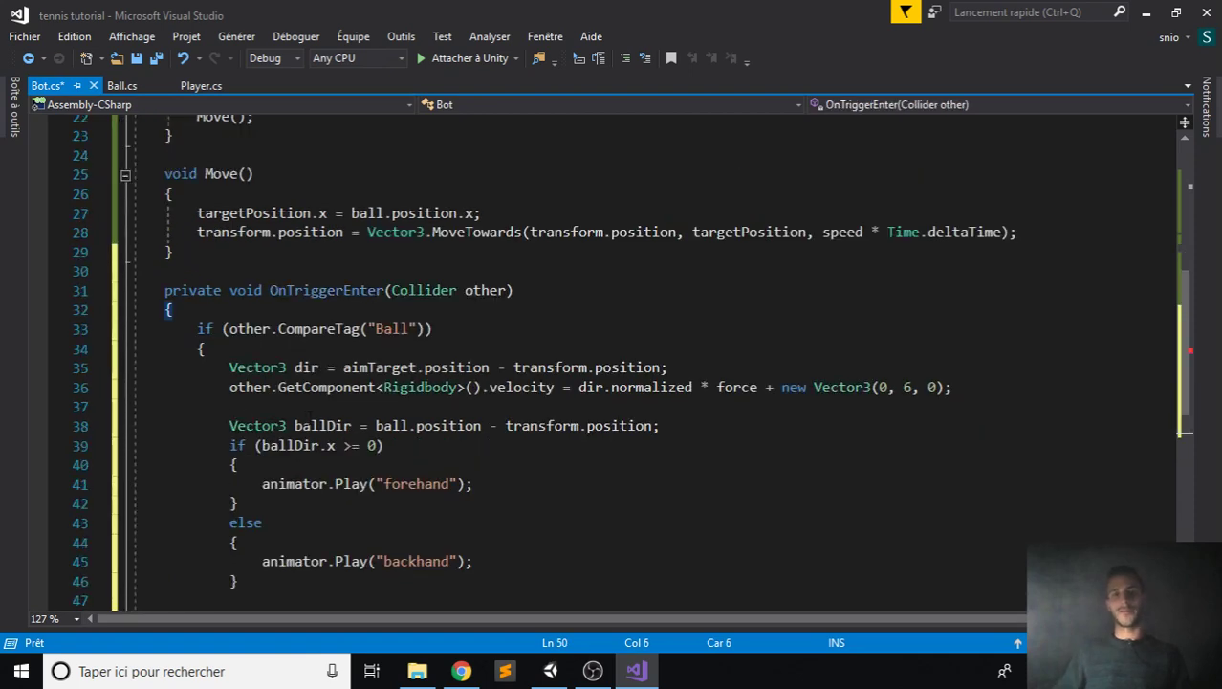
- In Bot.cs, add a blank line and declare 'float force = 13;' above targetPosition
{"action": "key", "text": "enter"}
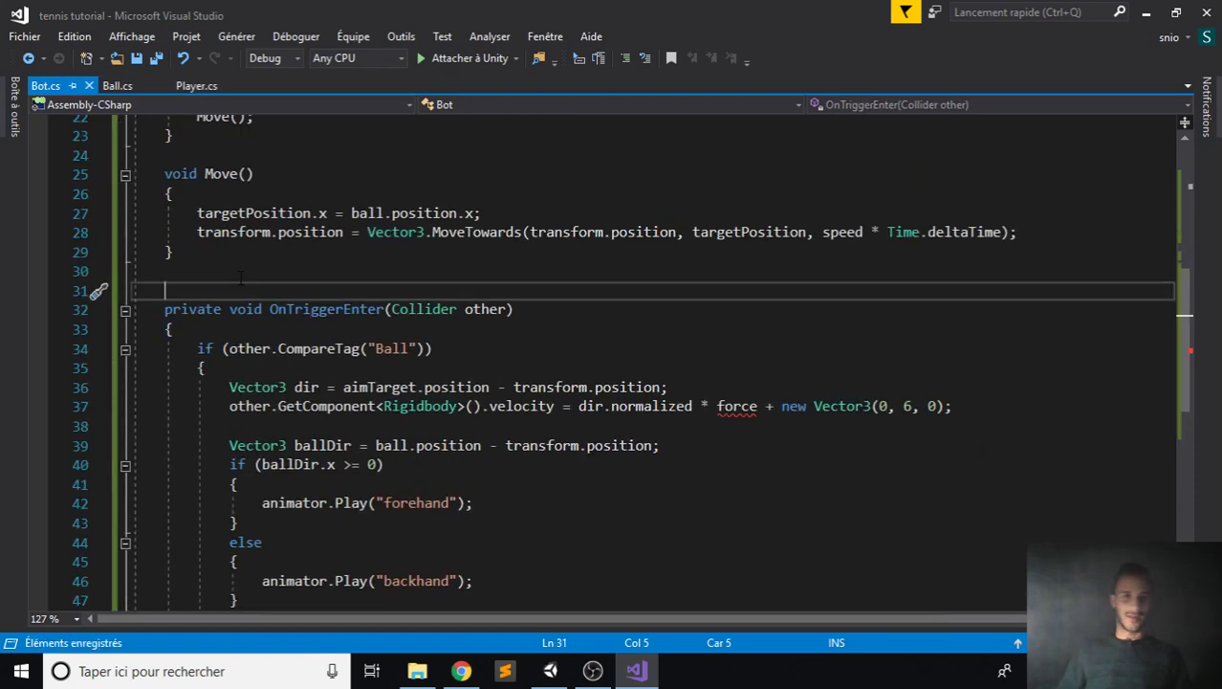
{"action": "scroll", "scroll_direction": "down", "scroll_amount": 3}
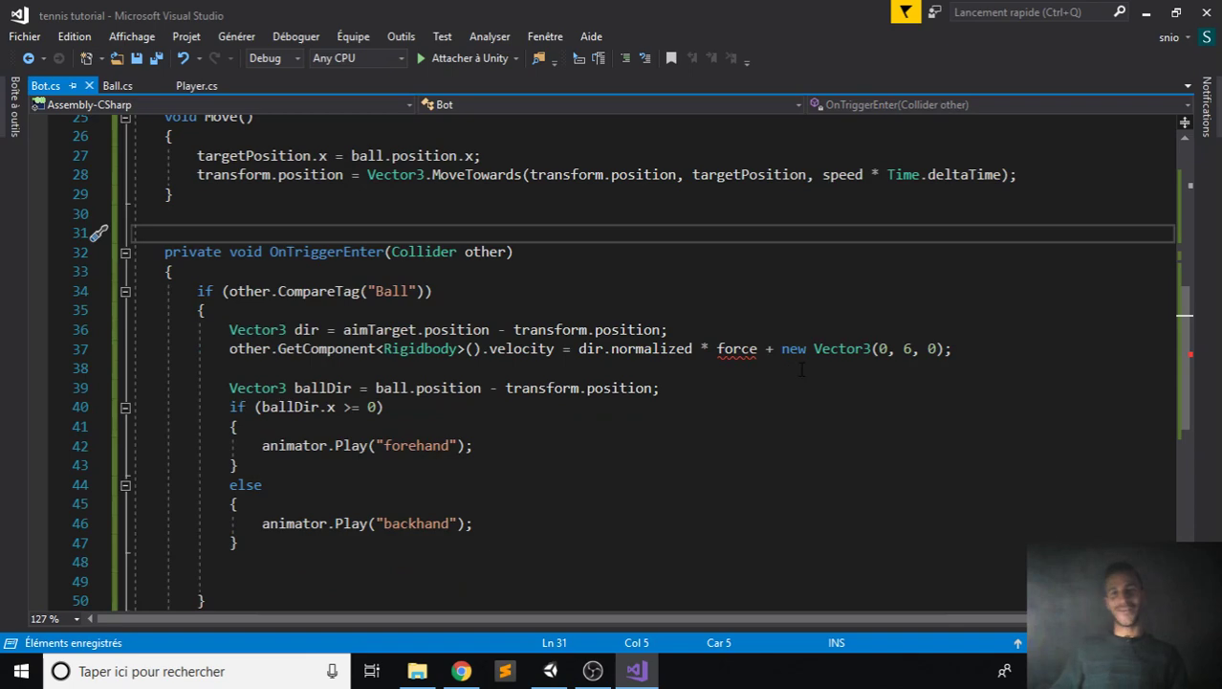
{"action": "mouse_move", "coordinate": [737, 348]}
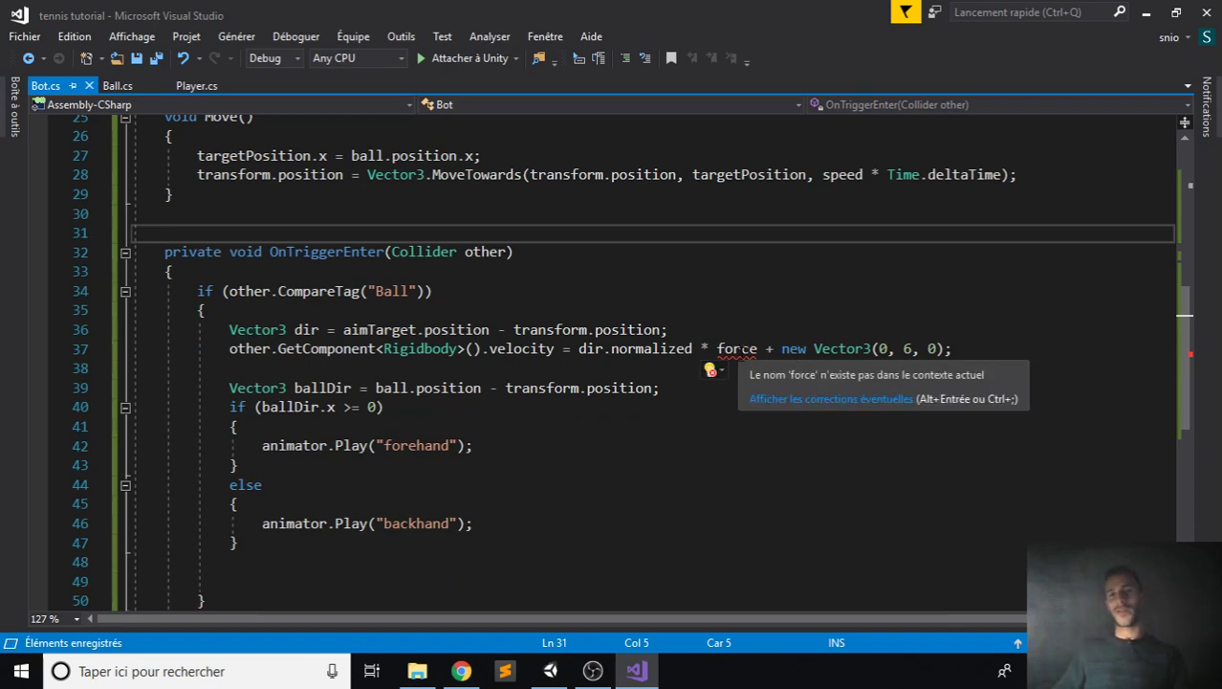
{"action": "scroll", "scroll_direction": "up", "scroll_amount": 3}
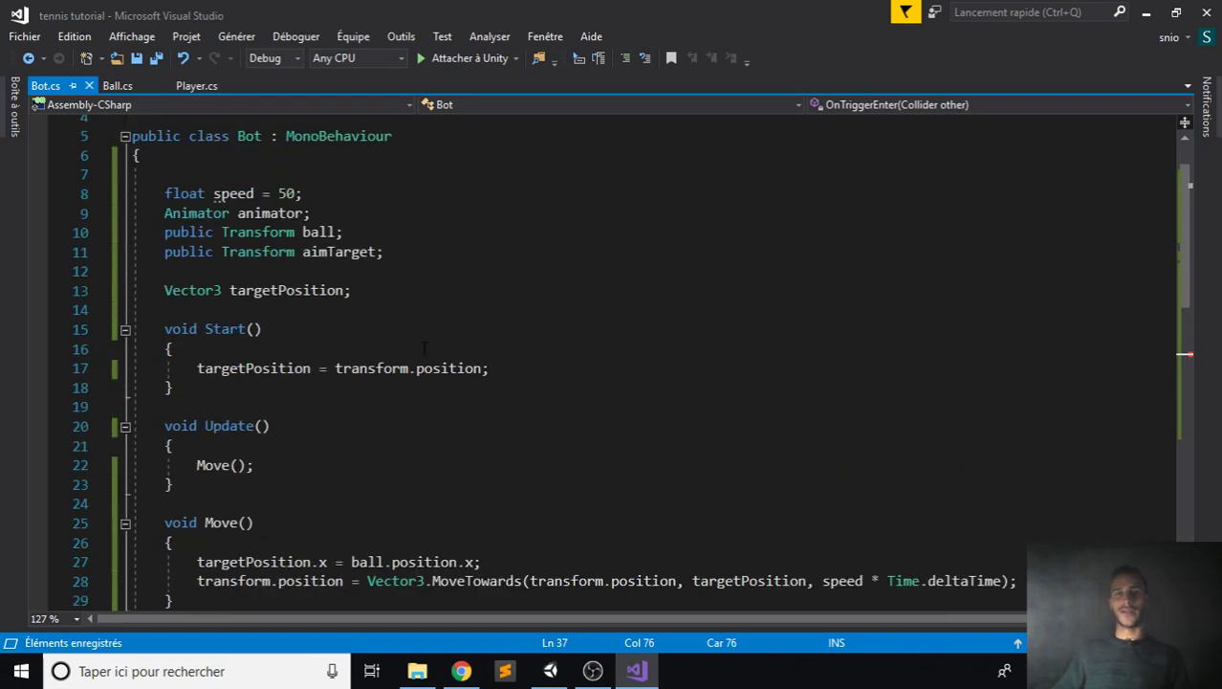
{"action": "key", "text": "Enter"}
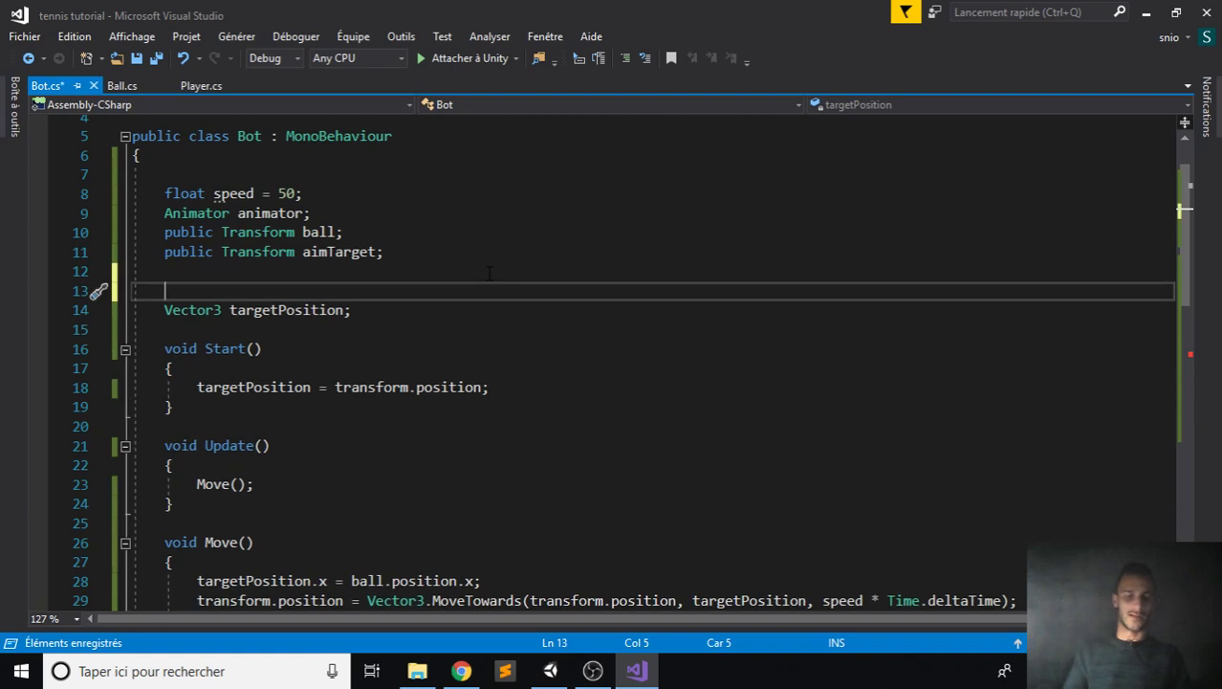
{"action": "type", "text": "float for"}
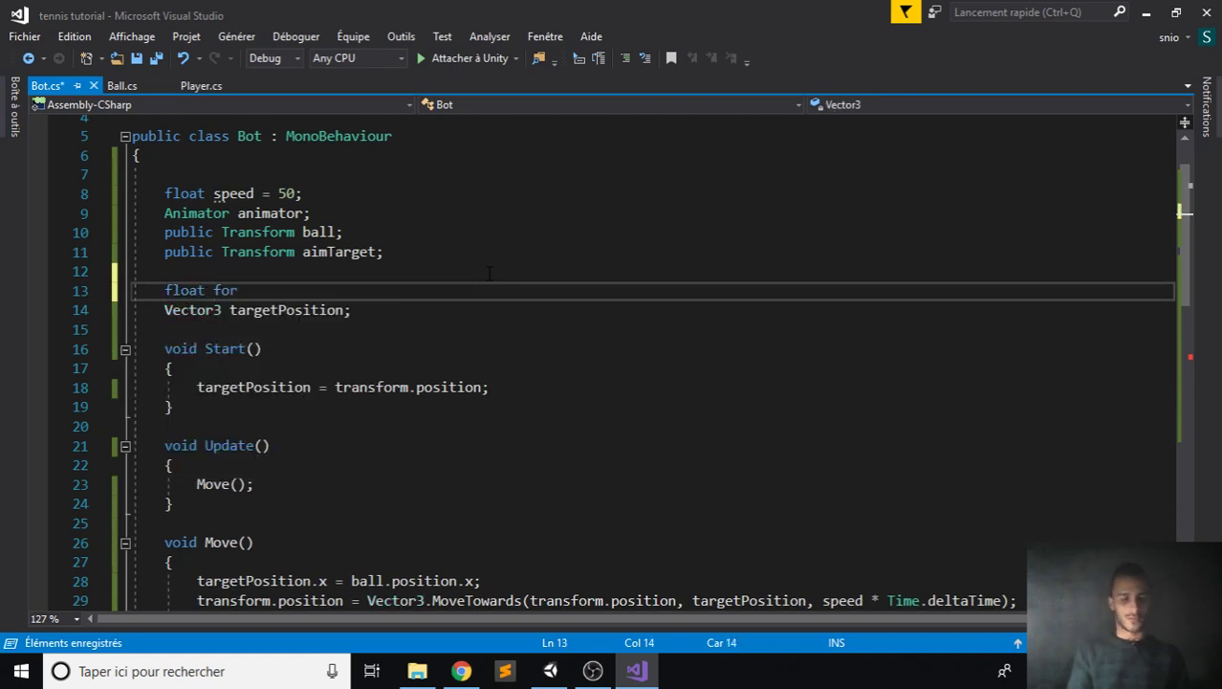
{"action": "type", "text": "force = 13;"}
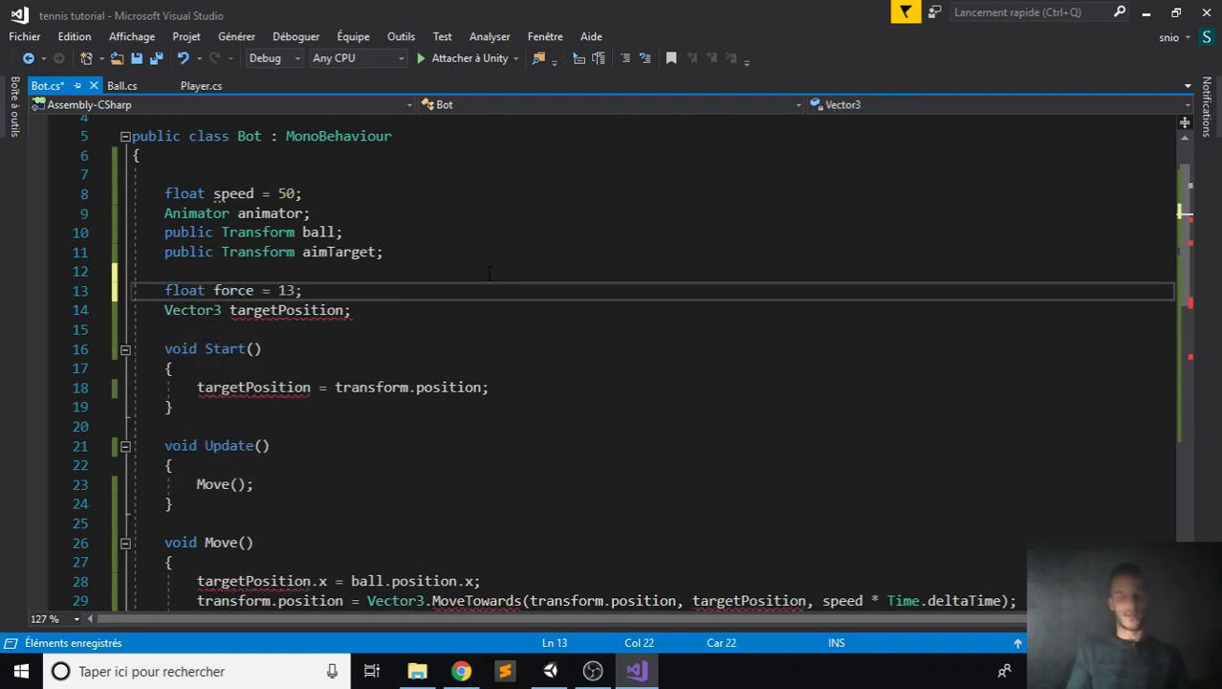
- Confirm the force value in Player.cs, then review Bot.cs's forehand/backhand animation code
{"action": "left_click", "coordinate": [197, 85]}
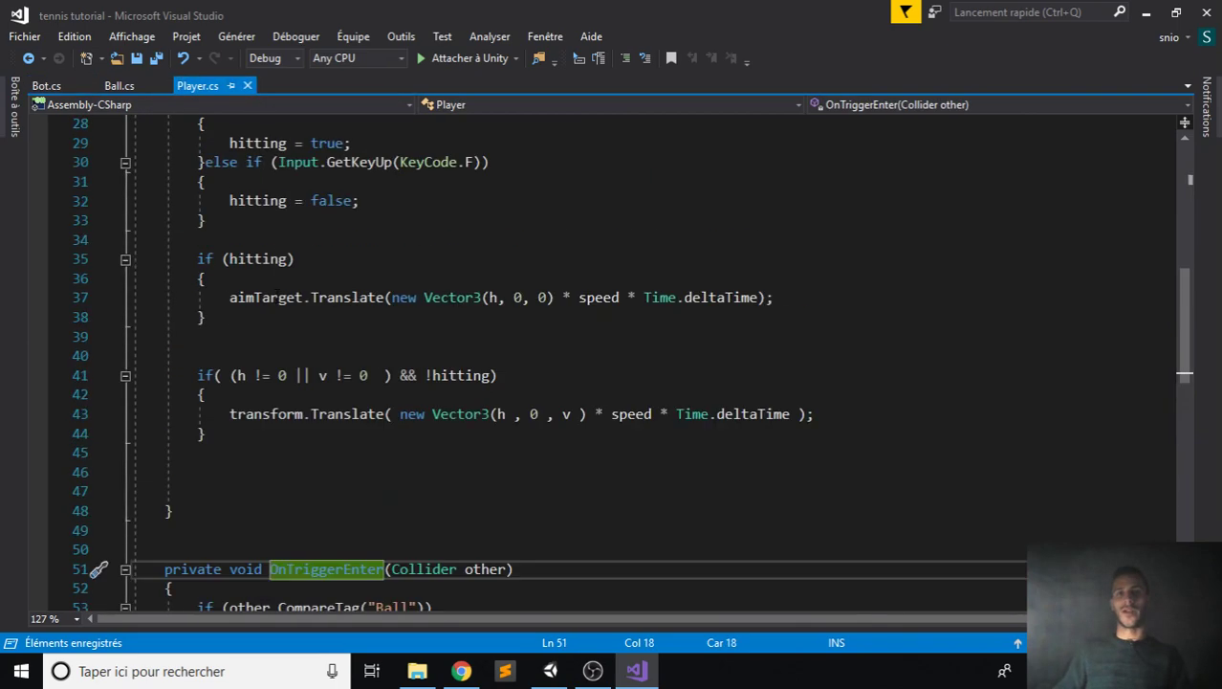
{"action": "scroll", "scroll_direction": "up", "scroll_amount": 3}
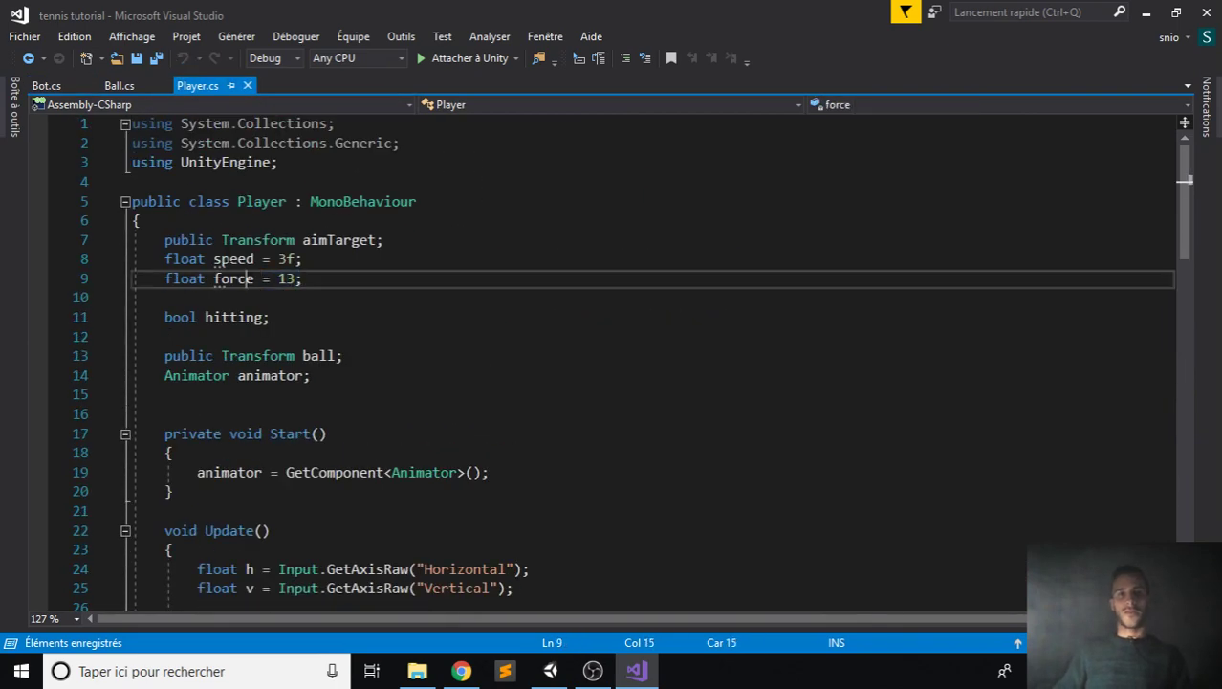
{"action": "left_click", "coordinate": [45, 85]}
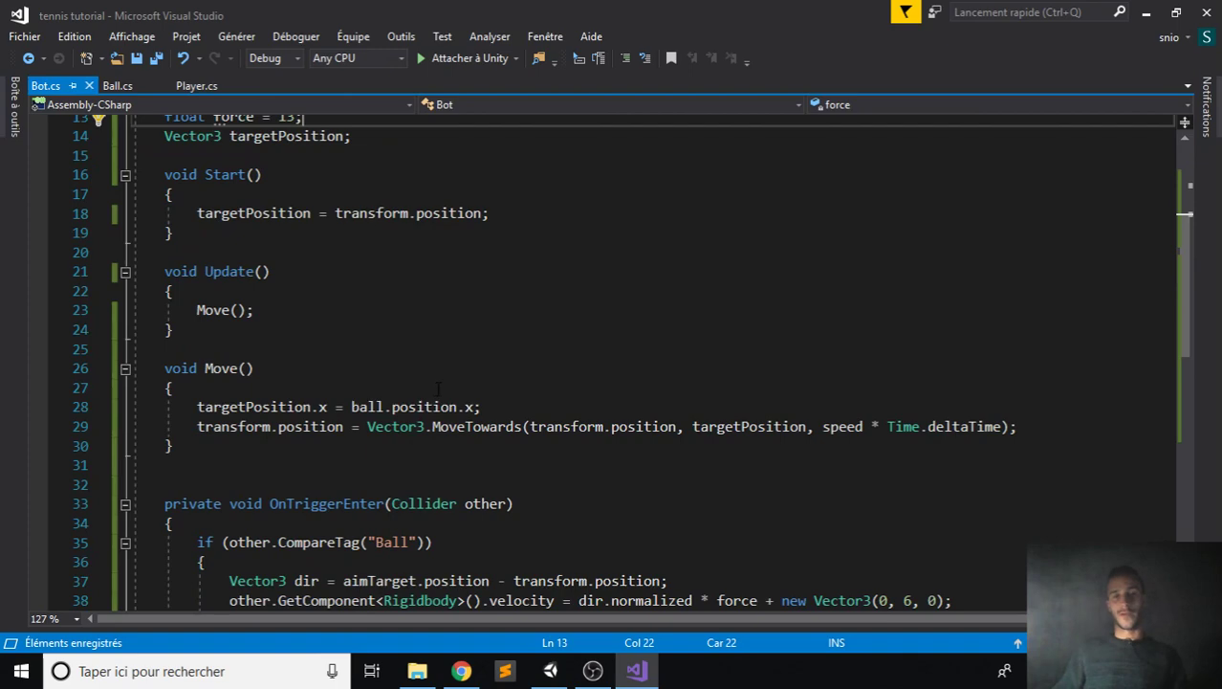
{"action": "scroll", "scroll_direction": "down", "scroll_amount": 3}
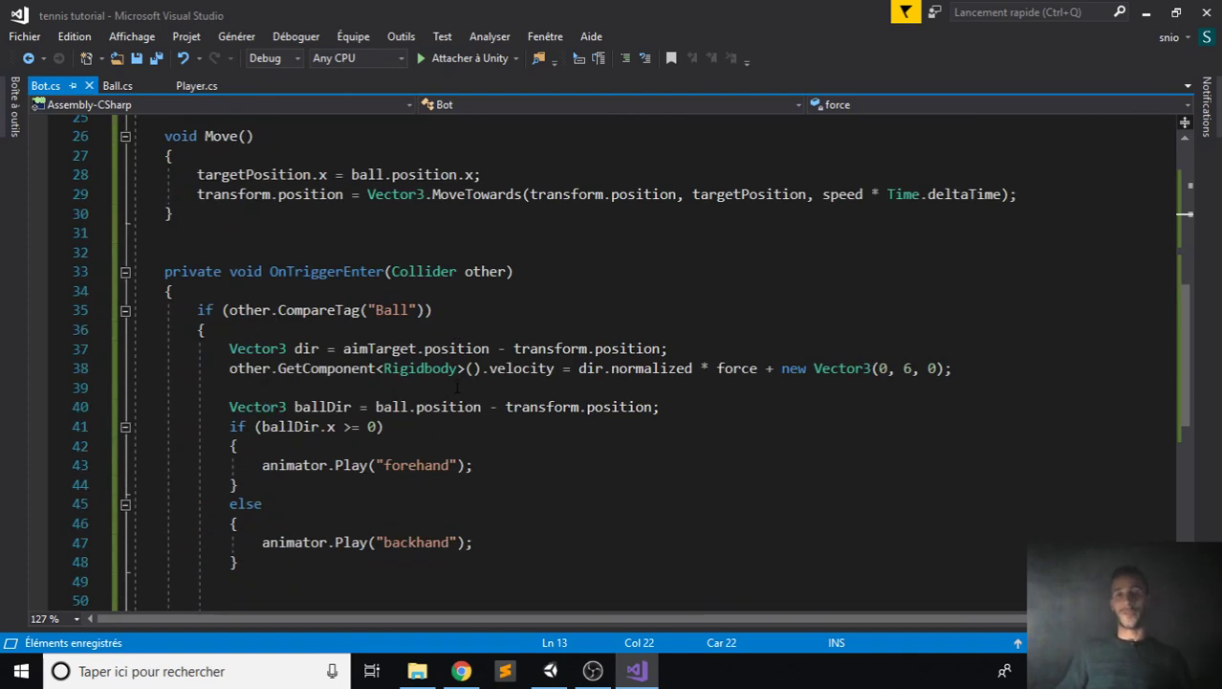
{"action": "scroll", "scroll_direction": "down", "scroll_amount": 3}
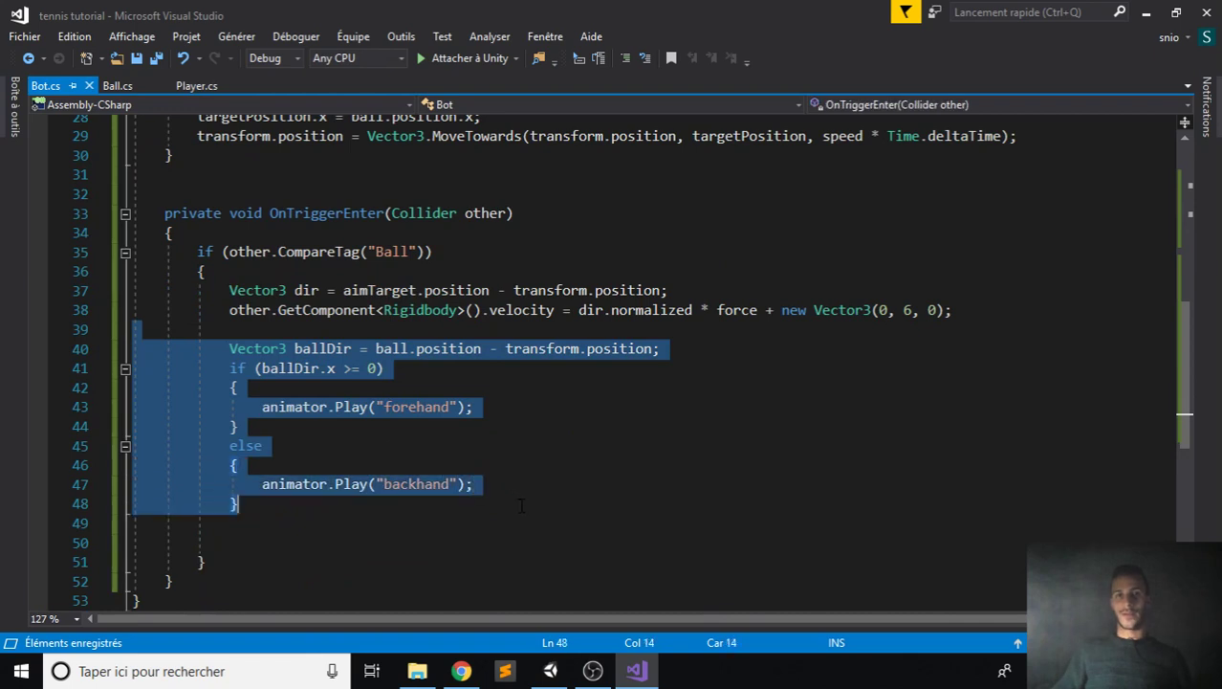
{"action": "left_click", "coordinate": [261, 446]}
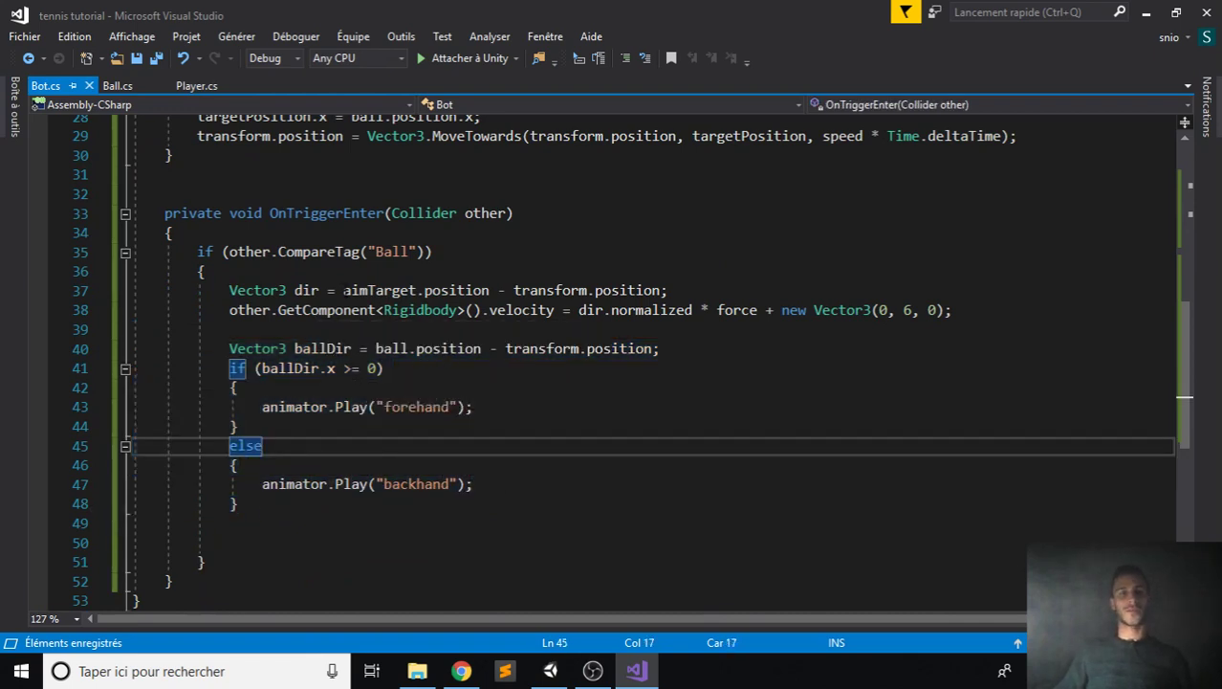
{"action": "mouse_move", "coordinate": [650, 489]}
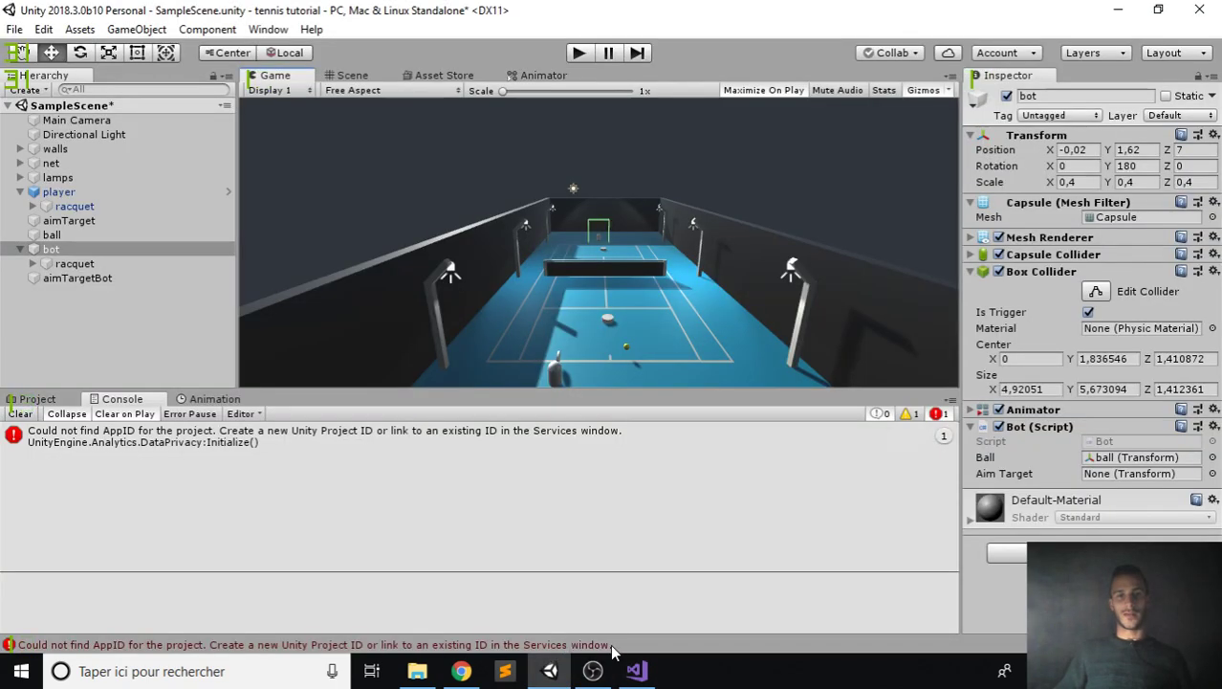
{"action": "mouse_move", "coordinate": [542, 267]}
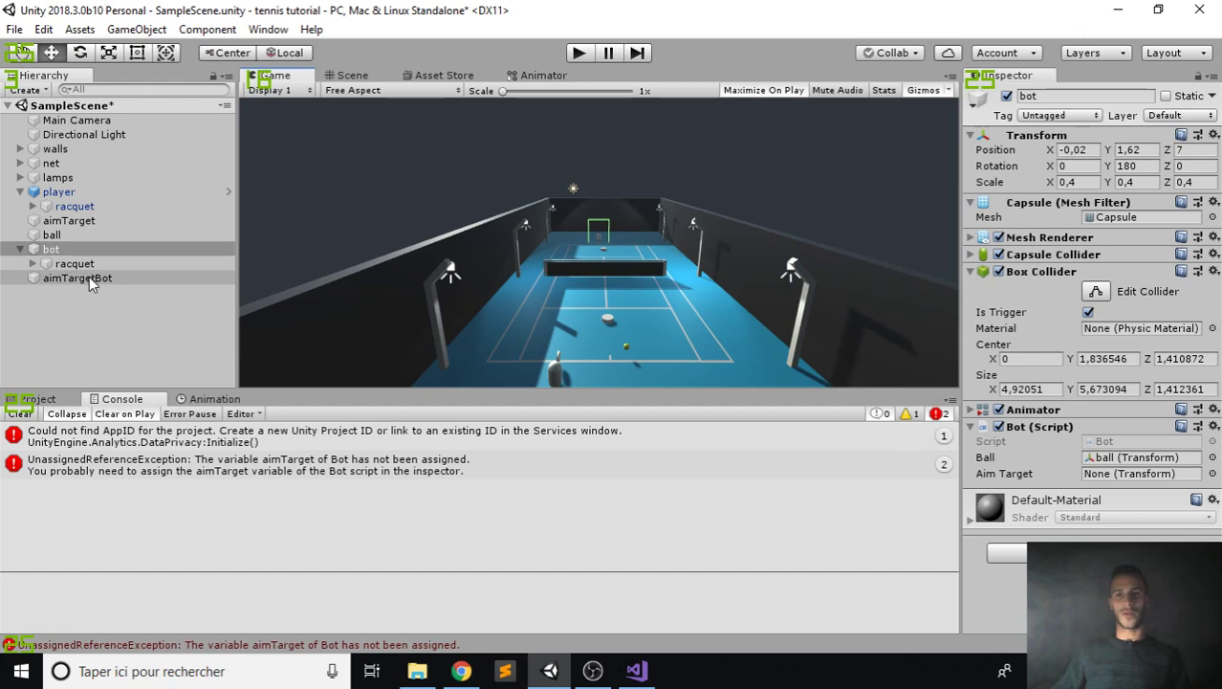
- Drag aimTargetBot into the Bot (Script) component's Aim Target field
{"action": "left_click", "coordinate": [1140, 472]}
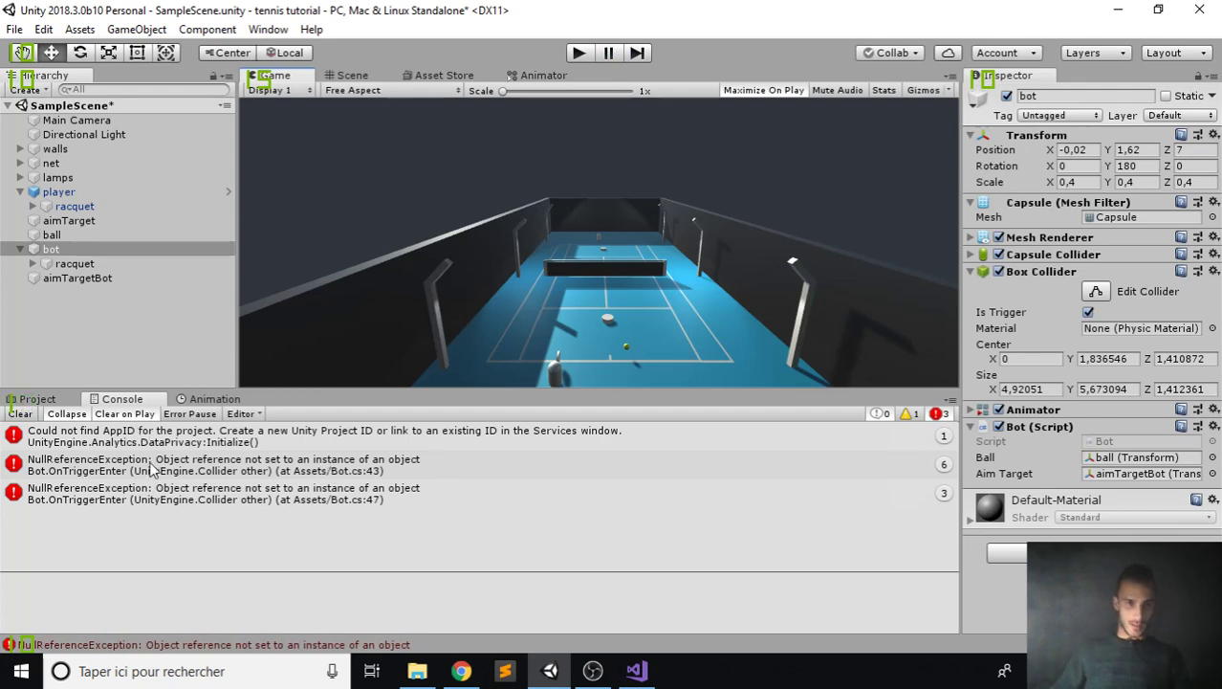
{"action": "left_click", "coordinate": [635, 669]}
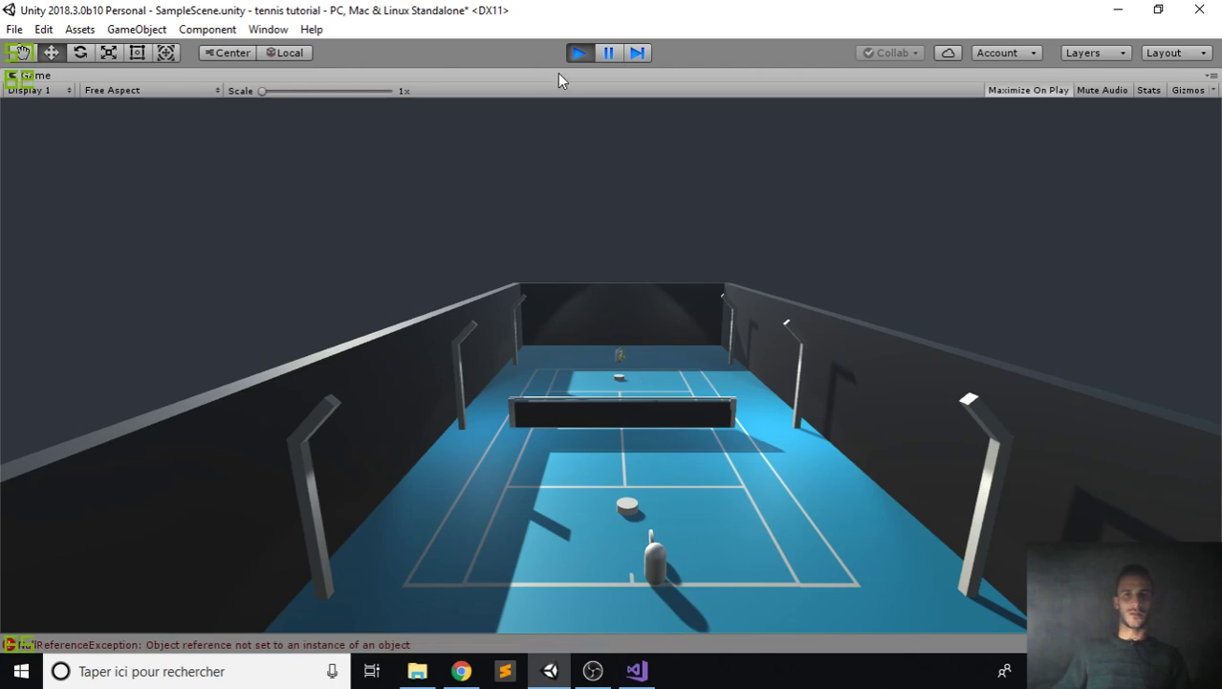
{"action": "left_click", "coordinate": [635, 671]}
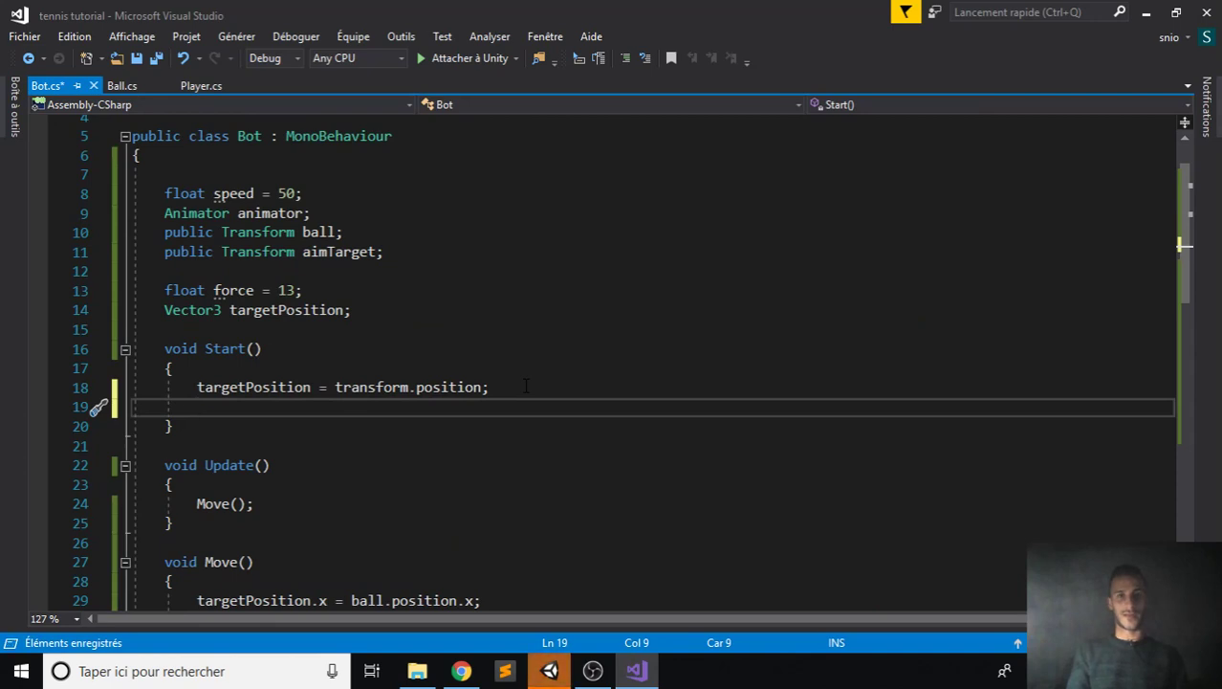
- In Bot.cs Start(), assign animator = GetComponent<Animator>() and save the script
{"action": "type", "text": "animator"}
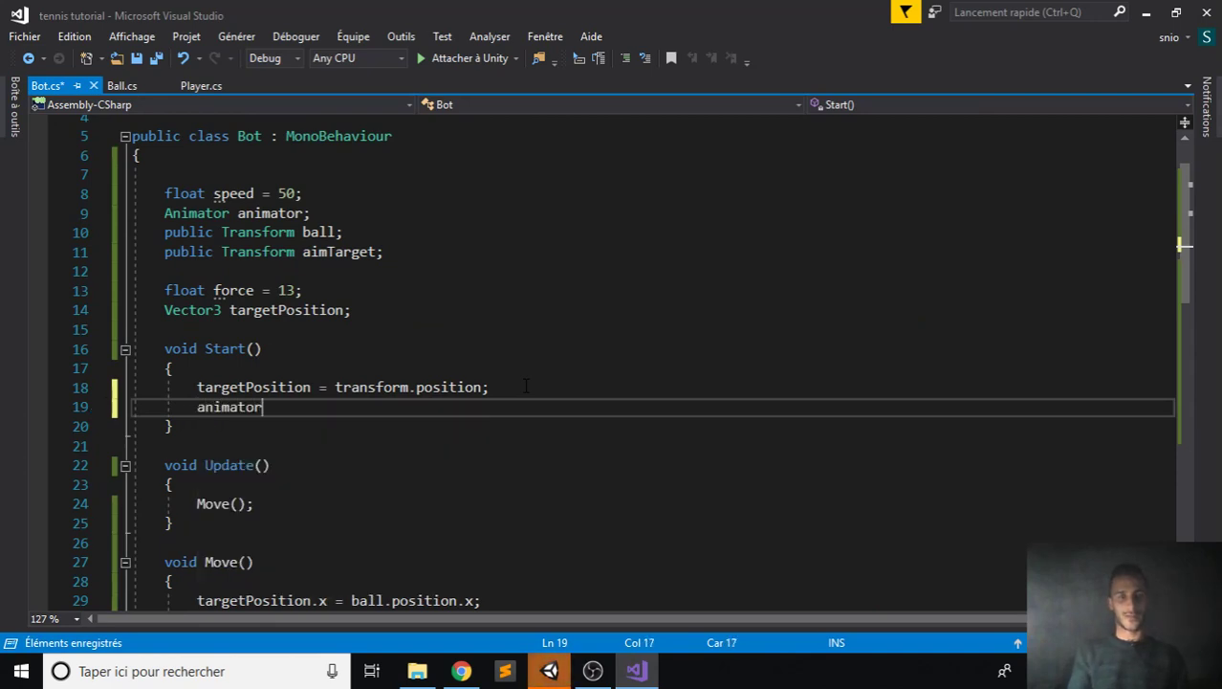
{"action": "type", "text": "= GetComponent"}
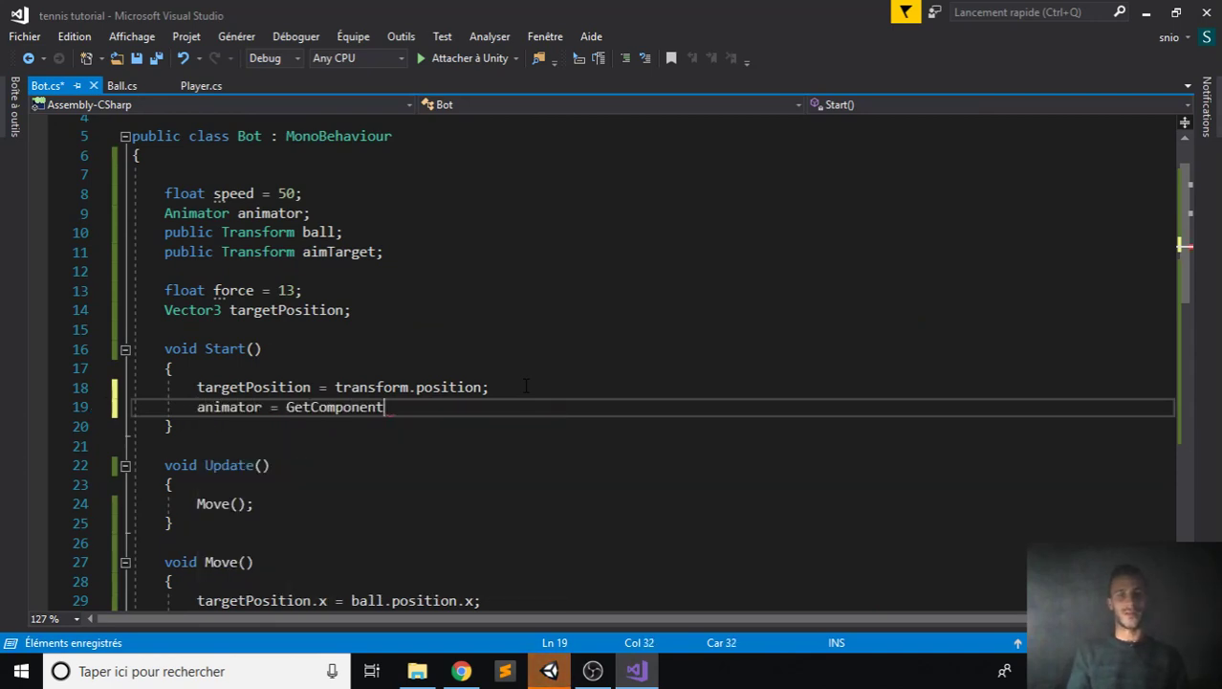
{"action": "type", "text": "<Animation>"}
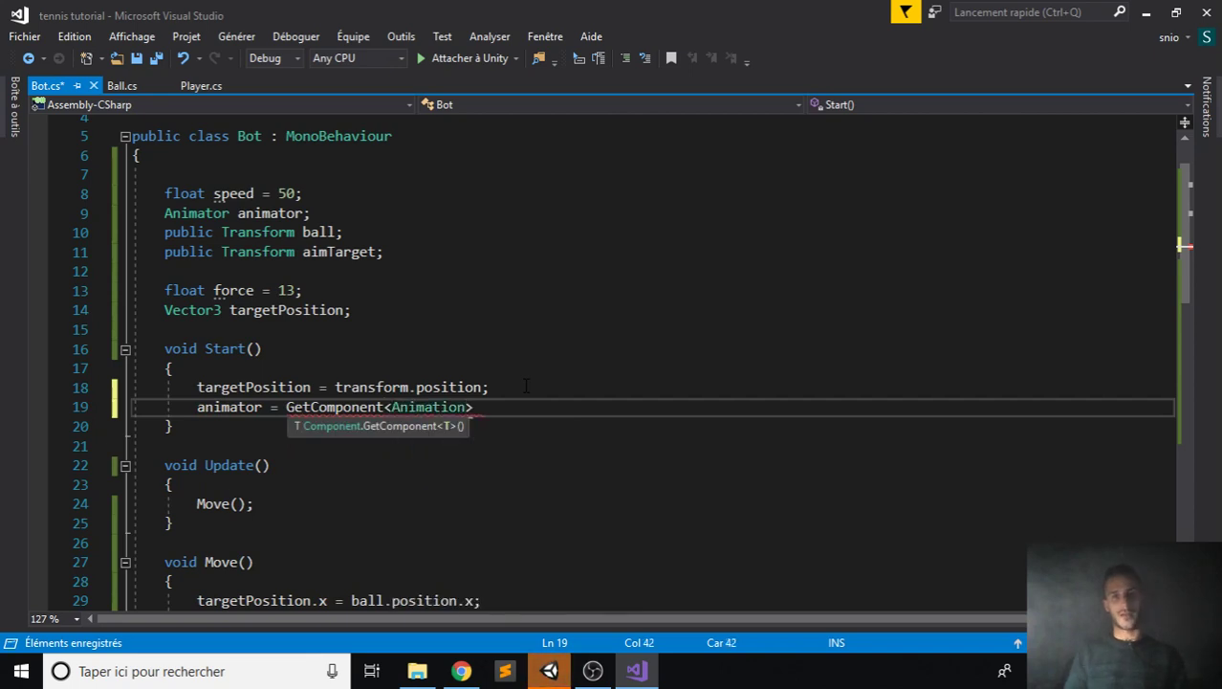
{"action": "type", "text": "();"}
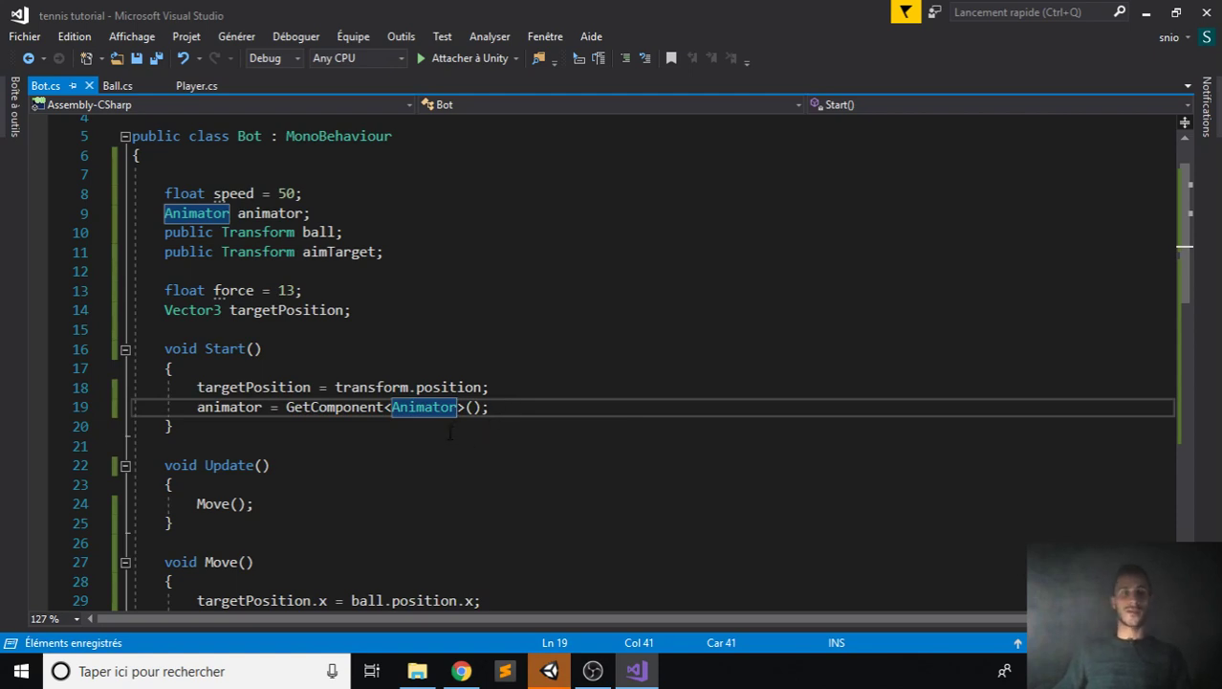
{"action": "left_click", "coordinate": [548, 670]}
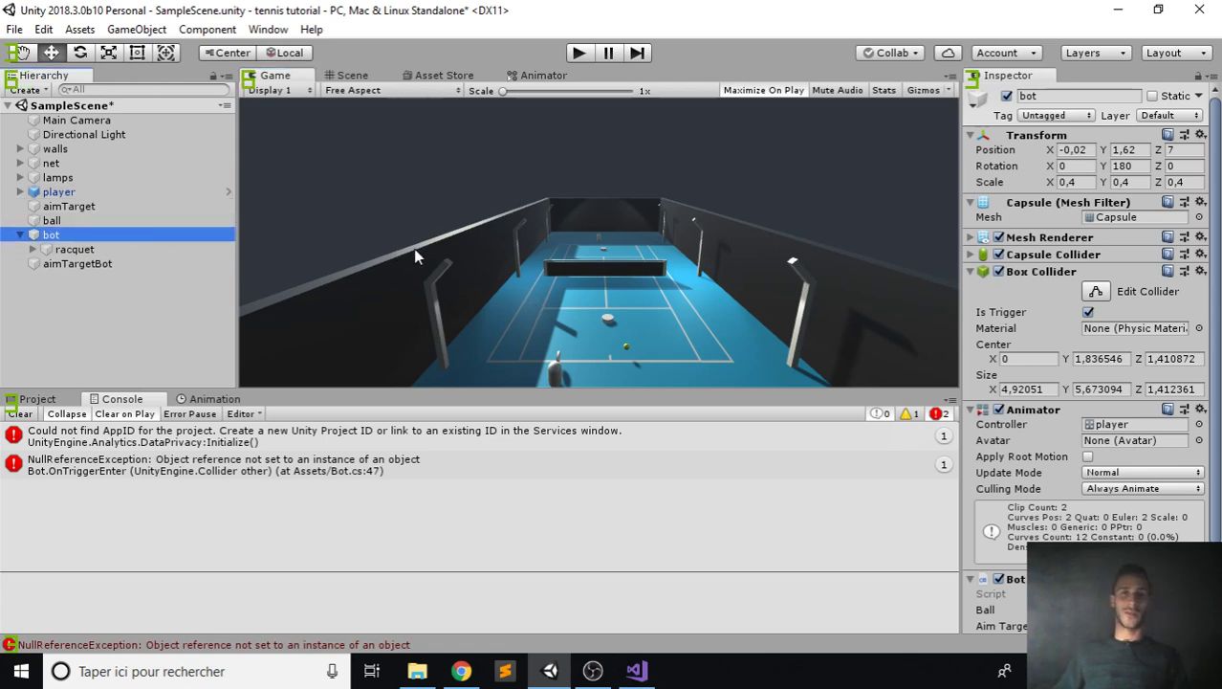
{"action": "mouse_move", "coordinate": [451, 247]}
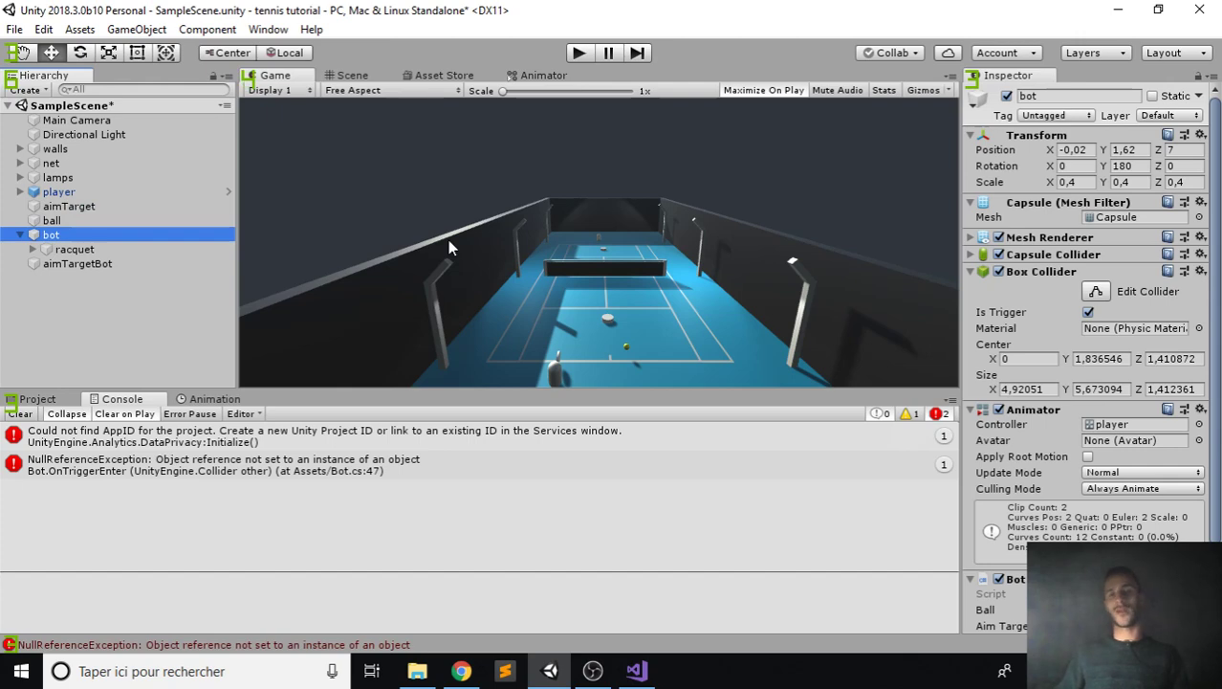
{"action": "mouse_move", "coordinate": [674, 557]}
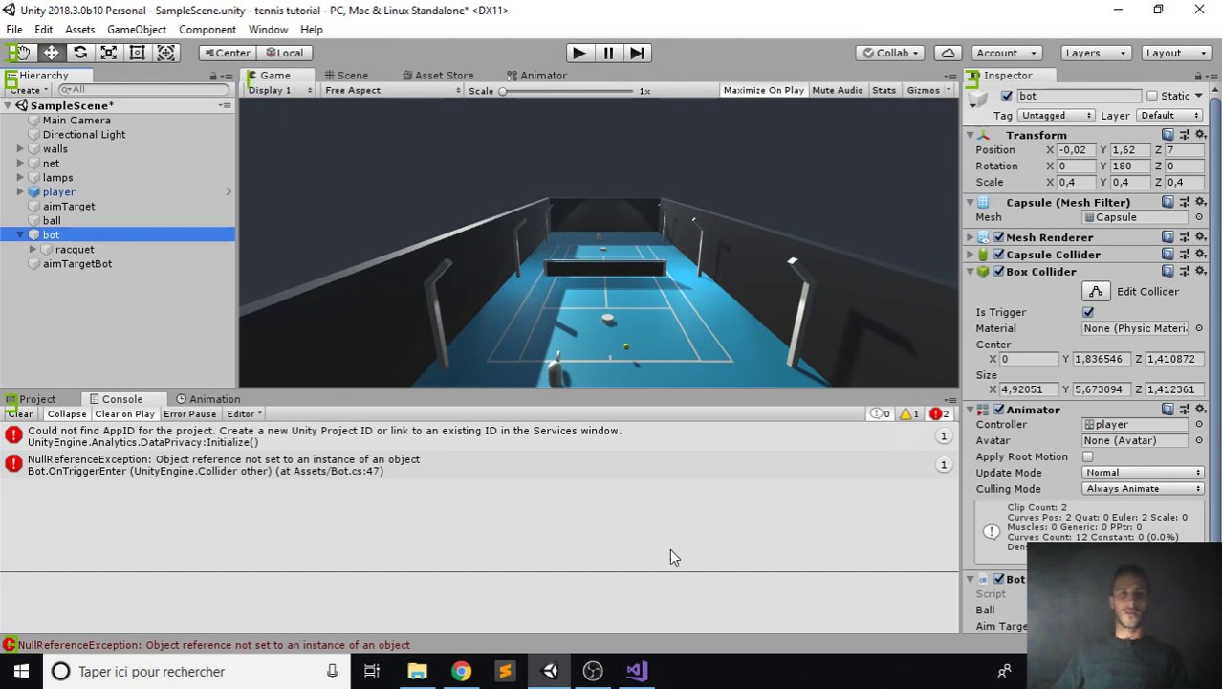
{"action": "left_click", "coordinate": [635, 671]}
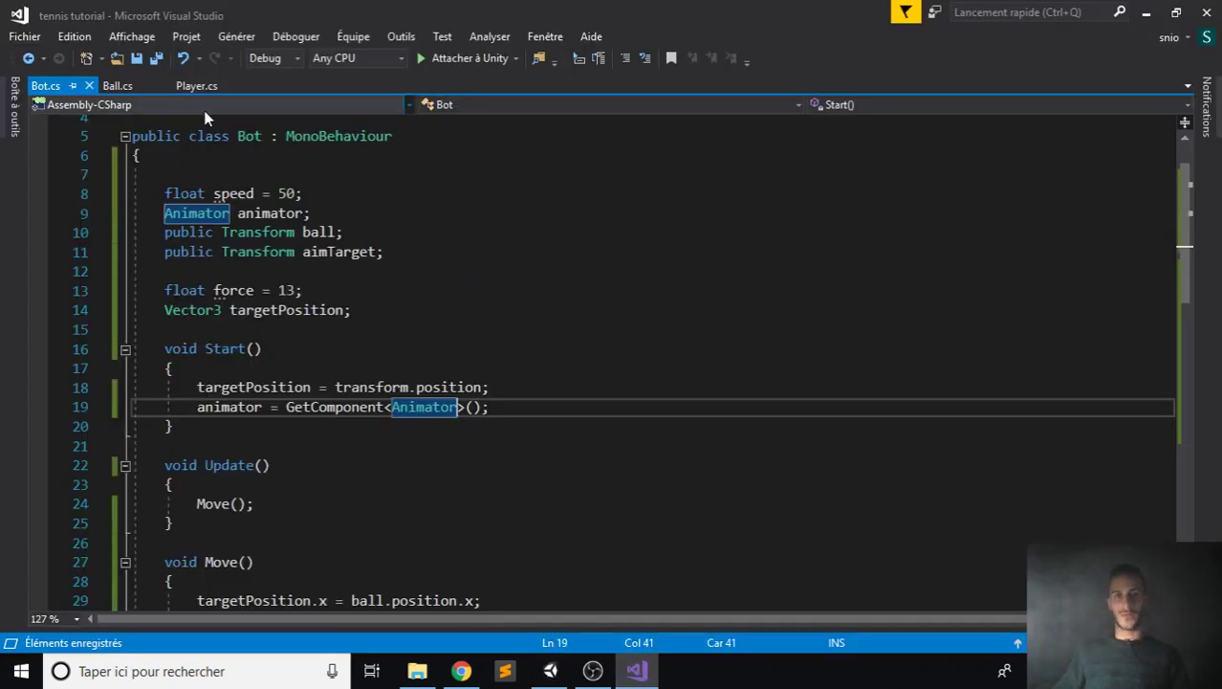
- In Player.cs, declare Vector3 aimTargetInitialPosition and set it from aimTarget.position in Start()
{"action": "left_click", "coordinate": [197, 85]}
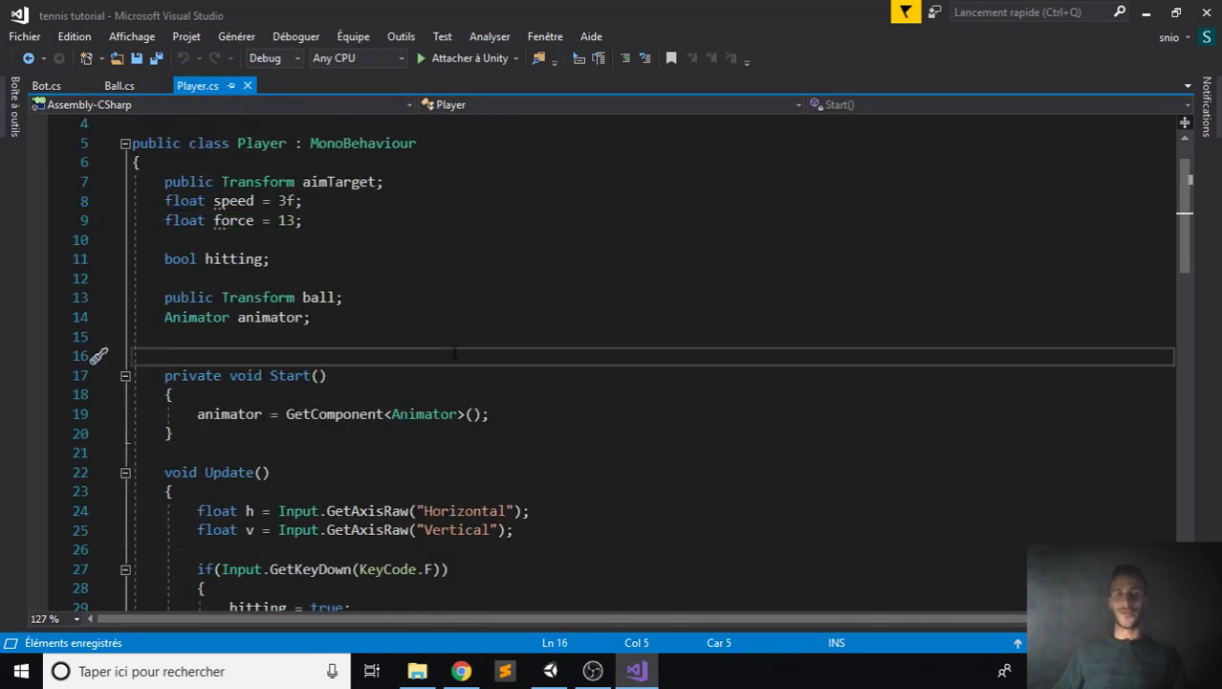
{"action": "key", "text": "Return"}
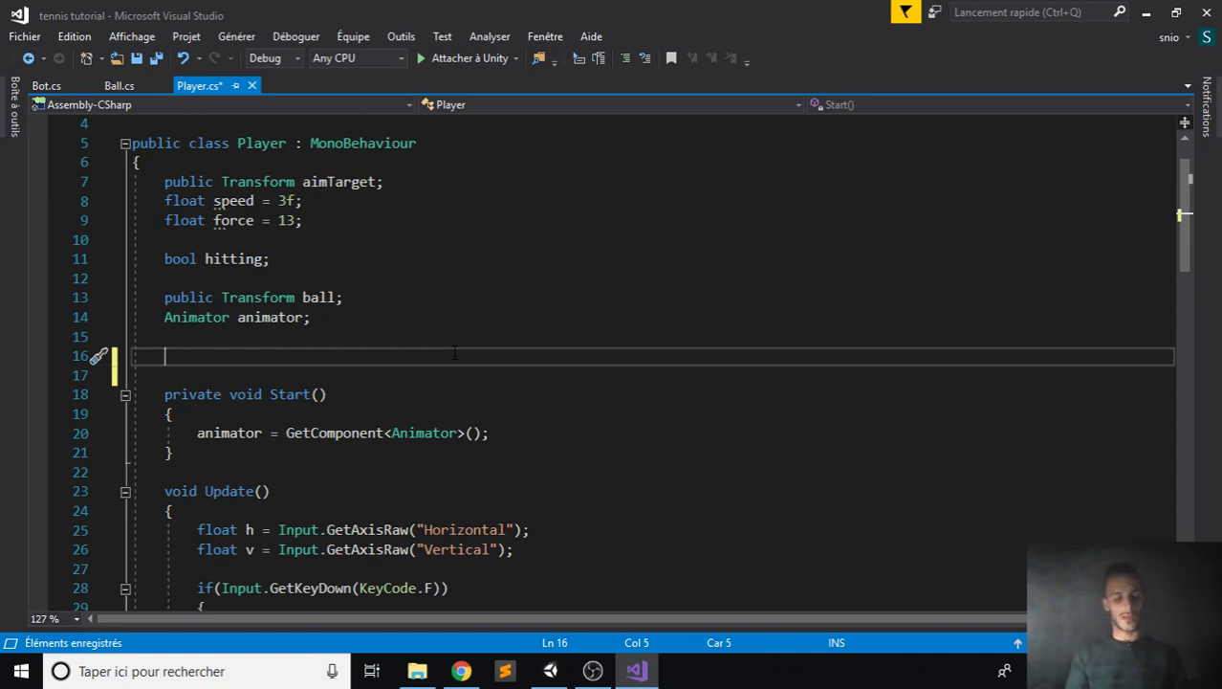
{"action": "type", "text": "Vector3"}
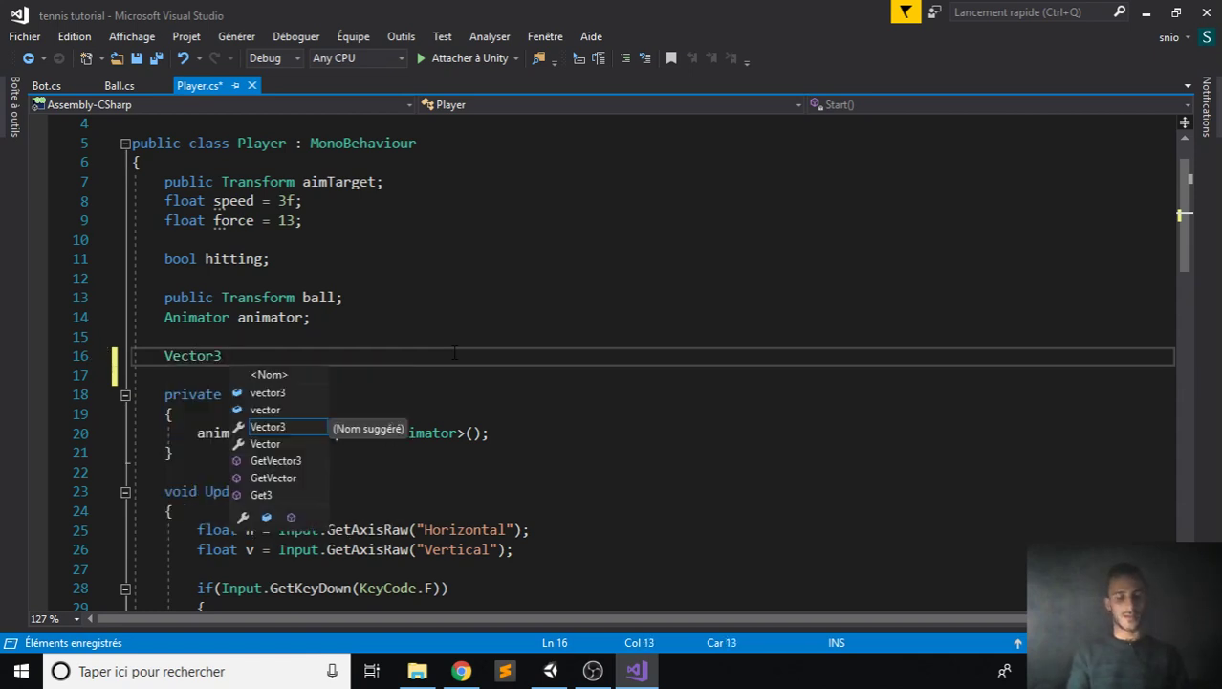
{"action": "type", "text": "aimT"}
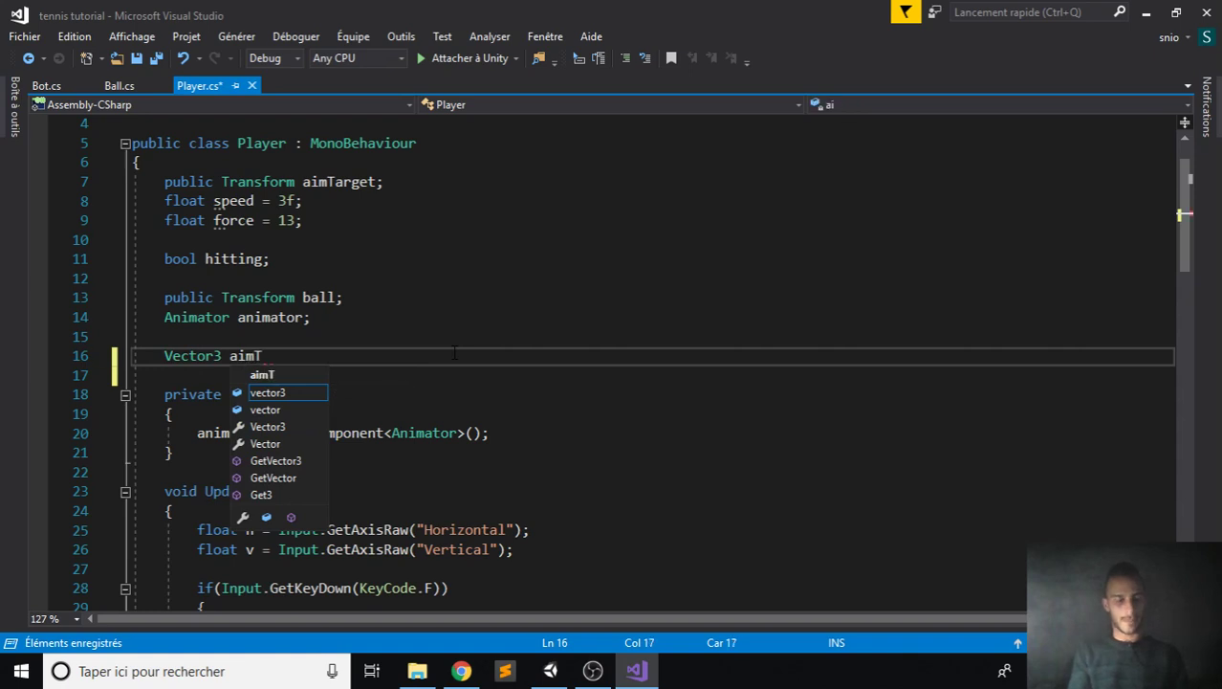
{"action": "type", "text": "argetInitialP"}
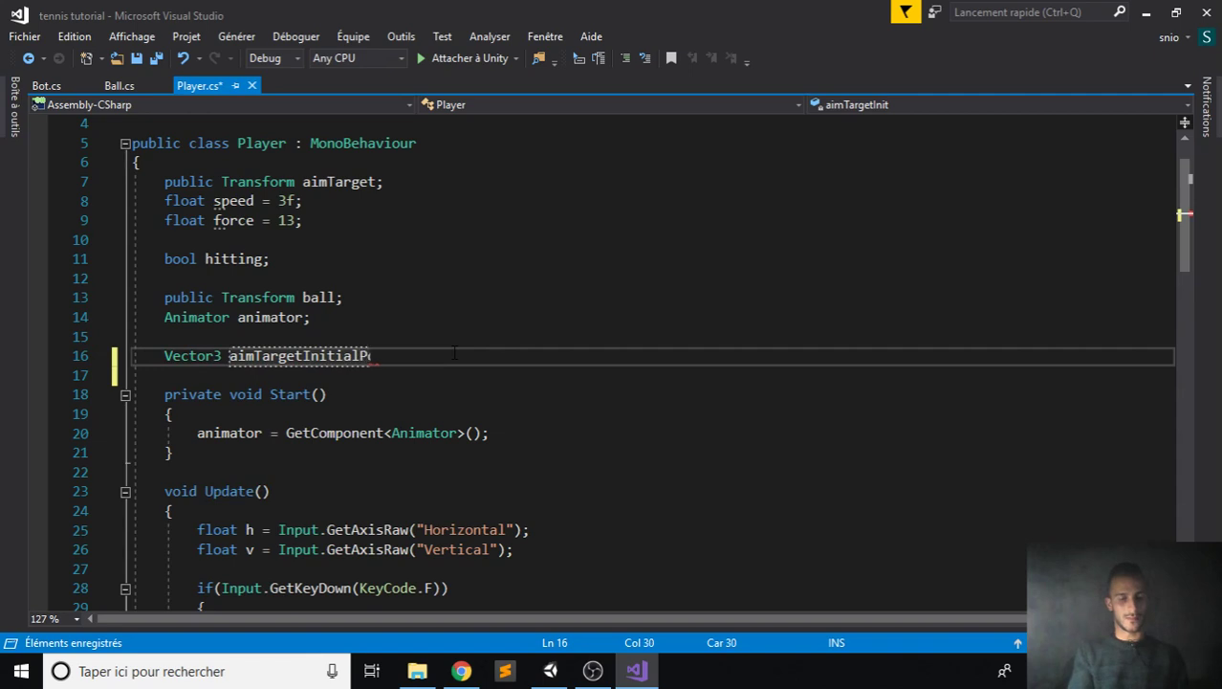
{"action": "type", "text": "sition;"}
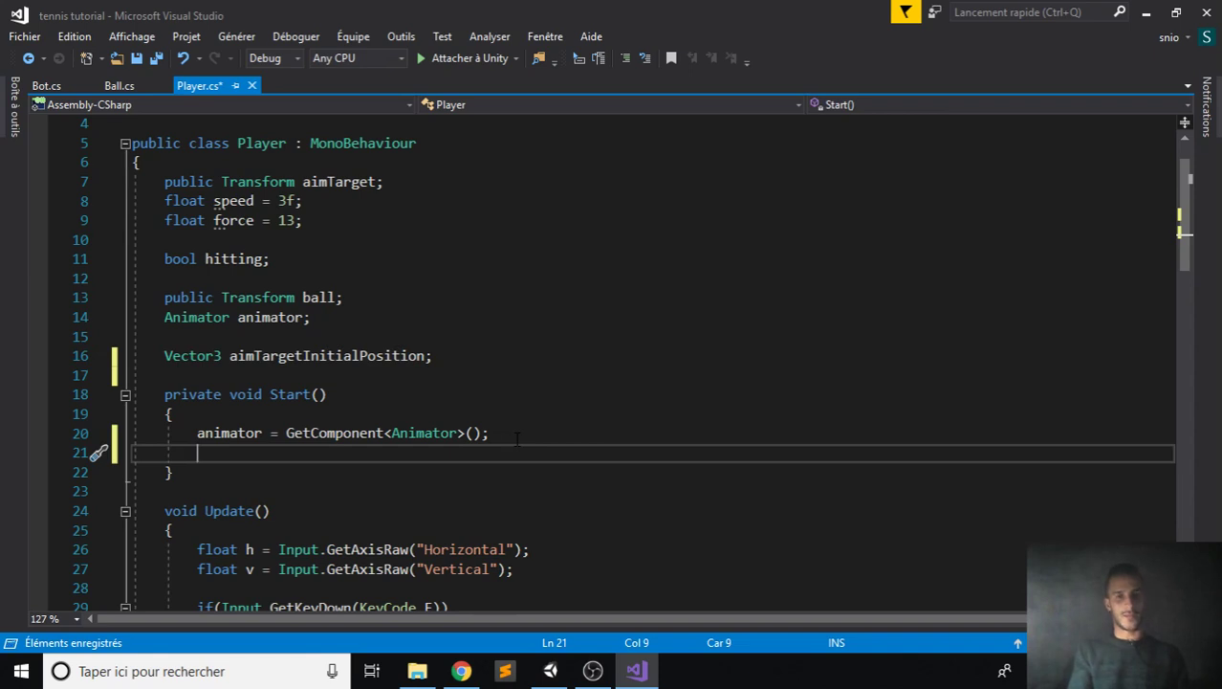
{"action": "type", "text": "aim"}
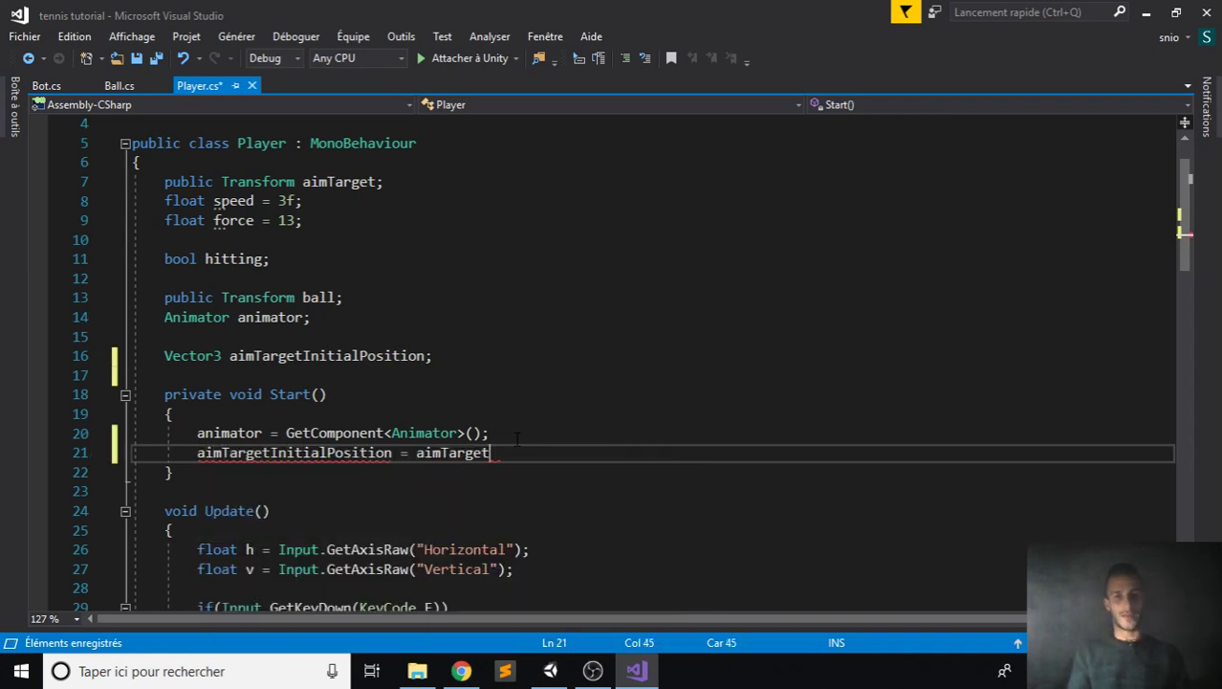
{"action": "type", "text": ".position;"}
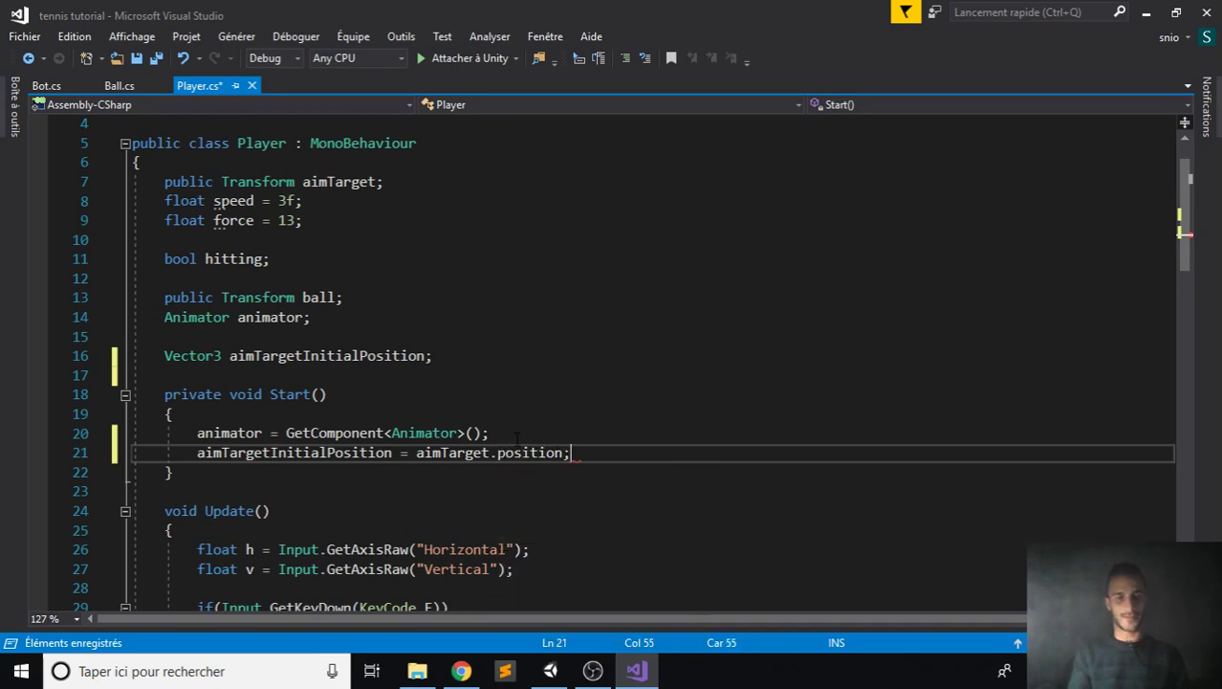
{"action": "scroll", "scroll_direction": "down", "scroll_amount": 3}
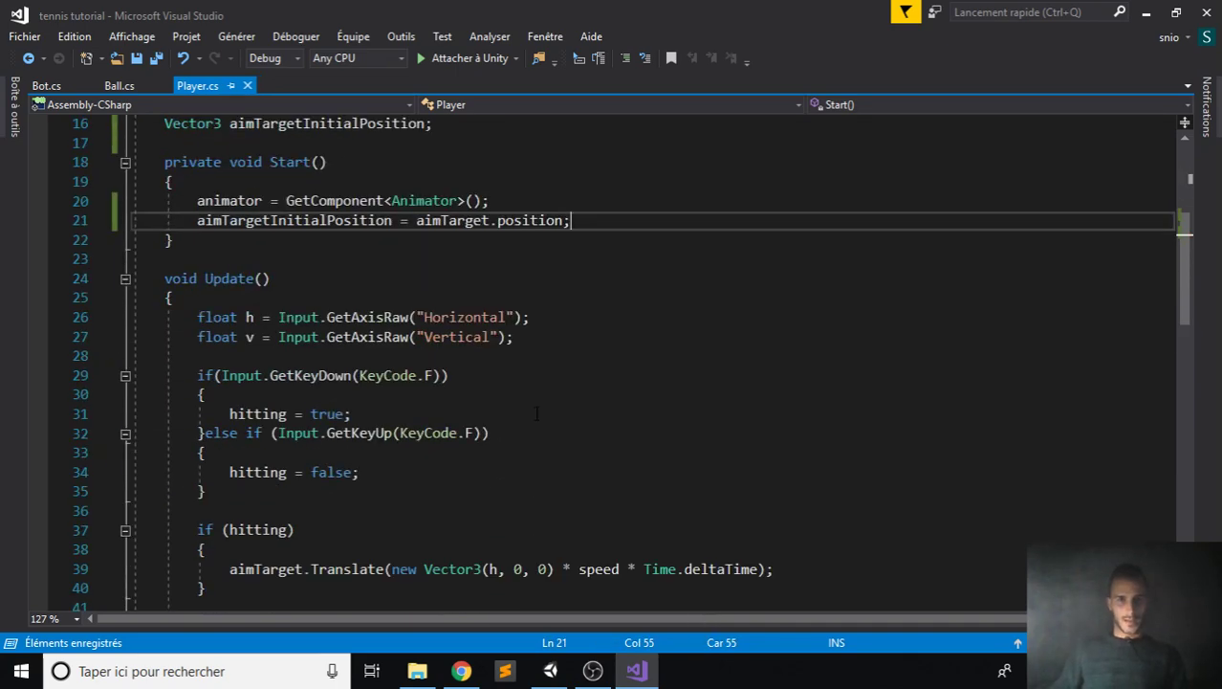
- In OnTriggerEnter, add aimTarget.position = aimTargetInitialPosition; after the animation branch
{"action": "scroll", "scroll_direction": "down", "scroll_amount": 3}
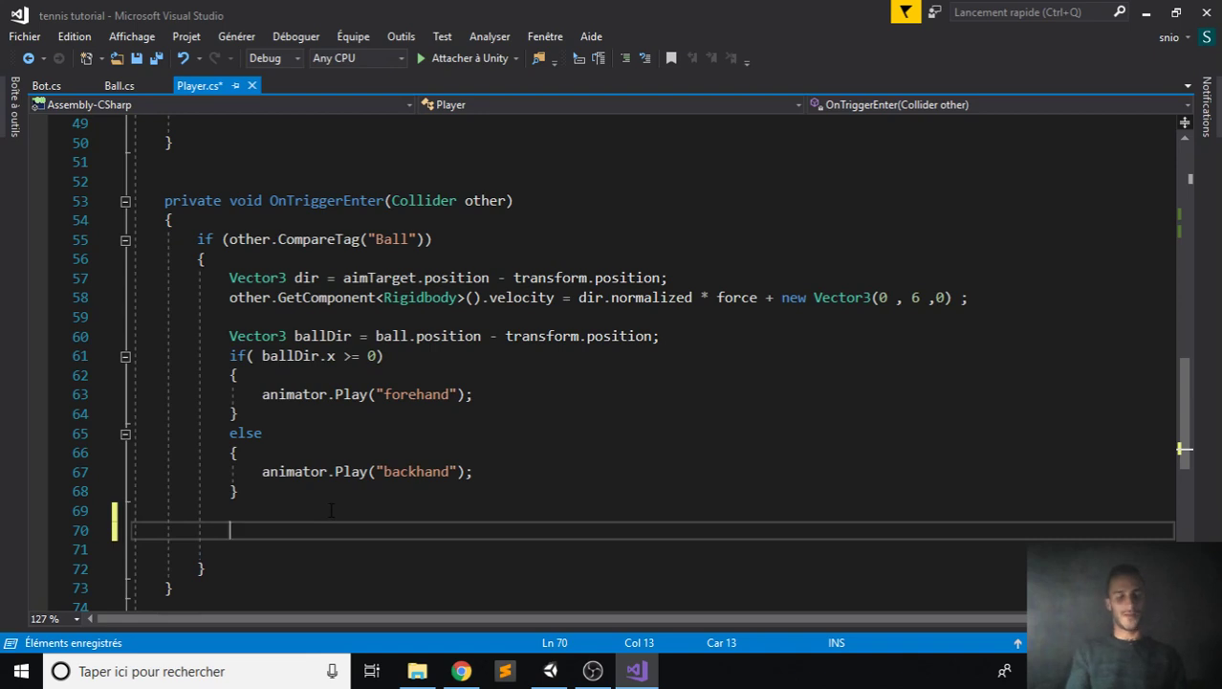
{"action": "type", "text": "aimTarget.position"}
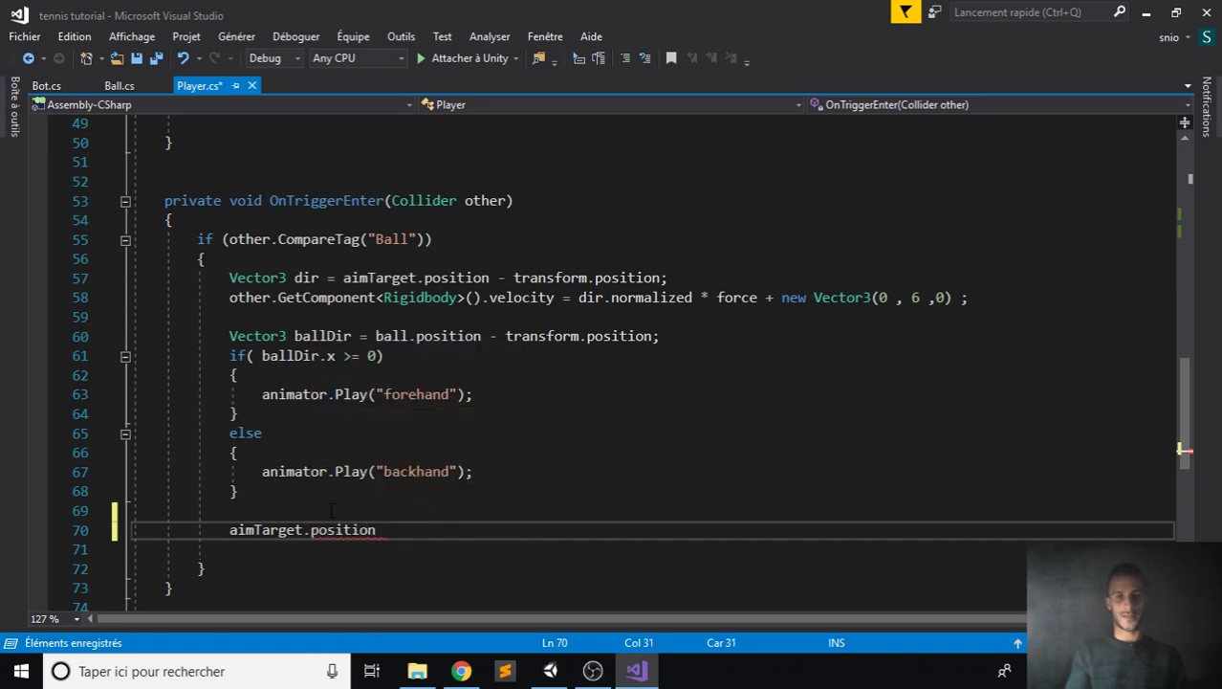
{"action": "type", "text": "= aimTargetInitialPosition;"}
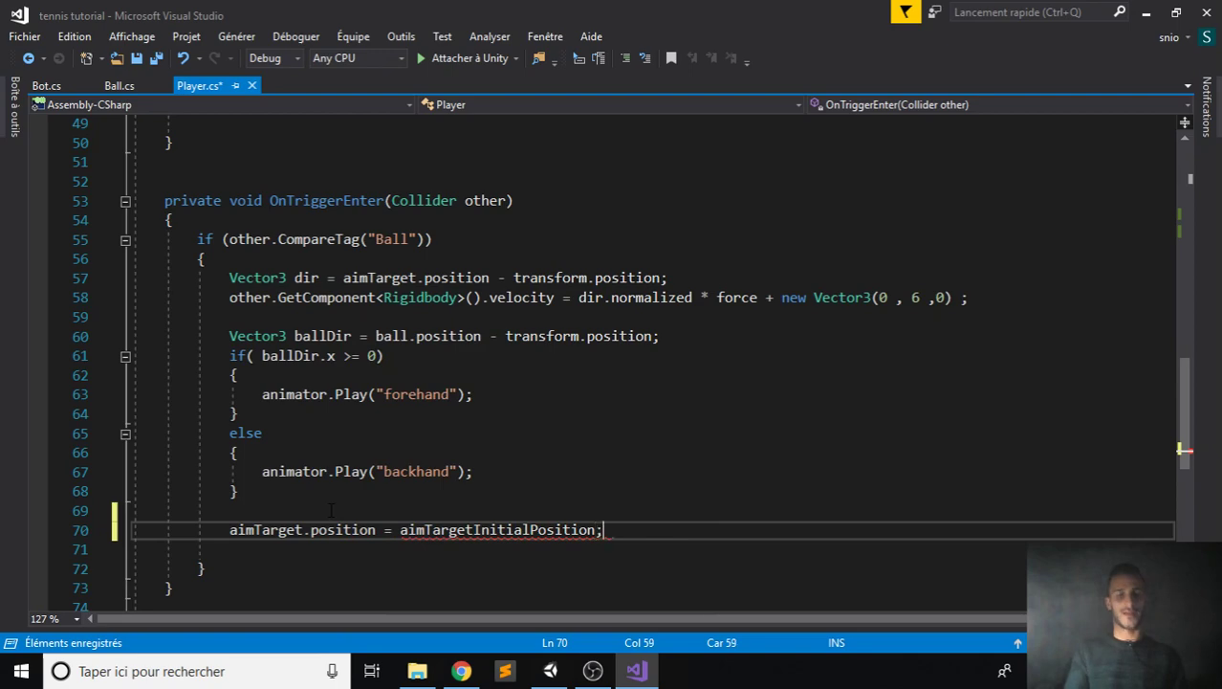
{"action": "left_click", "coordinate": [550, 671]}
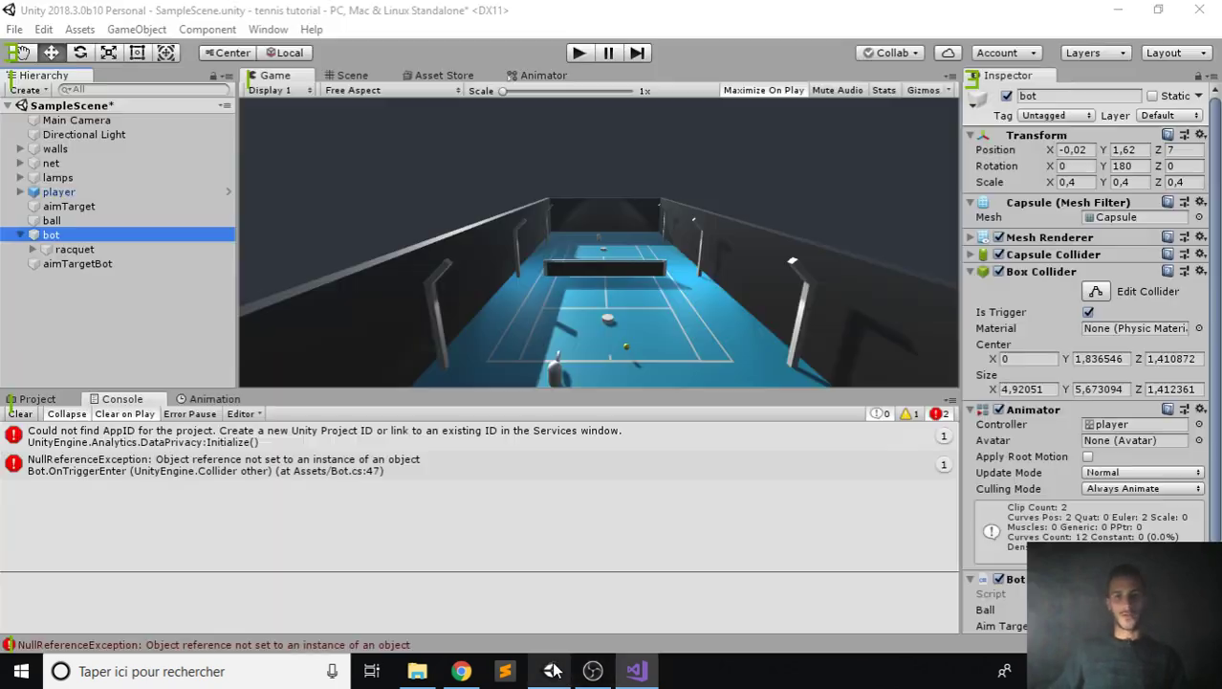